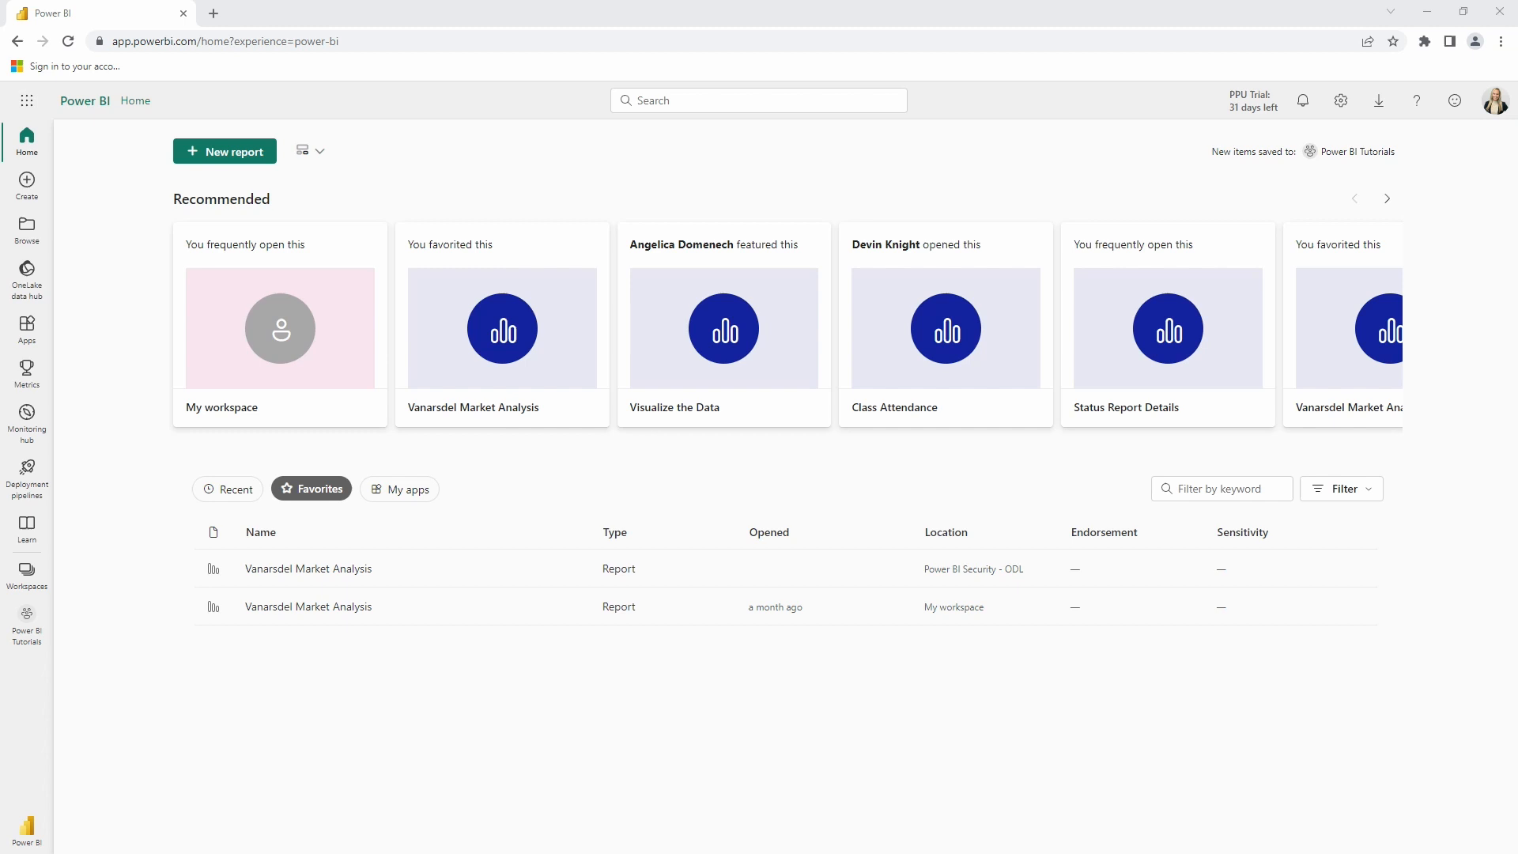
{"action": "mouse_move", "coordinate": [68, 830]}
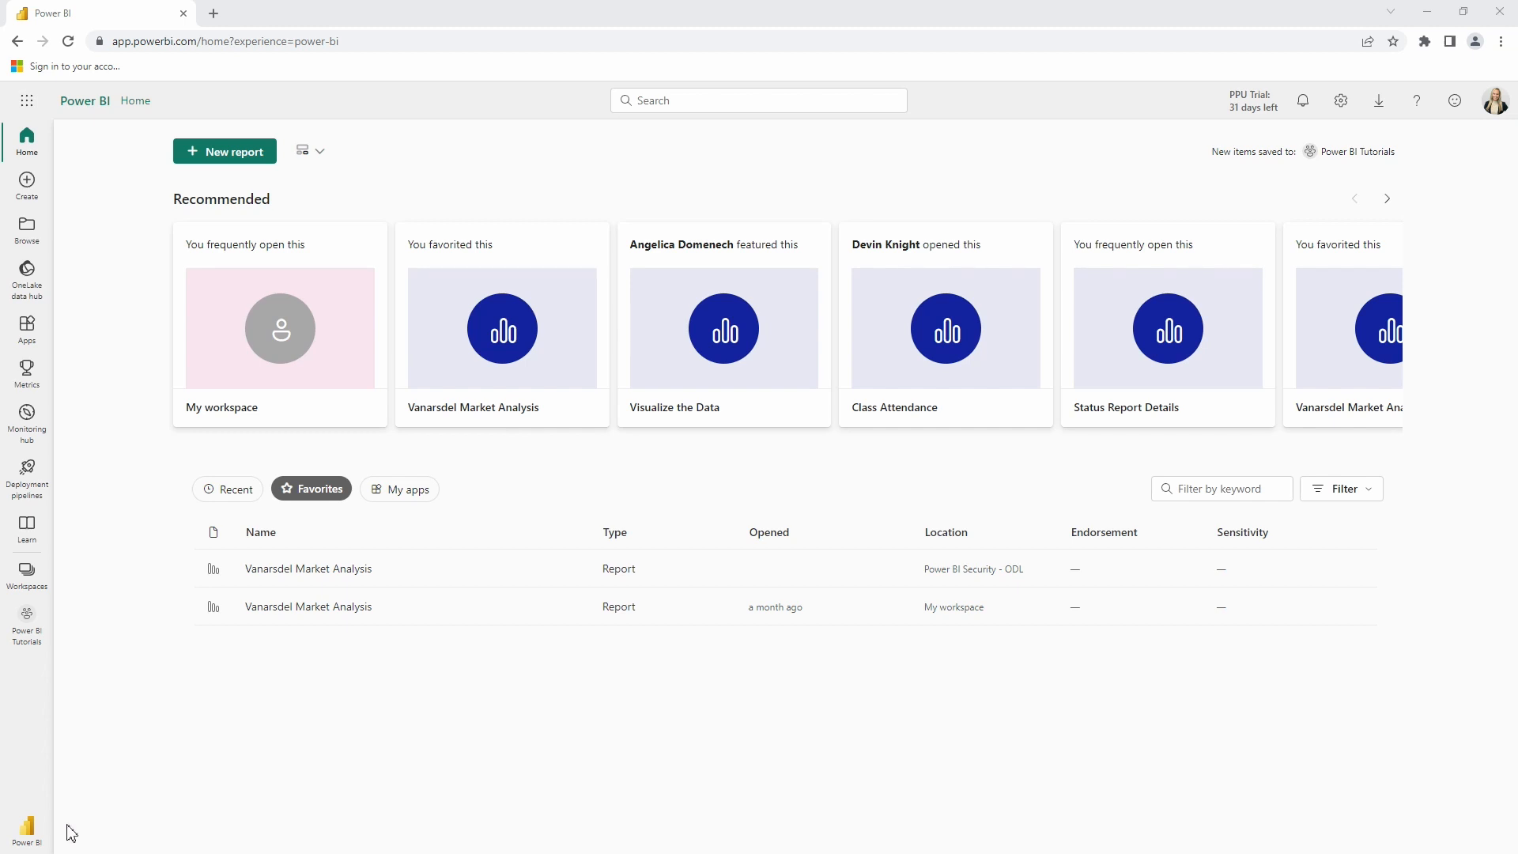
Go to the OneLake data hub to view datasets with owners, locations and endorsement status.
{"action": "left_click", "coordinate": [27, 275]}
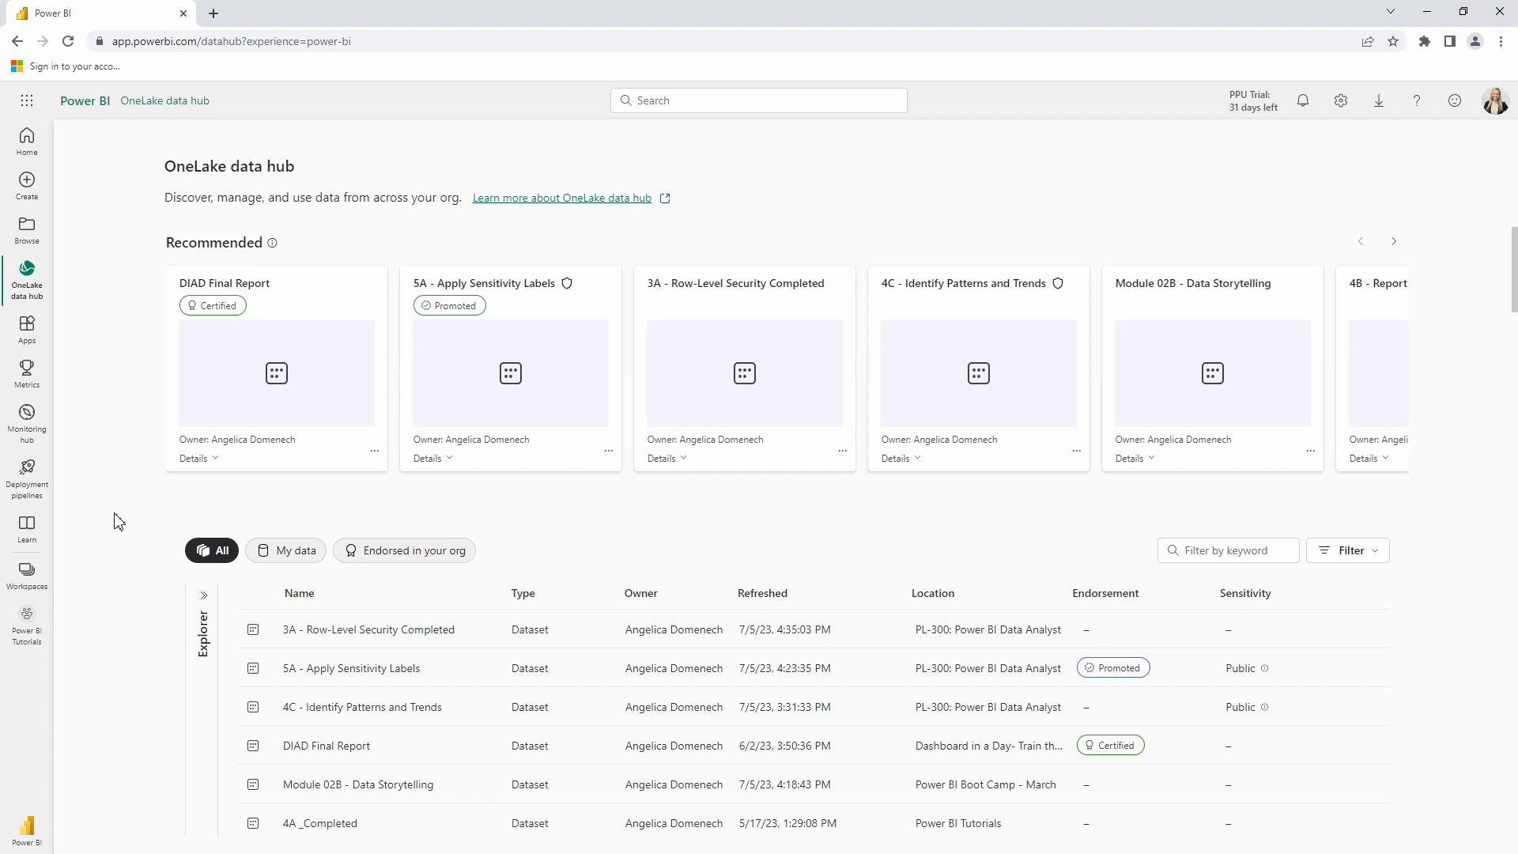
{"action": "scroll", "scroll_direction": "down", "scroll_amount": 3}
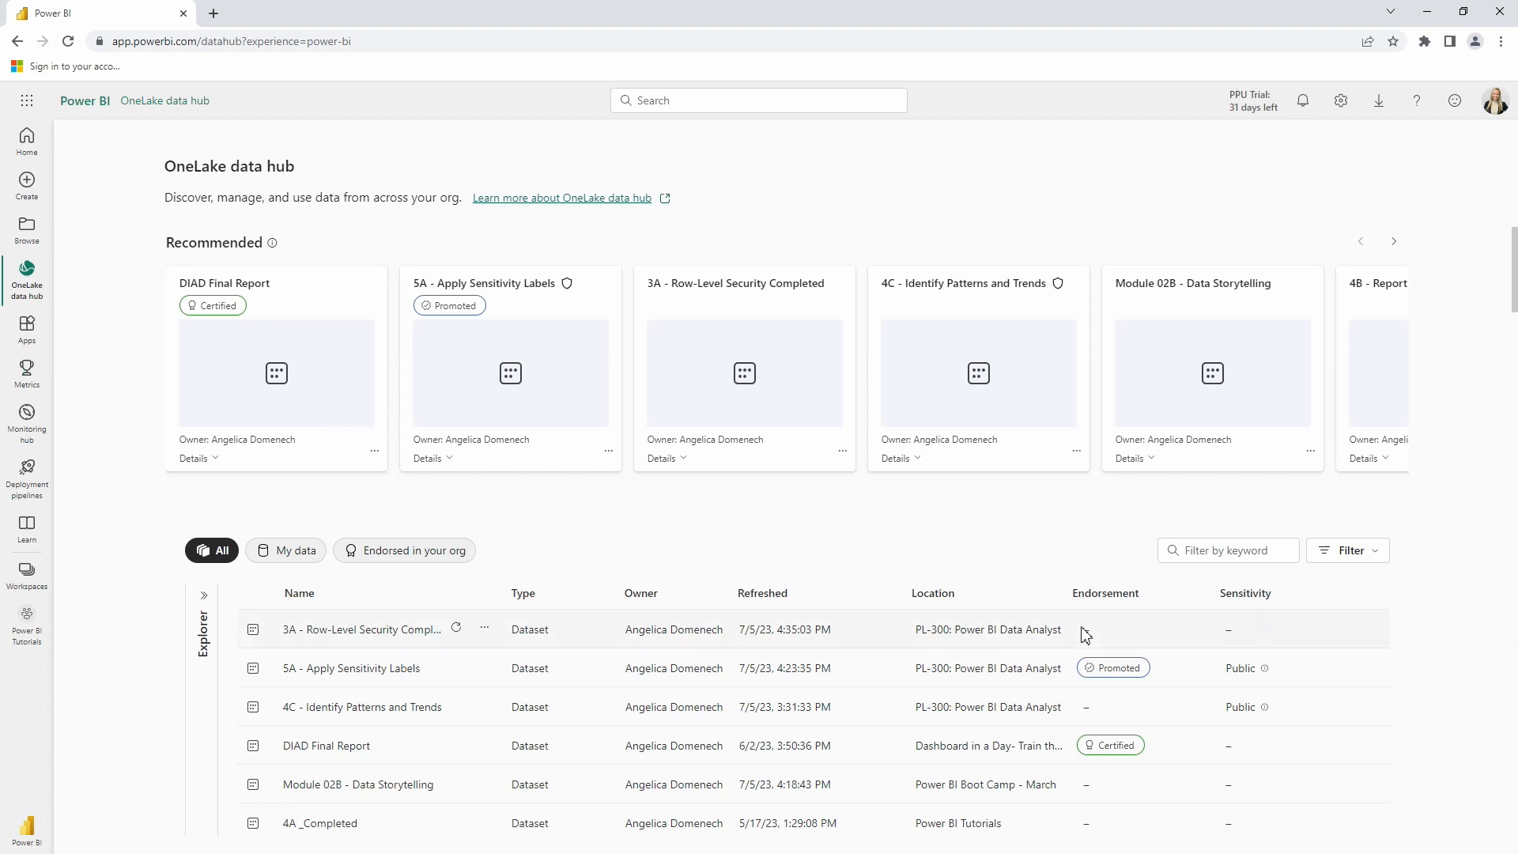
{"action": "mouse_move", "coordinate": [360, 629]}
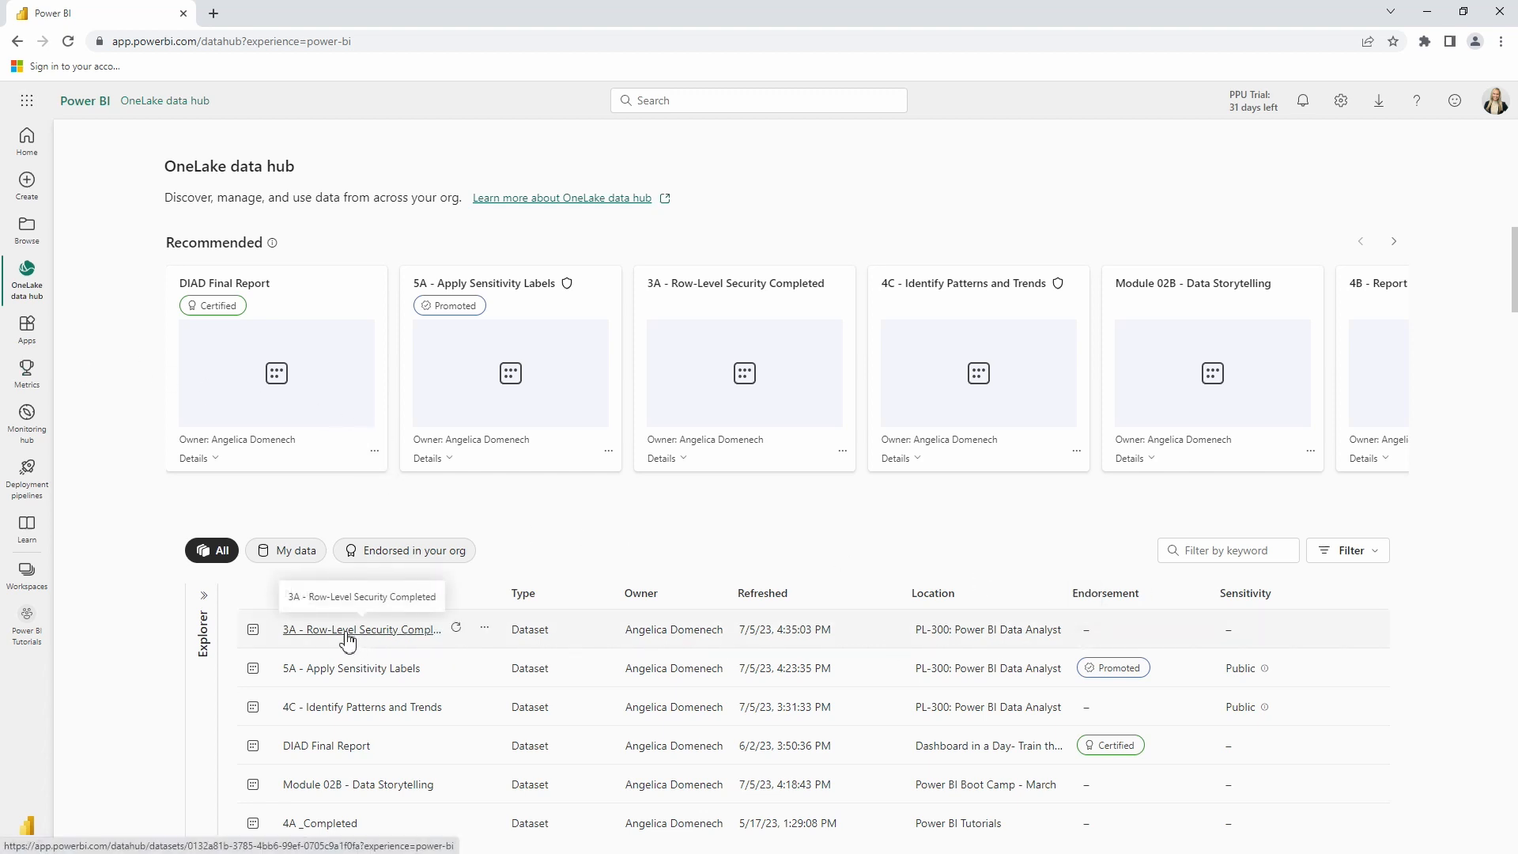
{"action": "mouse_move", "coordinate": [1094, 639]}
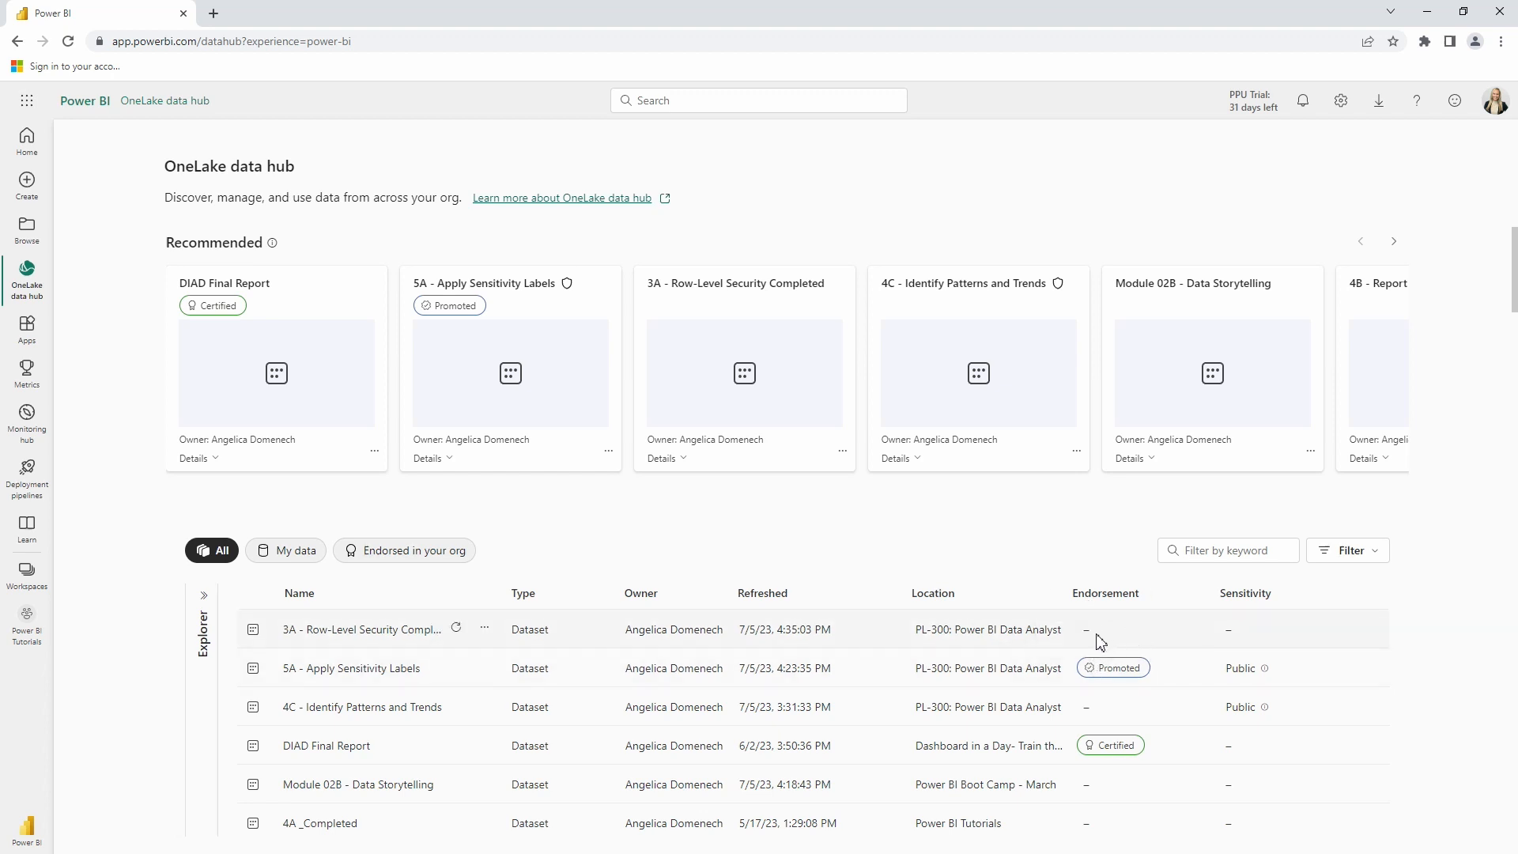
{"action": "mouse_move", "coordinate": [1148, 678]}
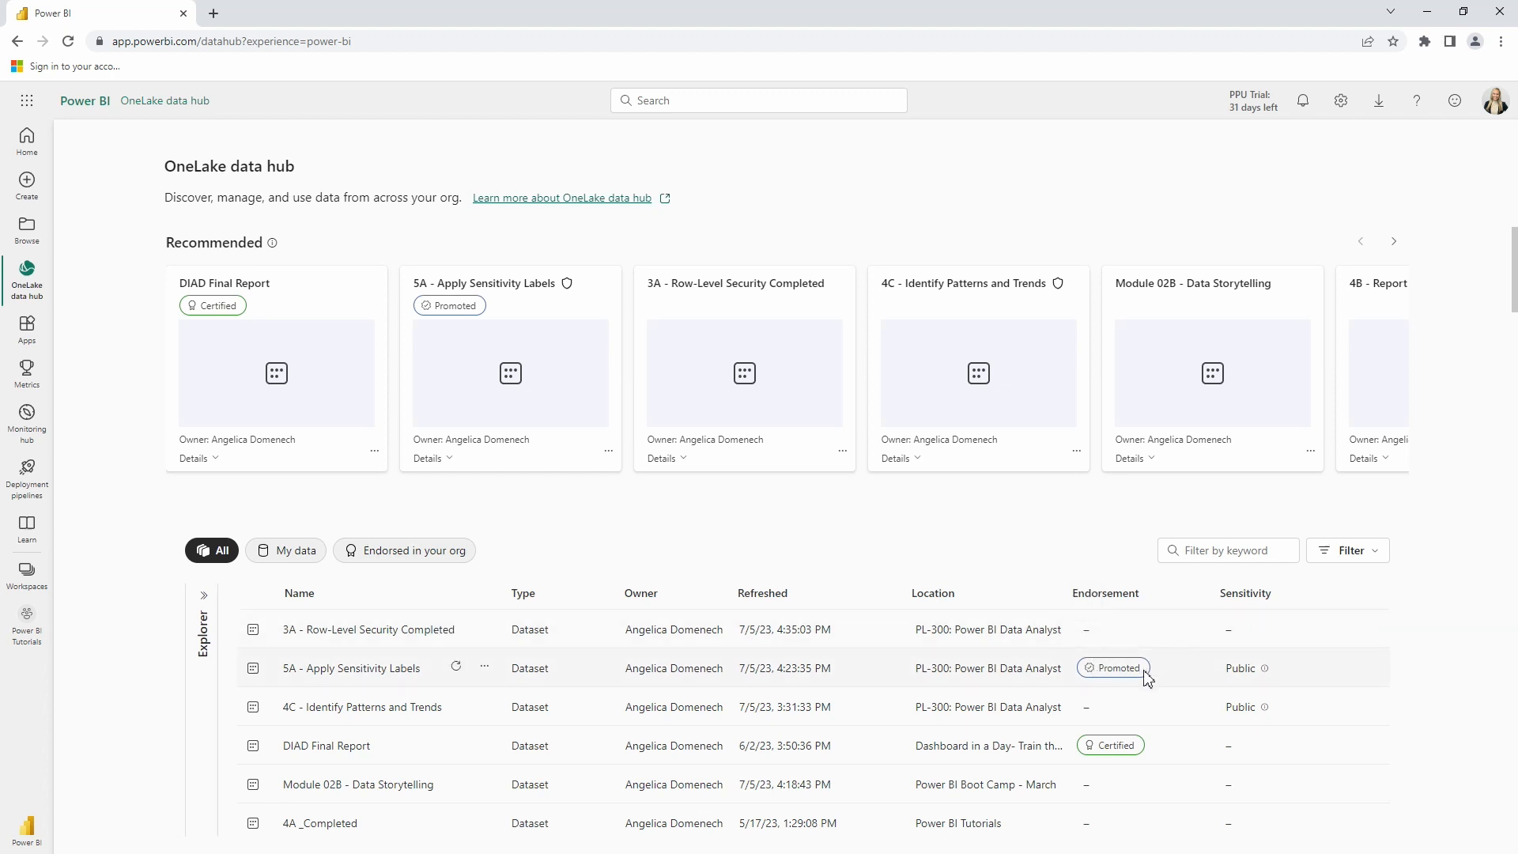
{"action": "mouse_move", "coordinate": [1110, 745]}
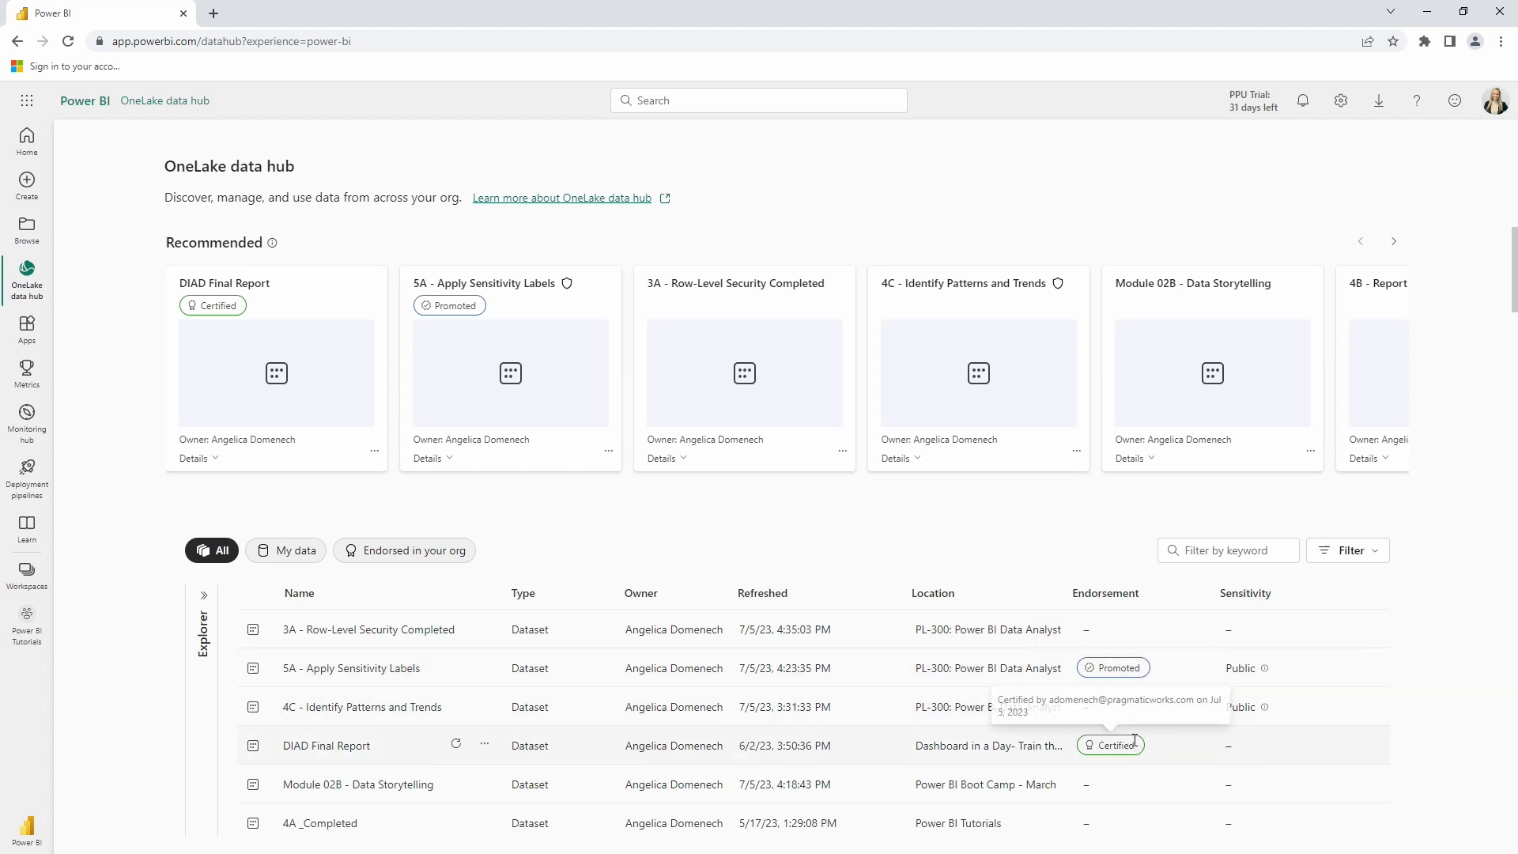
{"action": "mouse_move", "coordinate": [288, 612]}
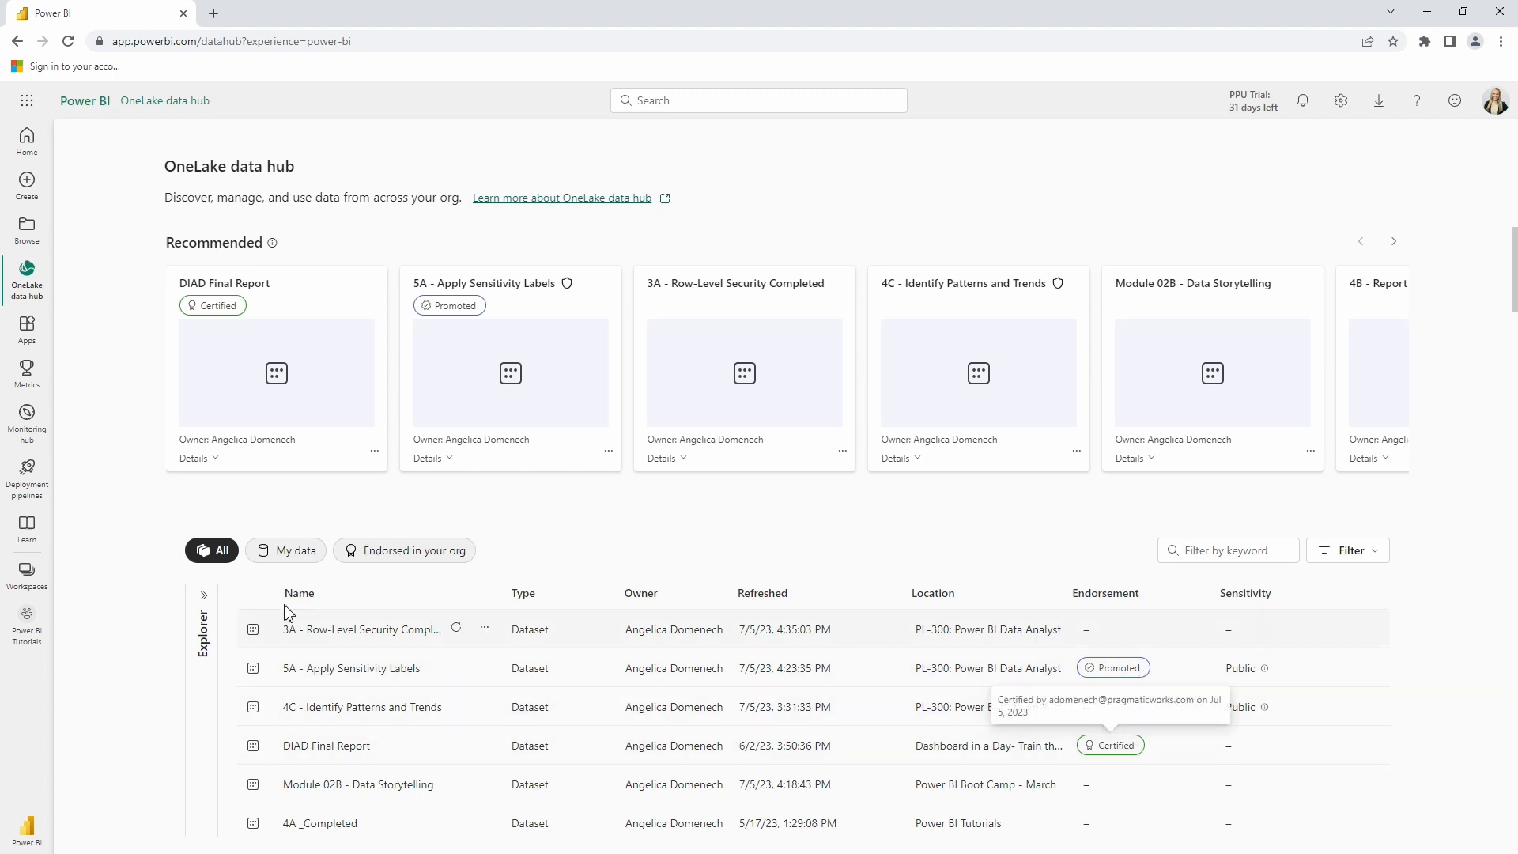
Go to the Power BI Tutorials workspace from the left navigation.
{"action": "left_click", "coordinate": [27, 624]}
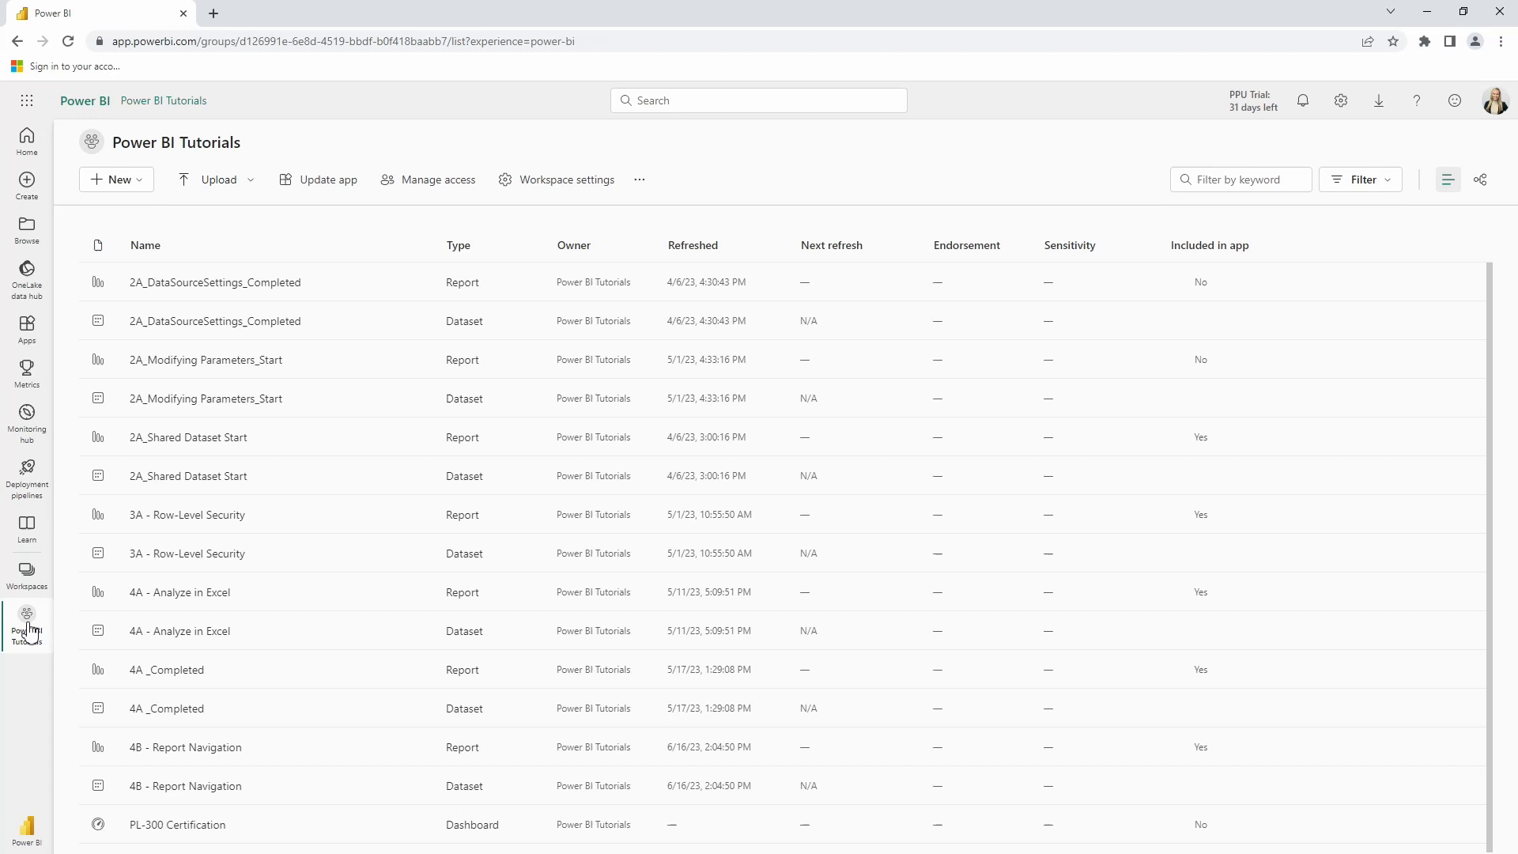
{"action": "mouse_move", "coordinate": [338, 324]}
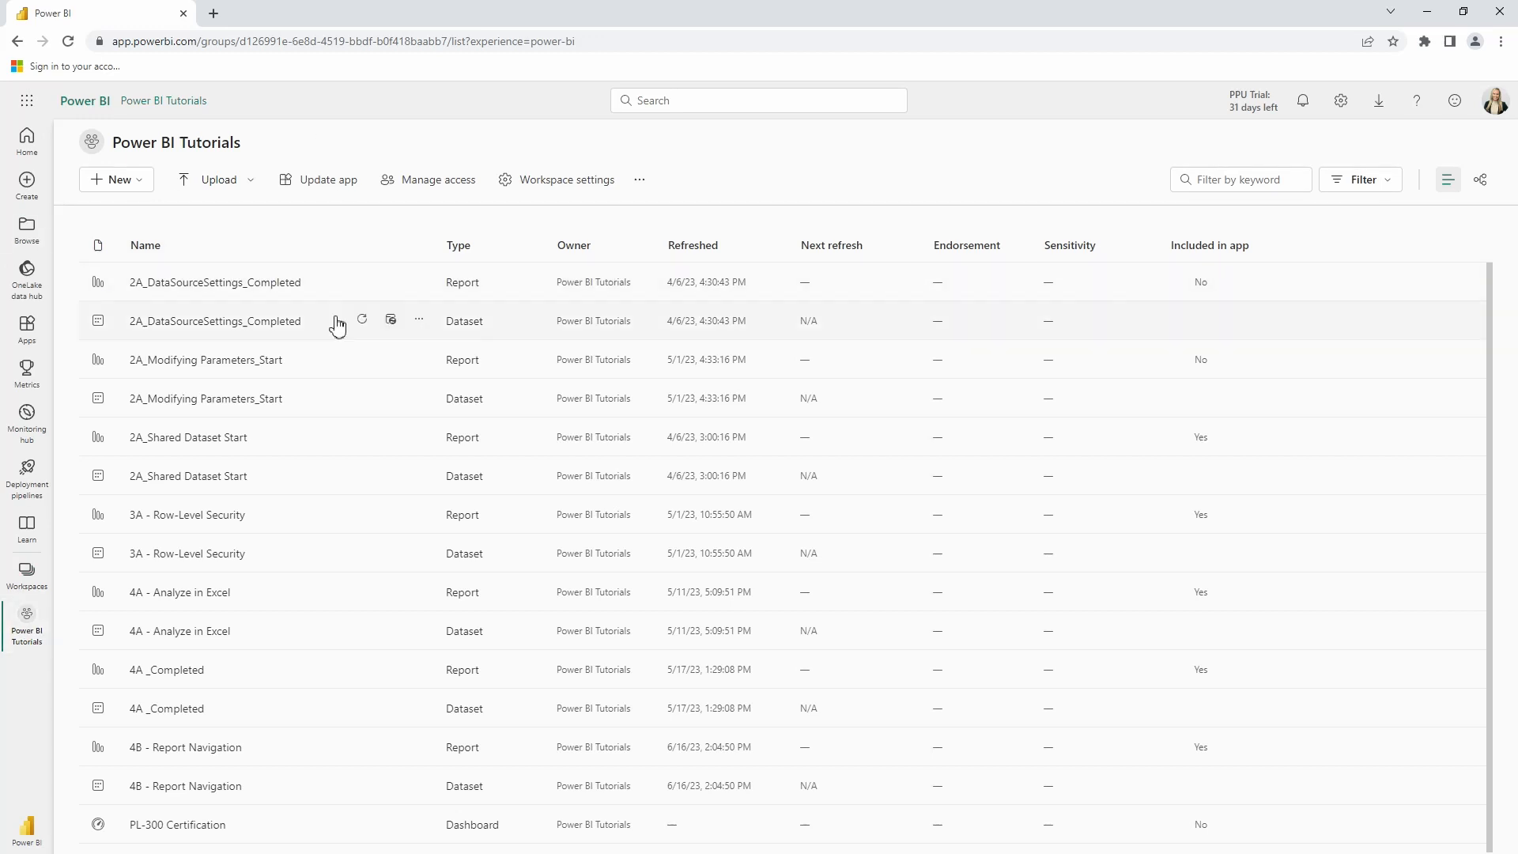
{"action": "mouse_move", "coordinate": [359, 610]}
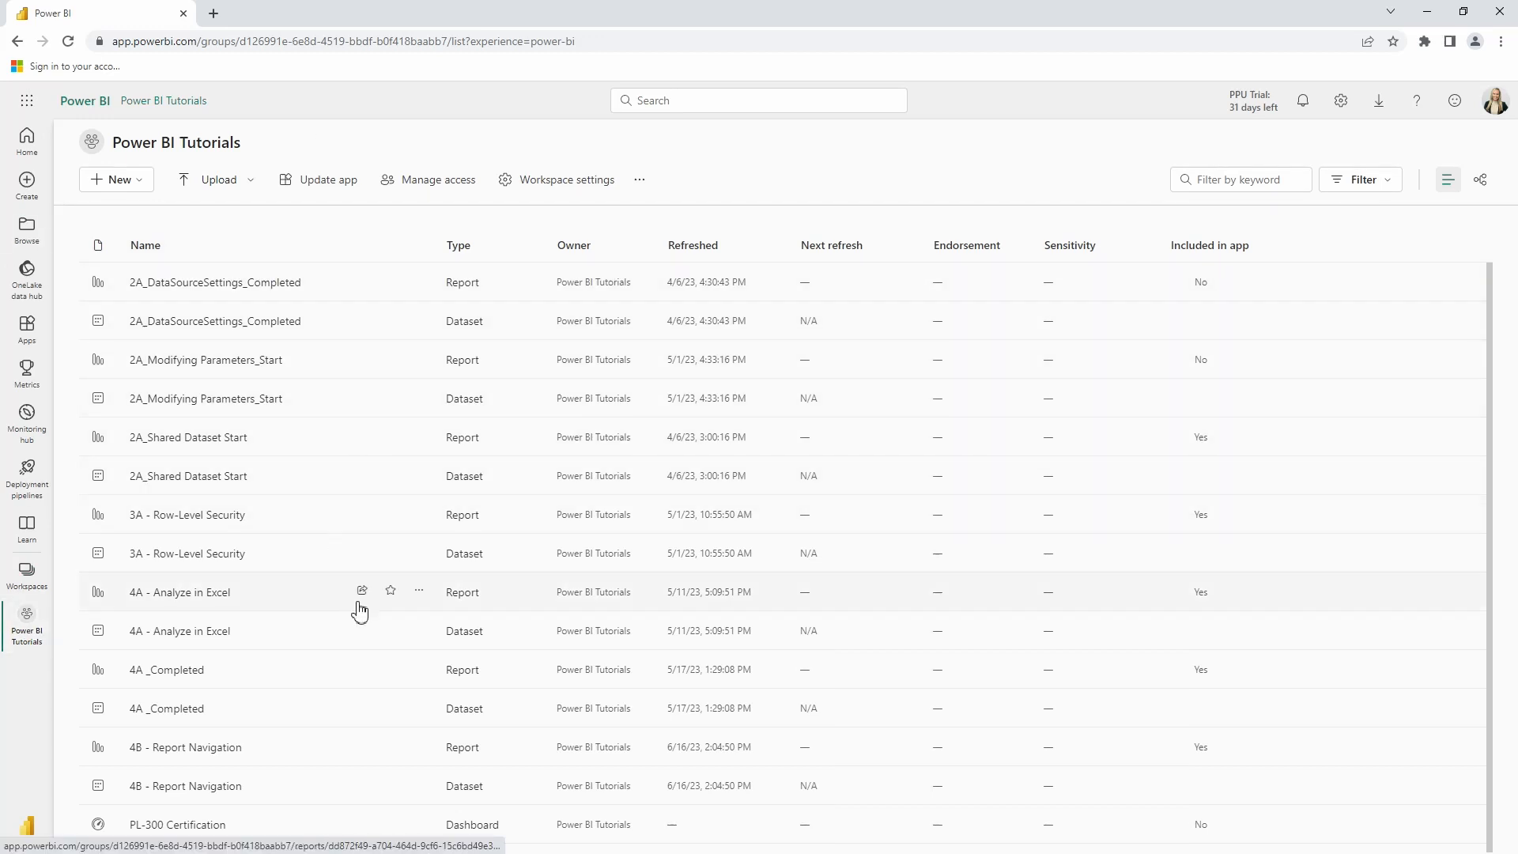
{"action": "mouse_move", "coordinate": [937, 722]}
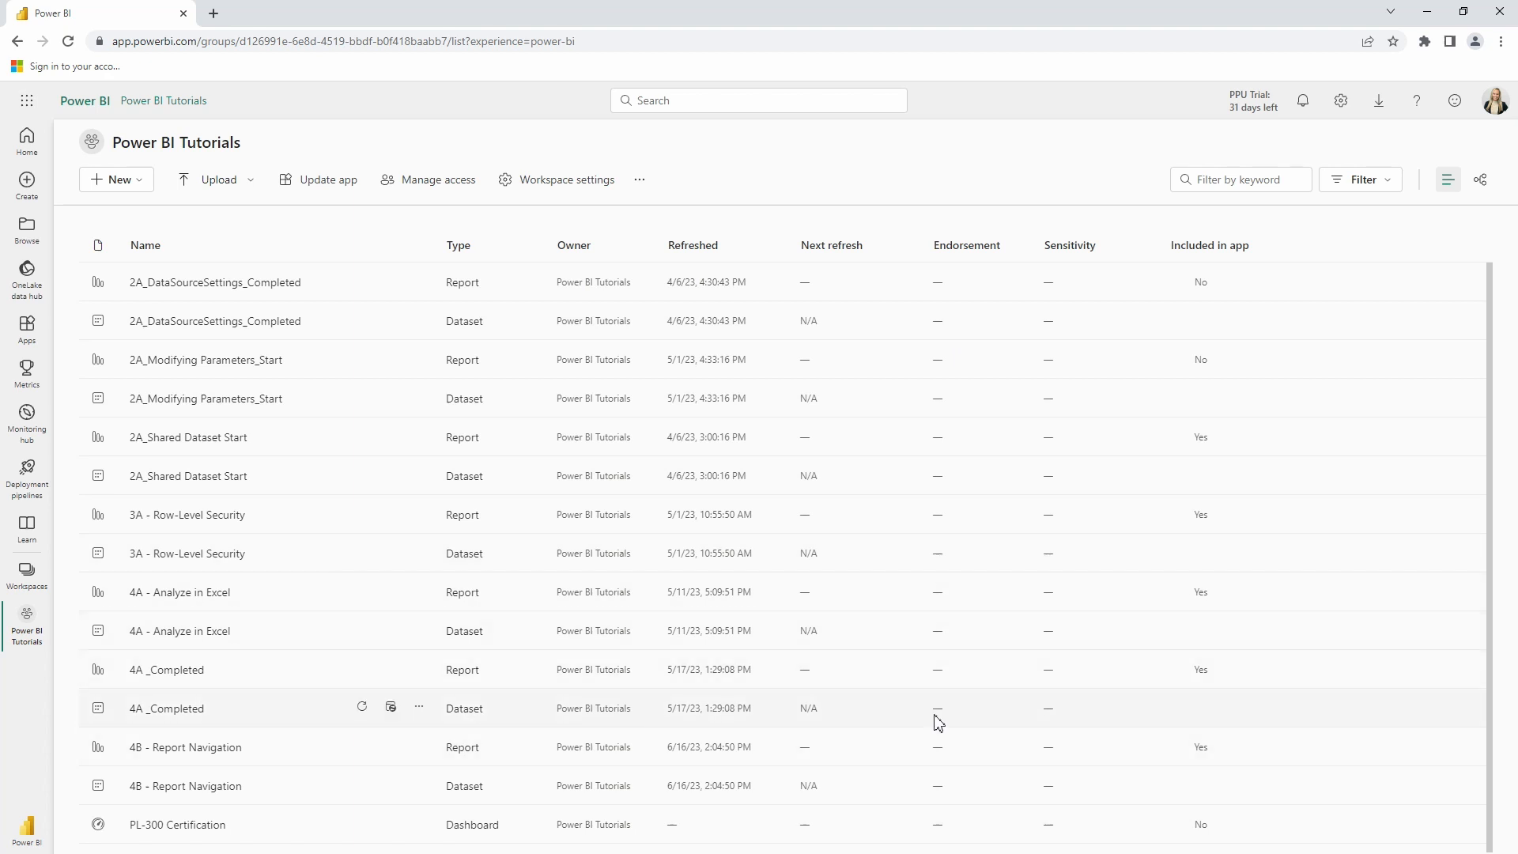
{"action": "mouse_move", "coordinate": [975, 376]}
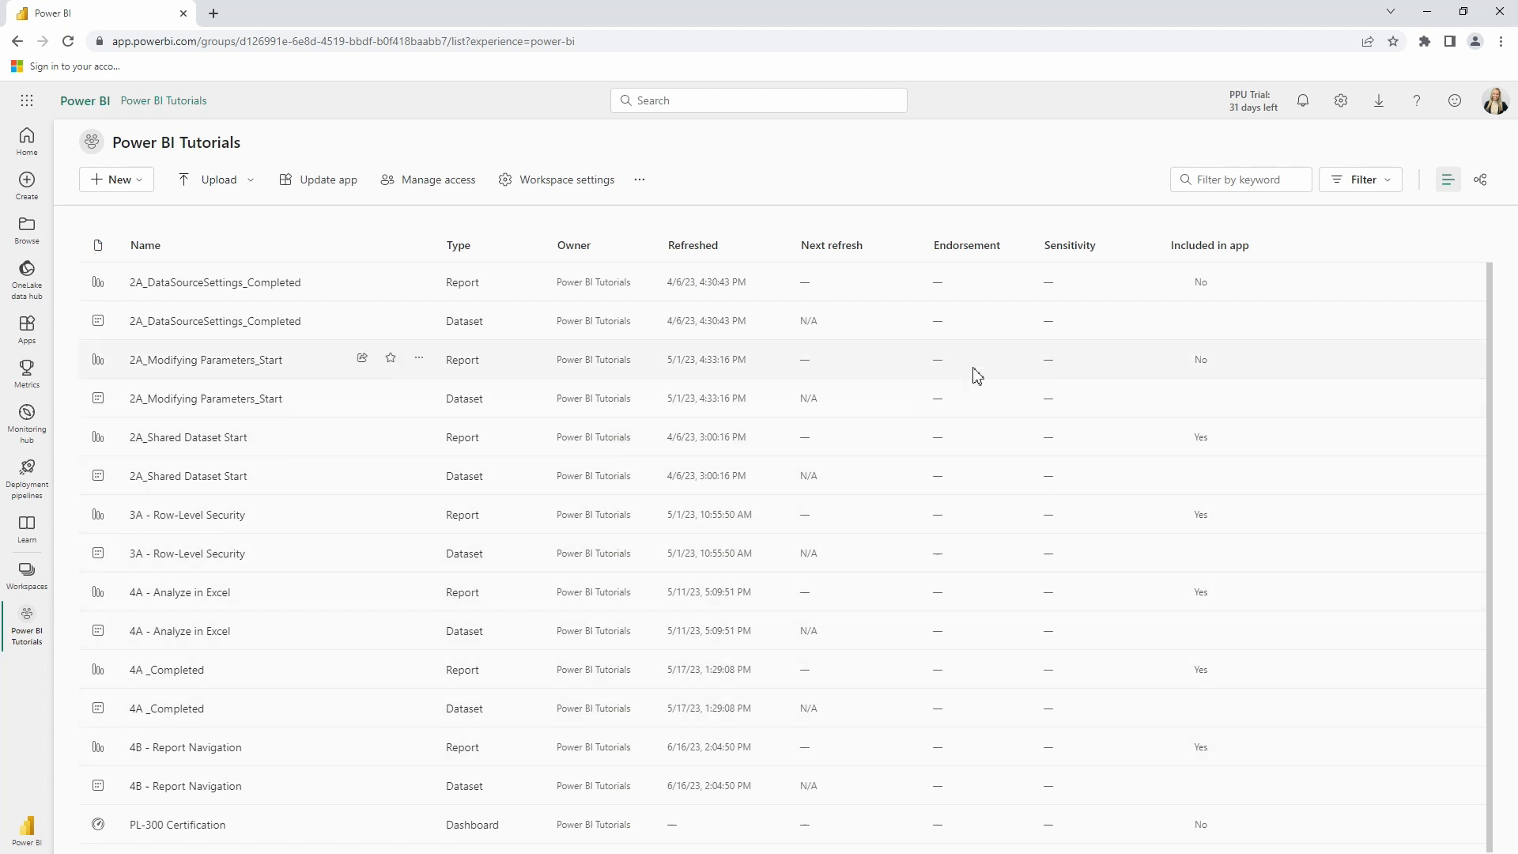
{"action": "mouse_move", "coordinate": [683, 312]}
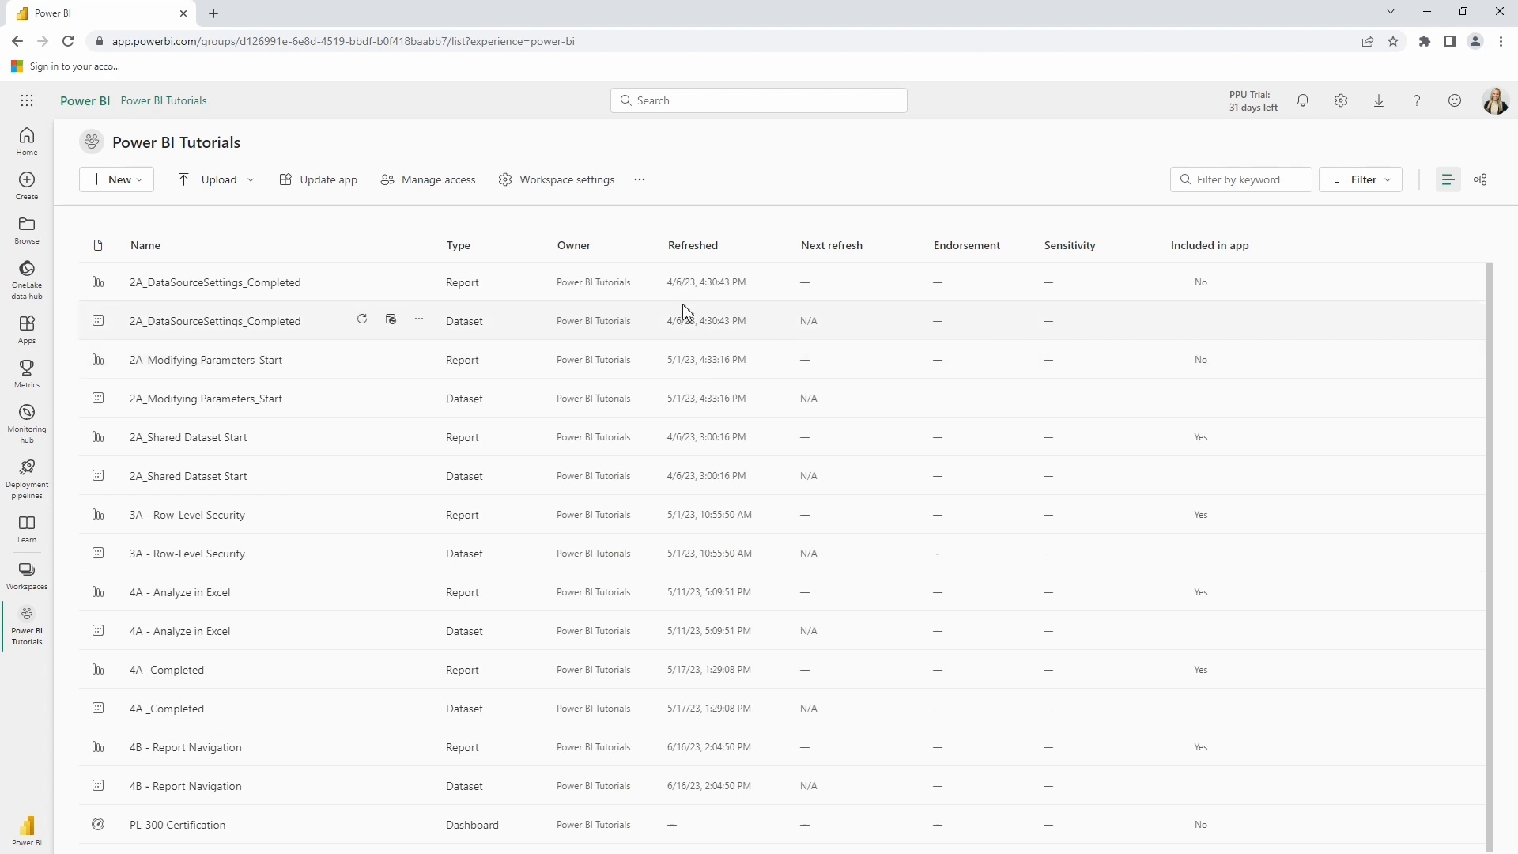
{"action": "mouse_move", "coordinate": [269, 448]}
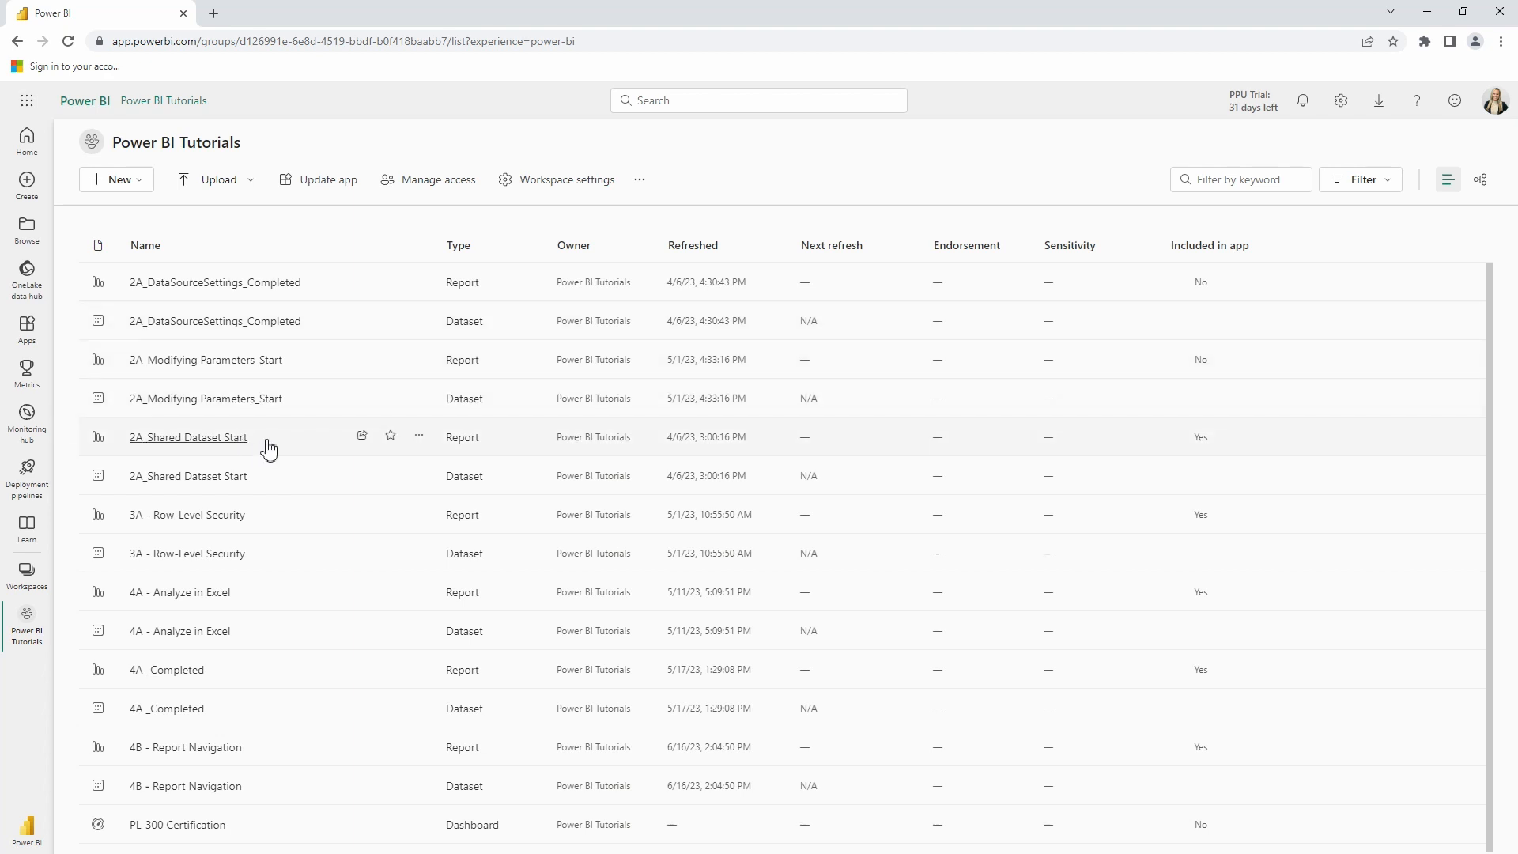
{"action": "mouse_move", "coordinate": [230, 480]}
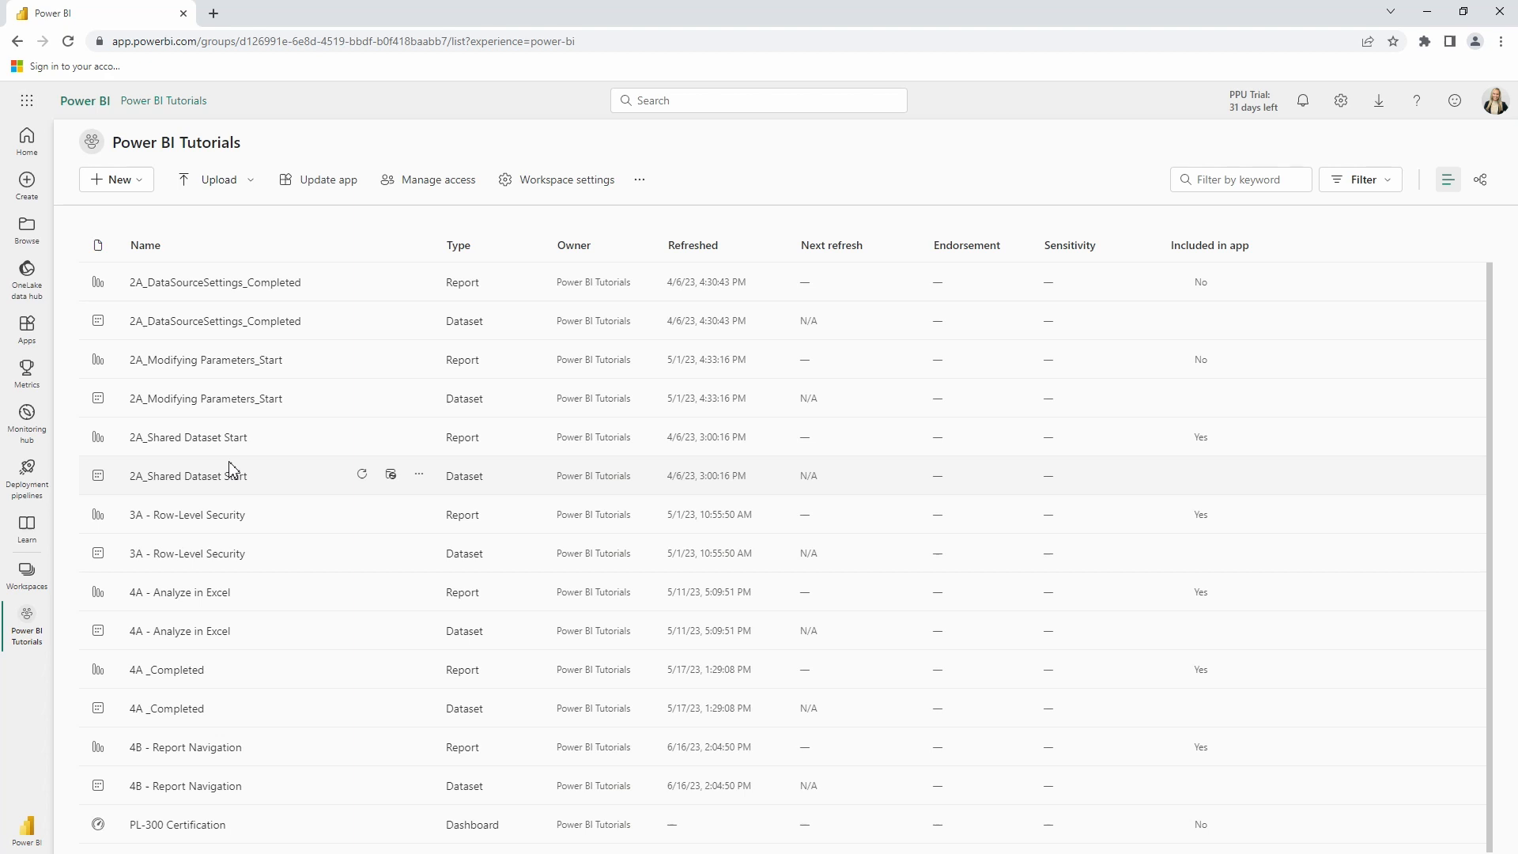
{"action": "mouse_move", "coordinate": [441, 724]}
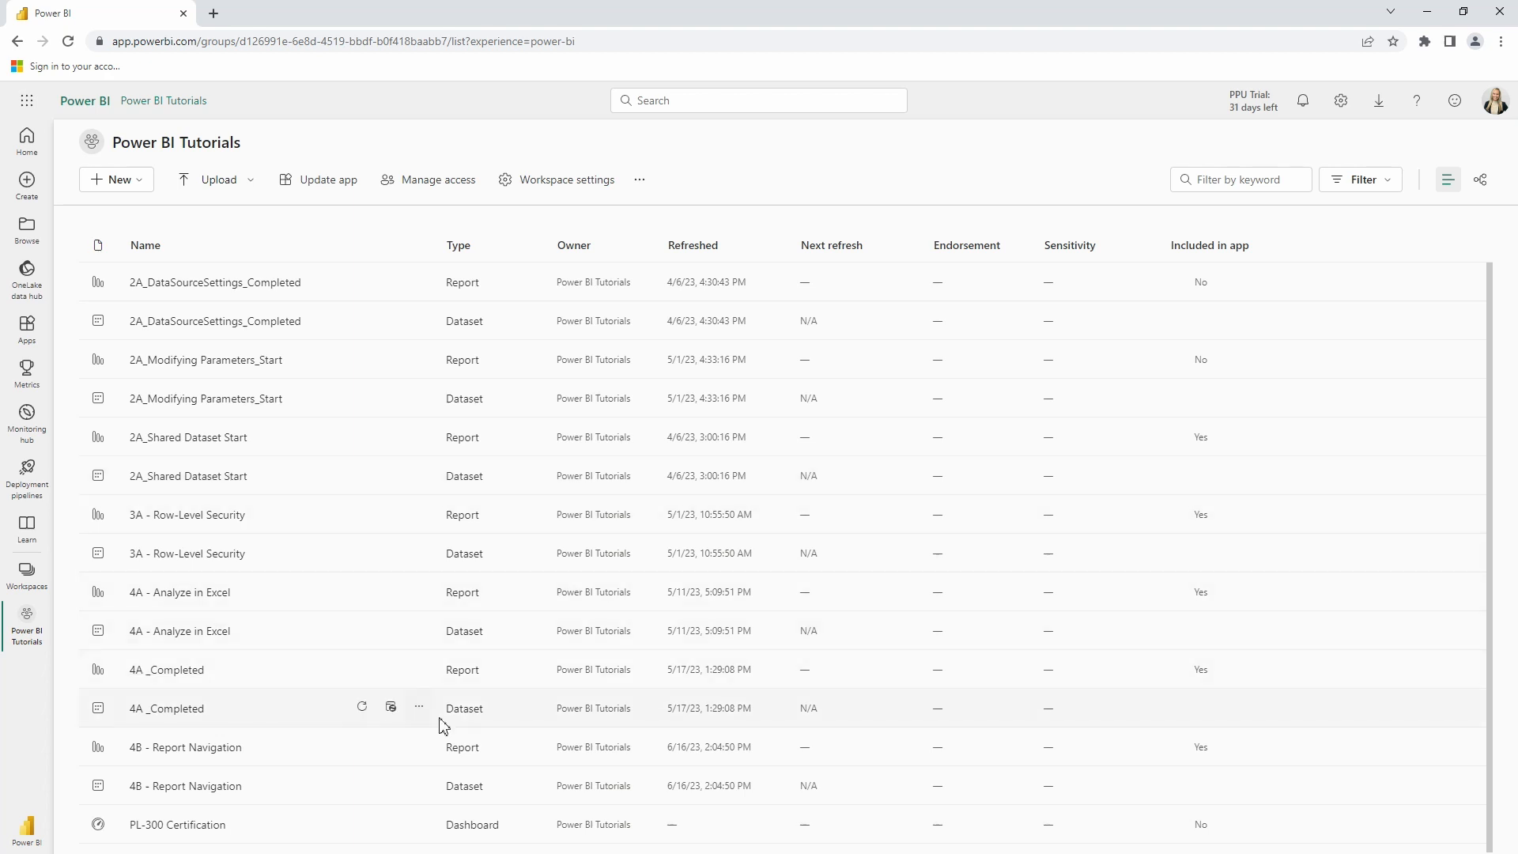
{"action": "mouse_move", "coordinate": [419, 705]}
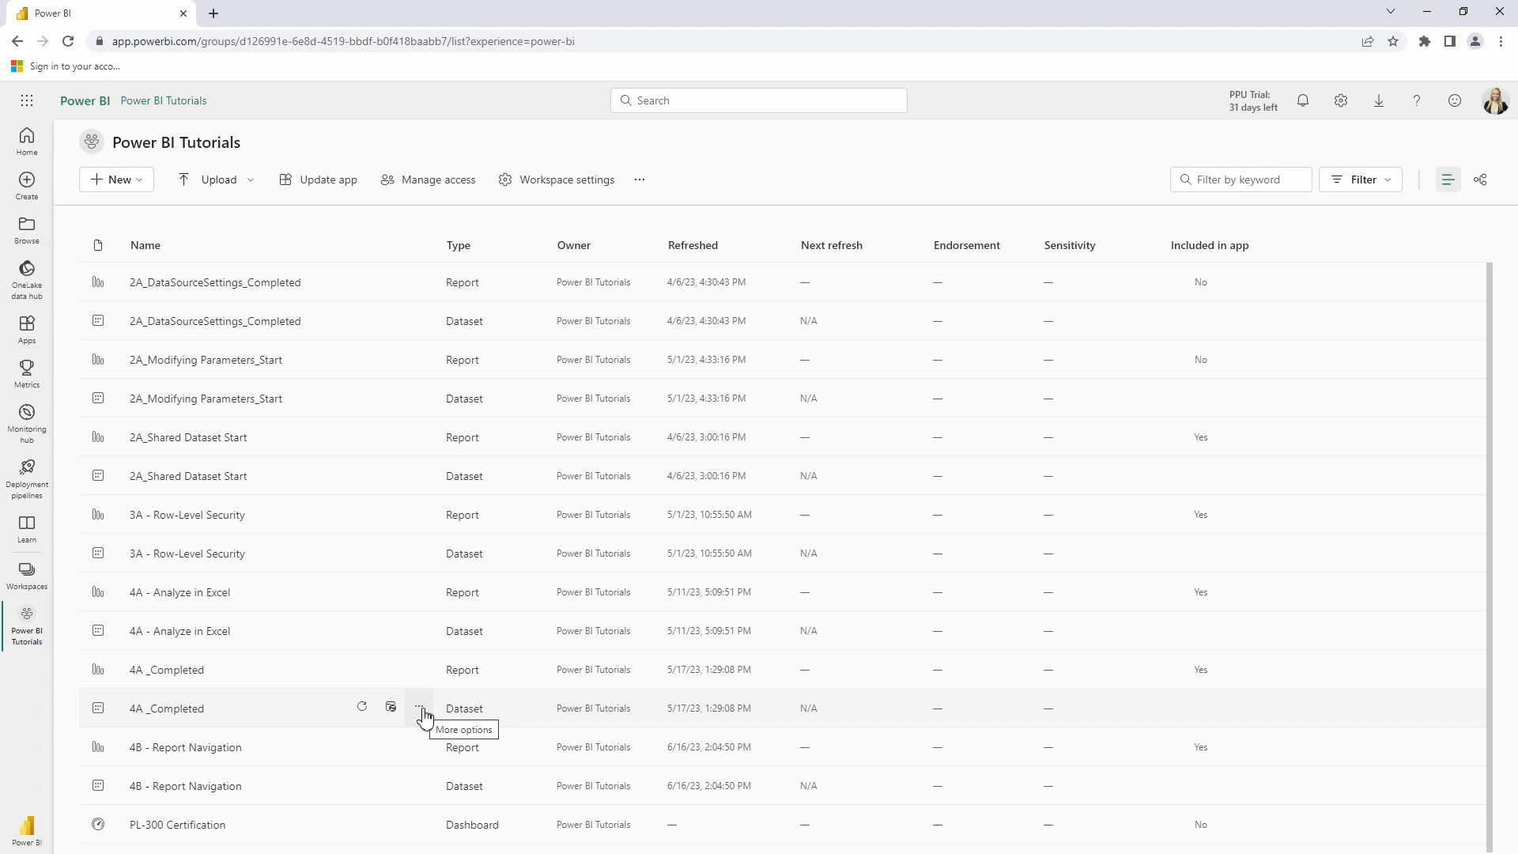
Reach the Endorsement and discovery settings of the 4A _Completed dataset.
{"action": "left_click", "coordinate": [419, 708]}
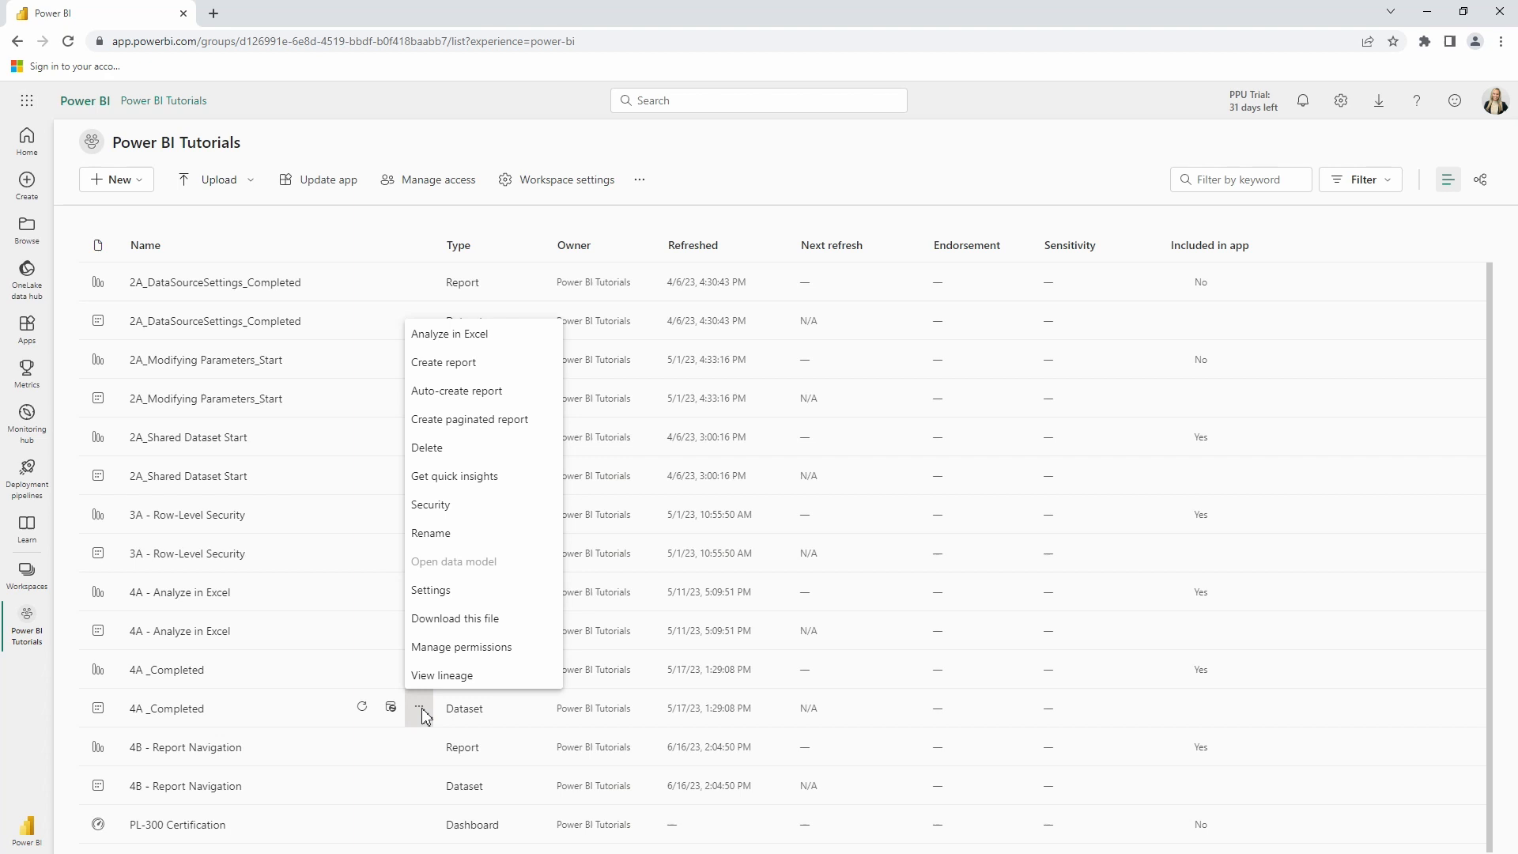
{"action": "mouse_move", "coordinate": [459, 589]}
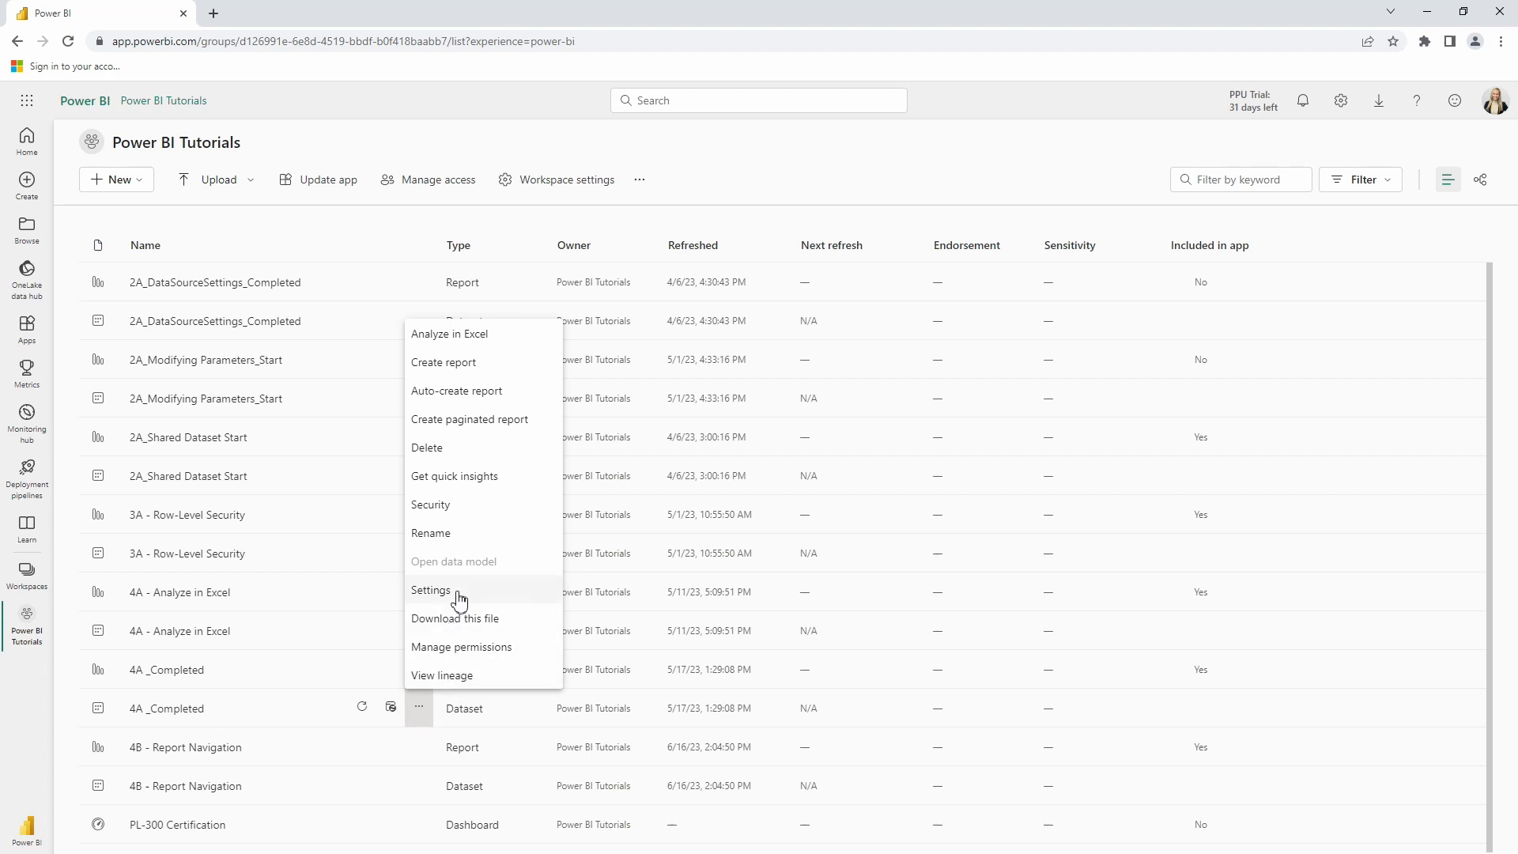
{"action": "left_click", "coordinate": [430, 590]}
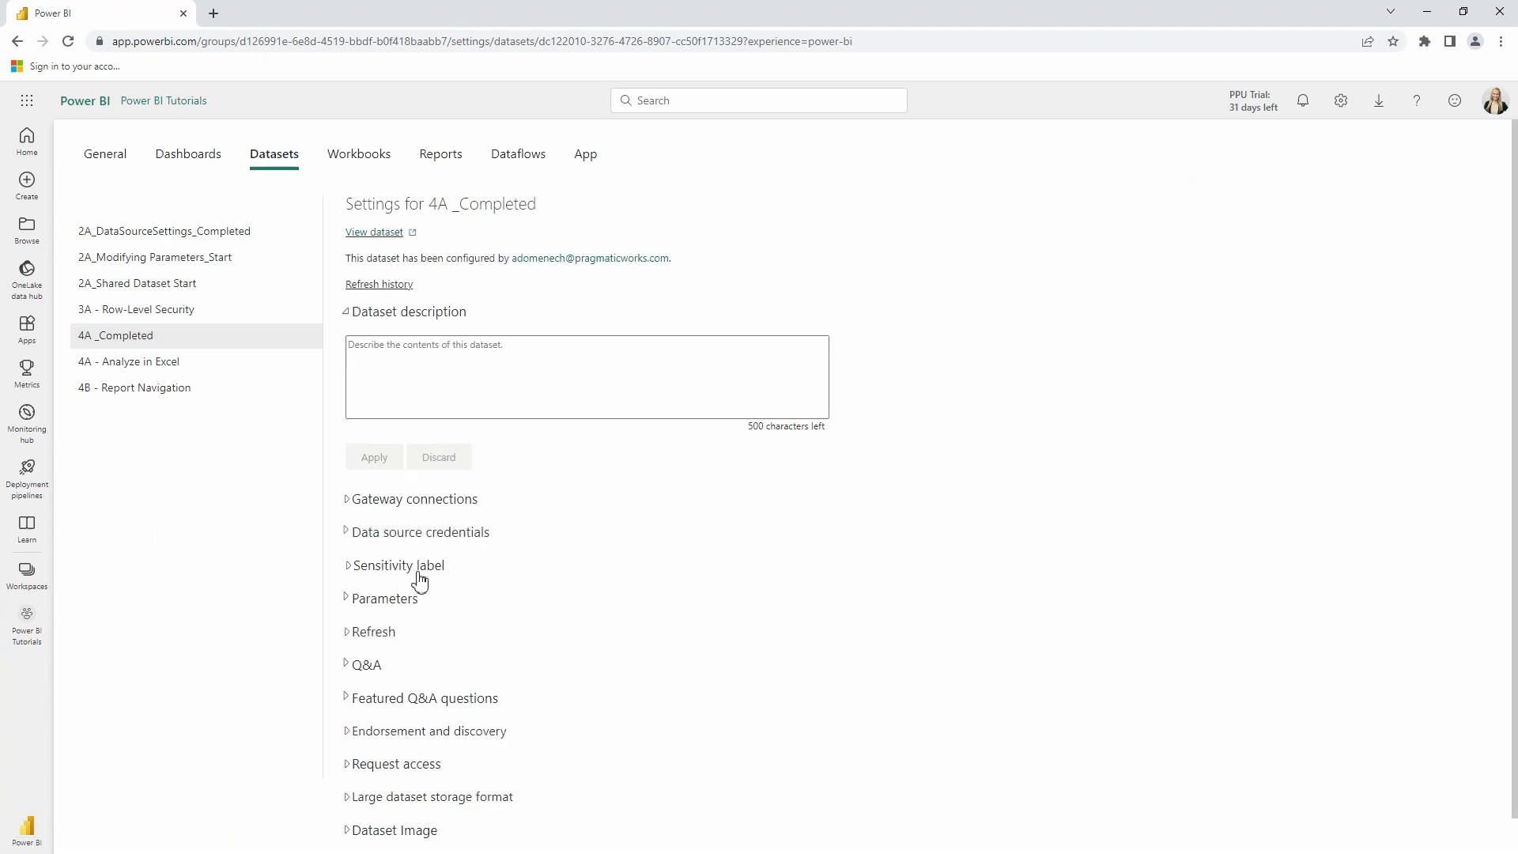
{"action": "scroll", "scroll_direction": "down", "scroll_amount": 3}
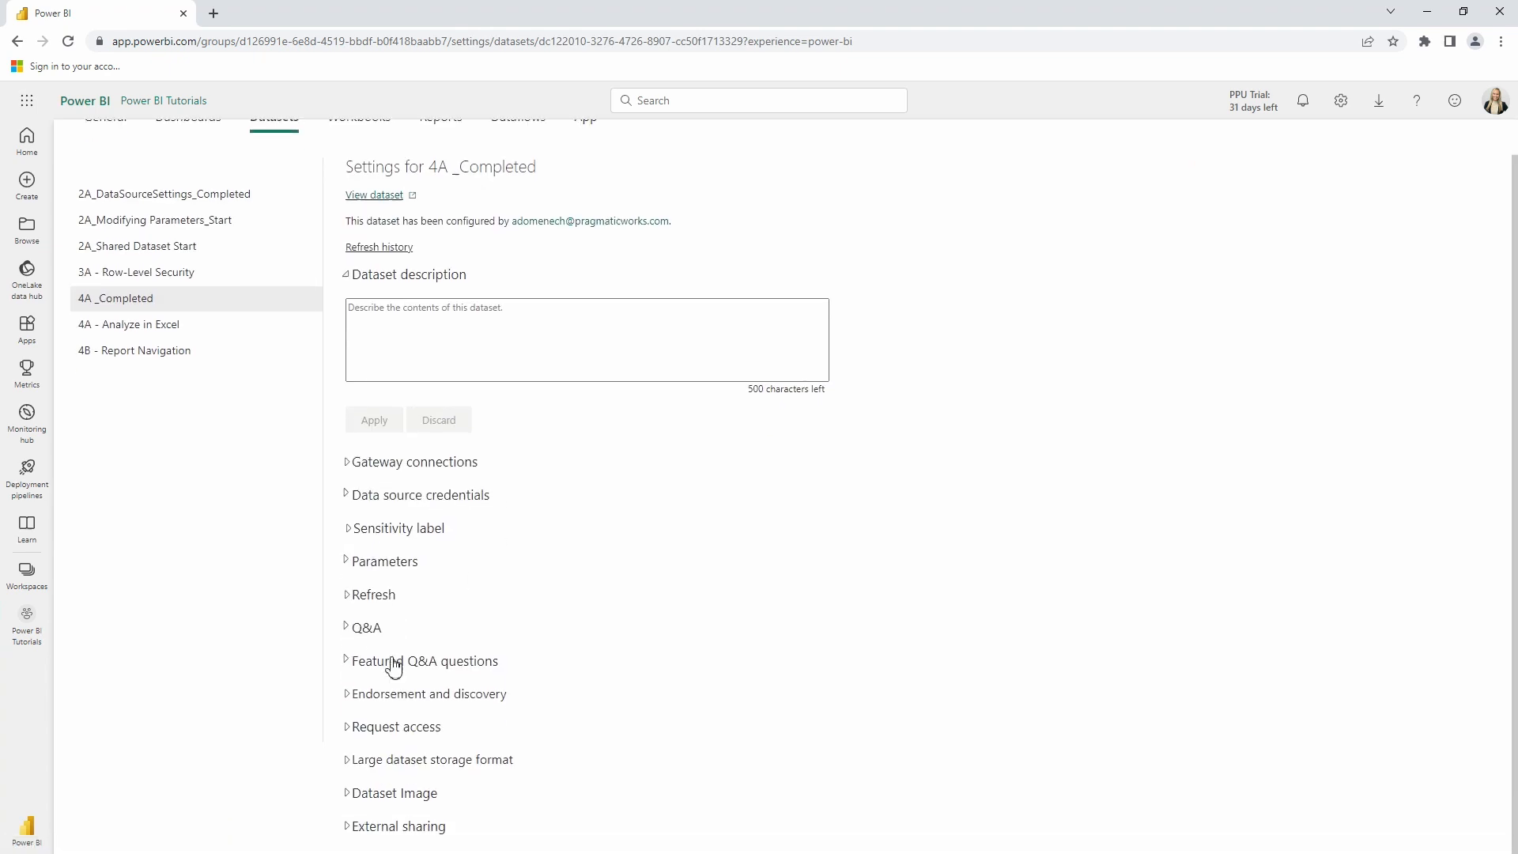
{"action": "left_click", "coordinate": [428, 693]}
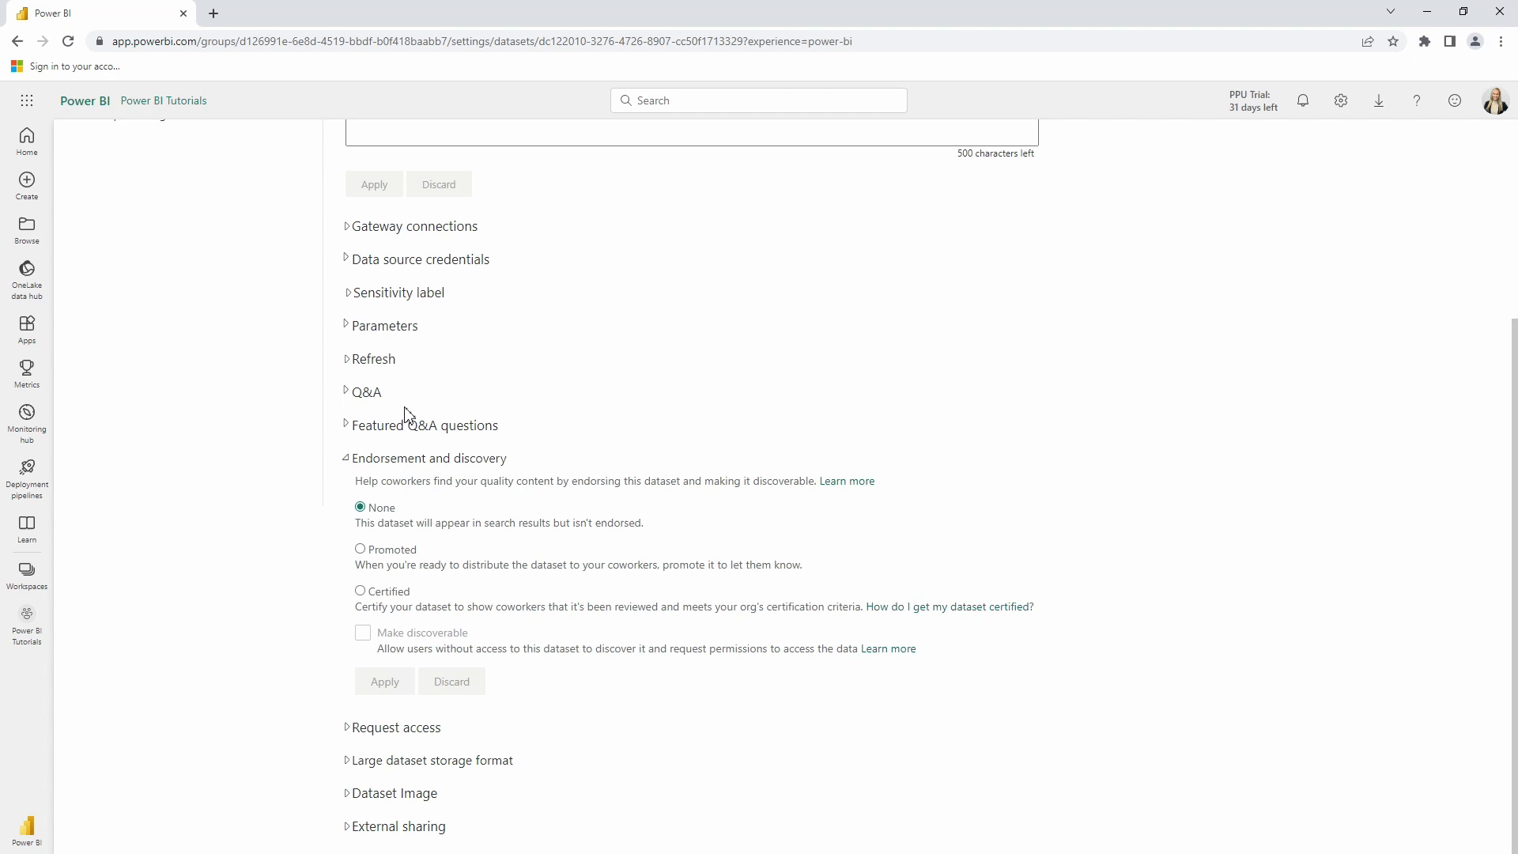
{"action": "mouse_move", "coordinate": [395, 524]}
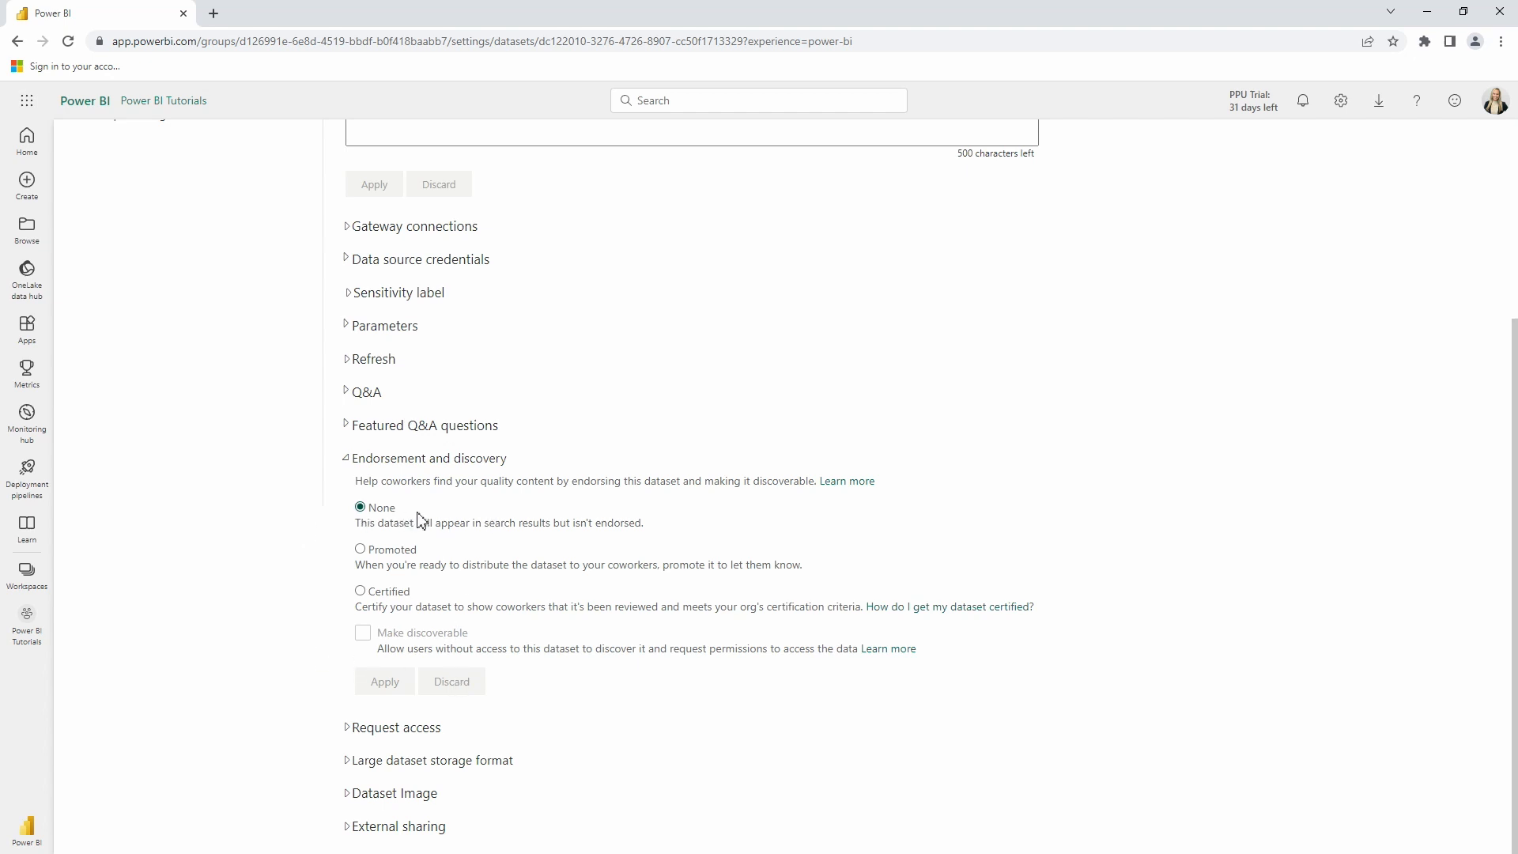
{"action": "mouse_move", "coordinate": [429, 555]}
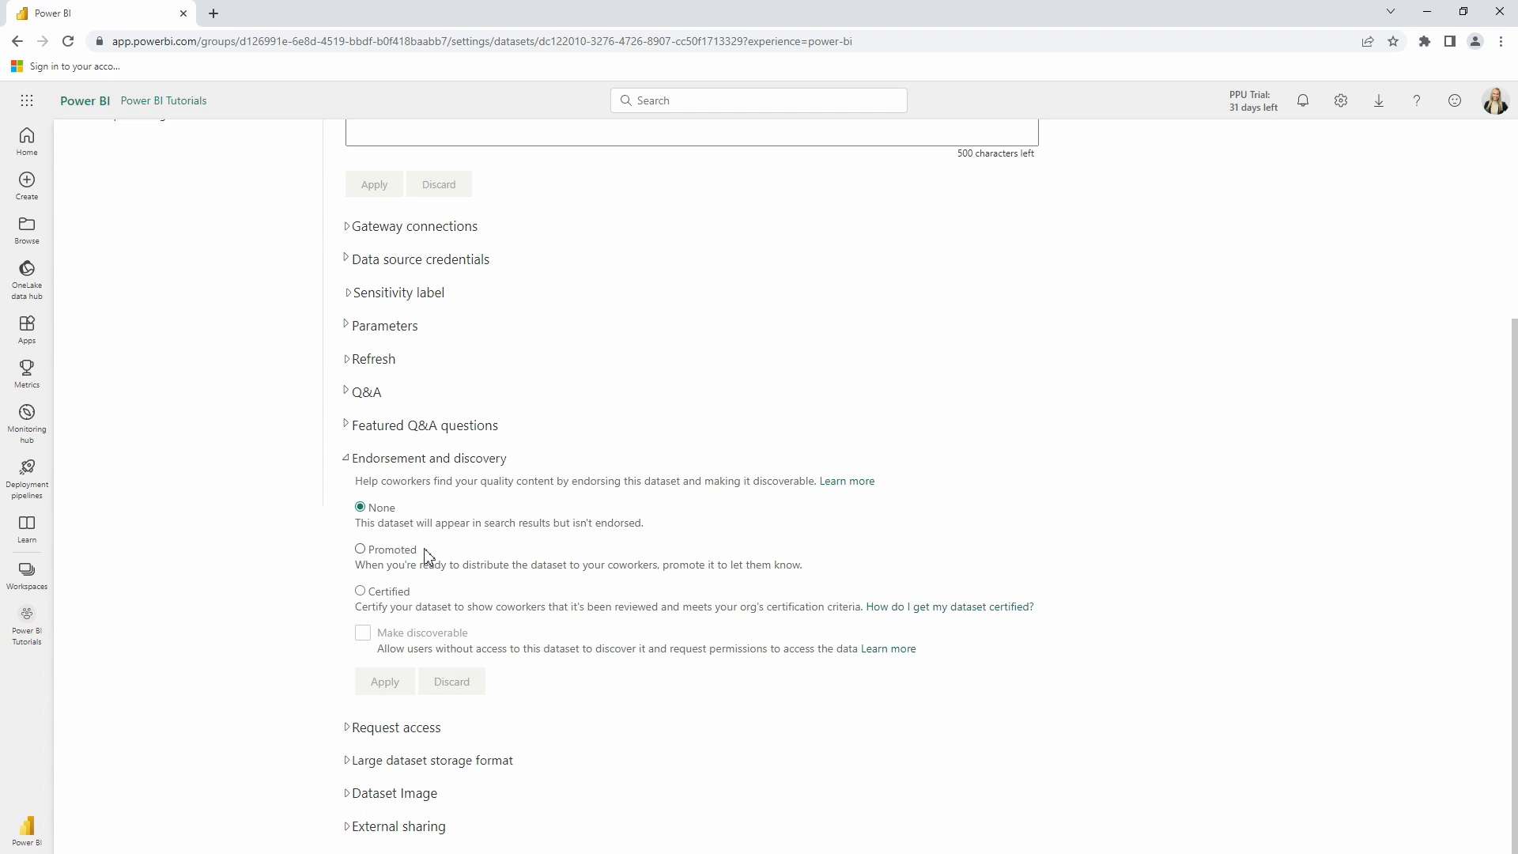
{"action": "mouse_move", "coordinate": [403, 562]}
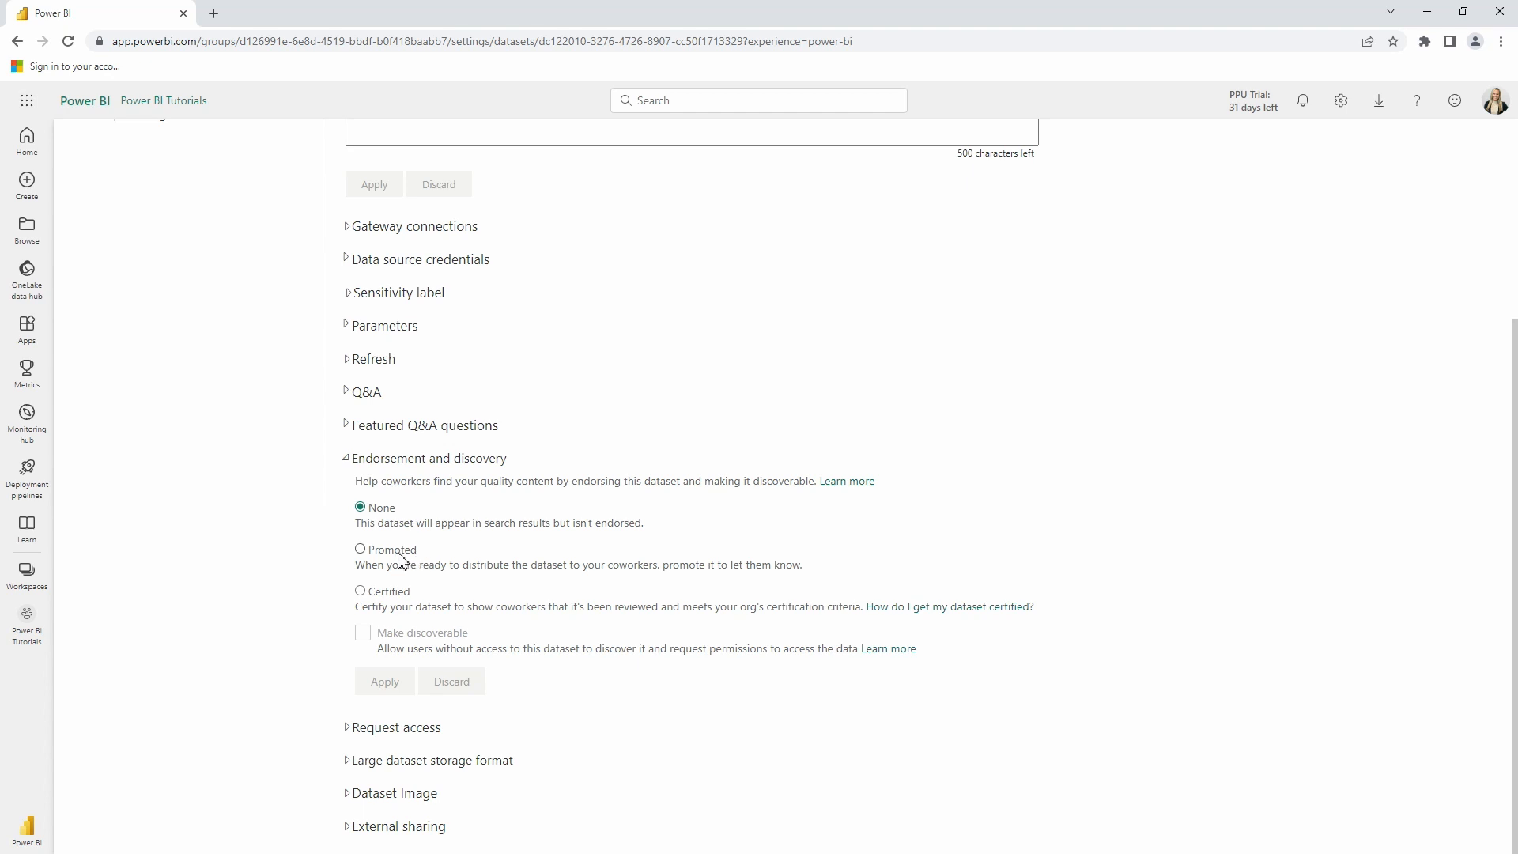
Mark 4A _Completed as Certified and discoverable, and apply the change.
{"action": "left_click", "coordinate": [361, 549]}
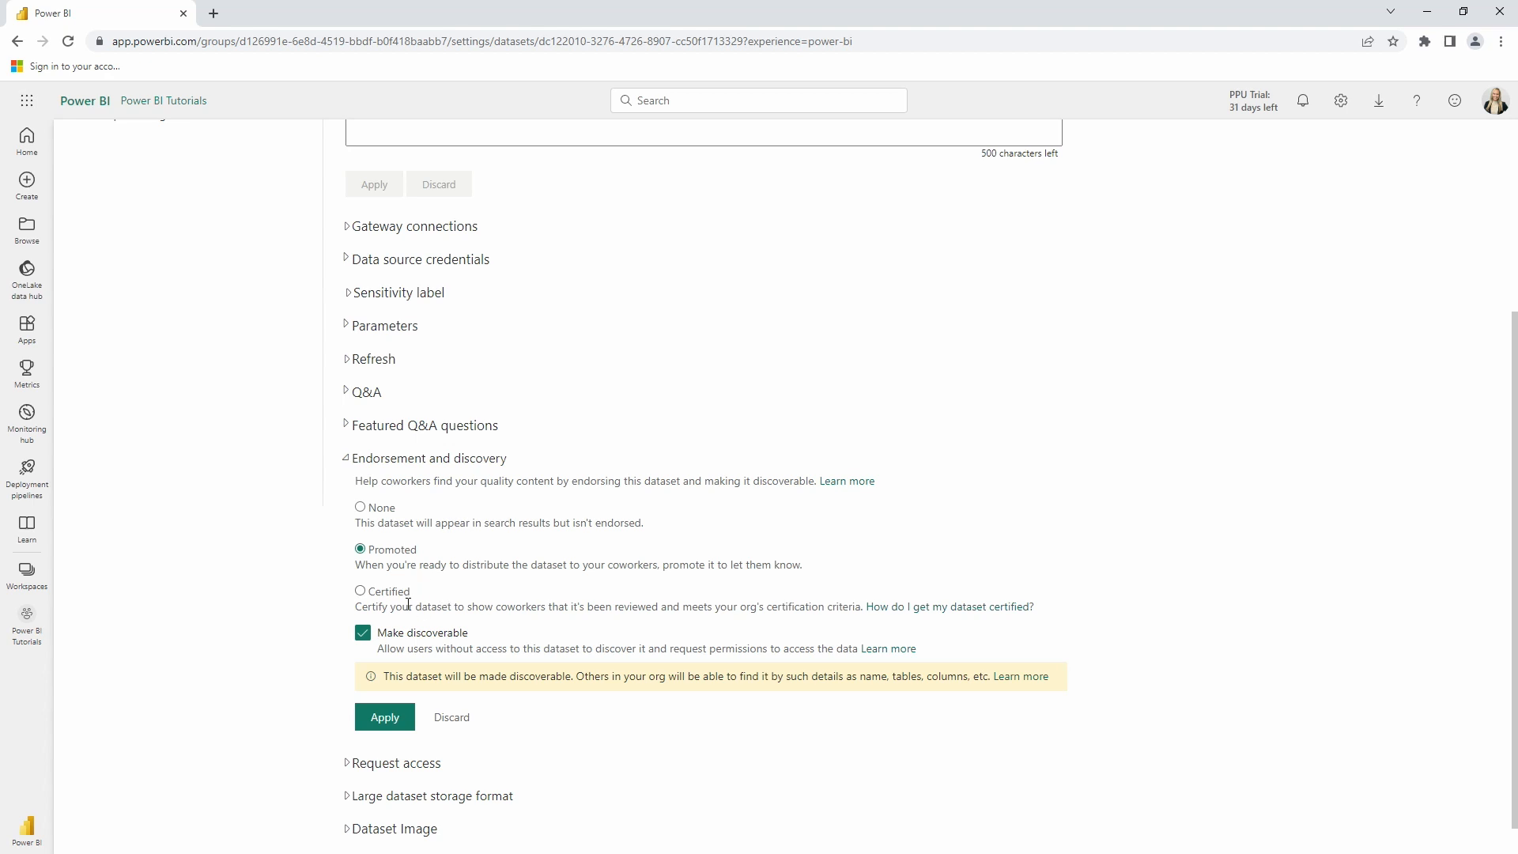
{"action": "left_click", "coordinate": [361, 591]}
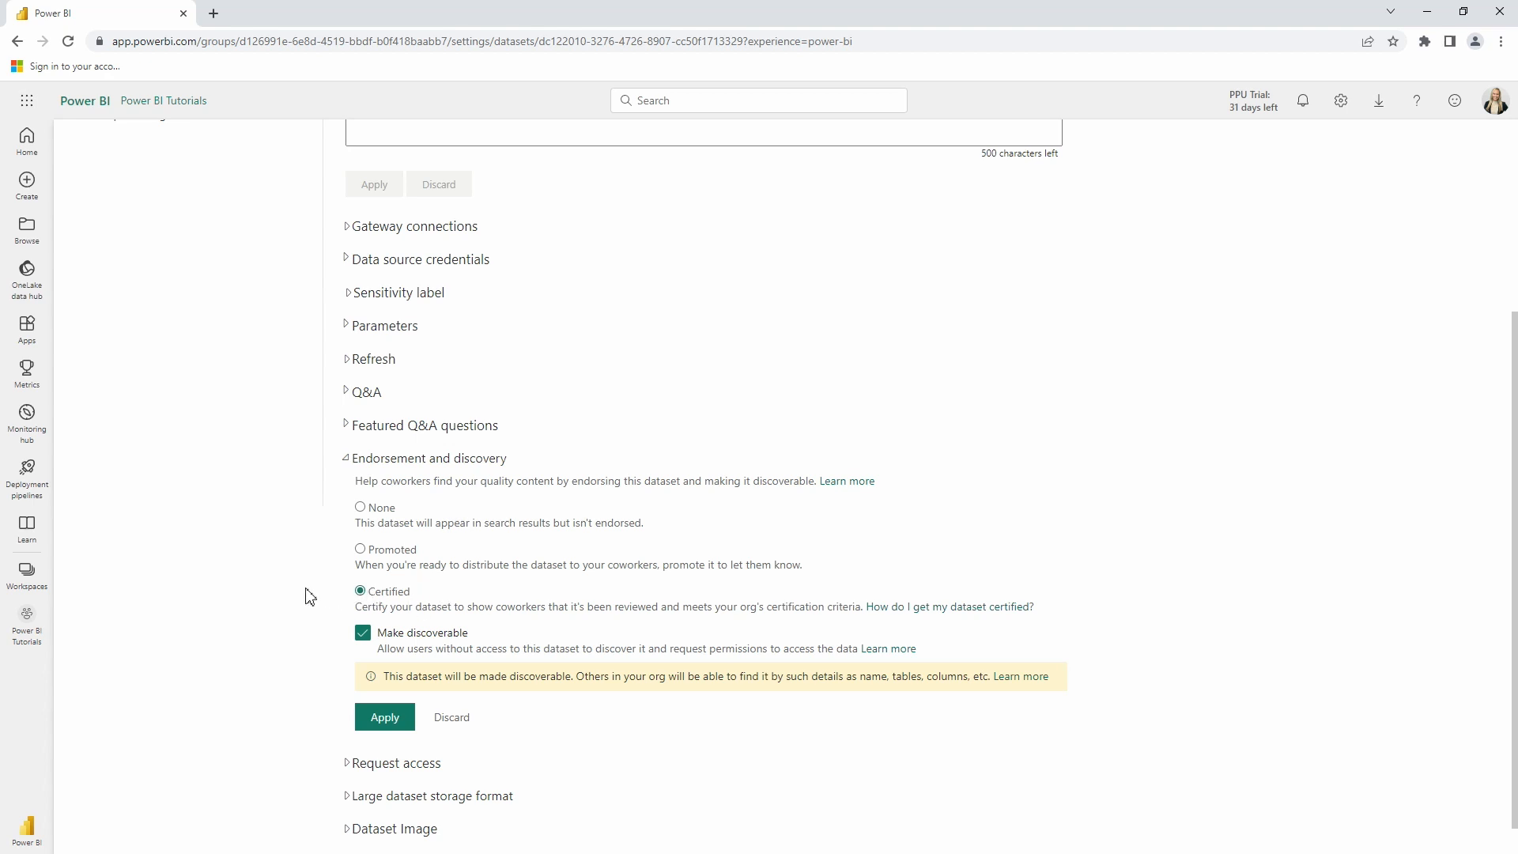
{"action": "mouse_move", "coordinate": [126, 556]}
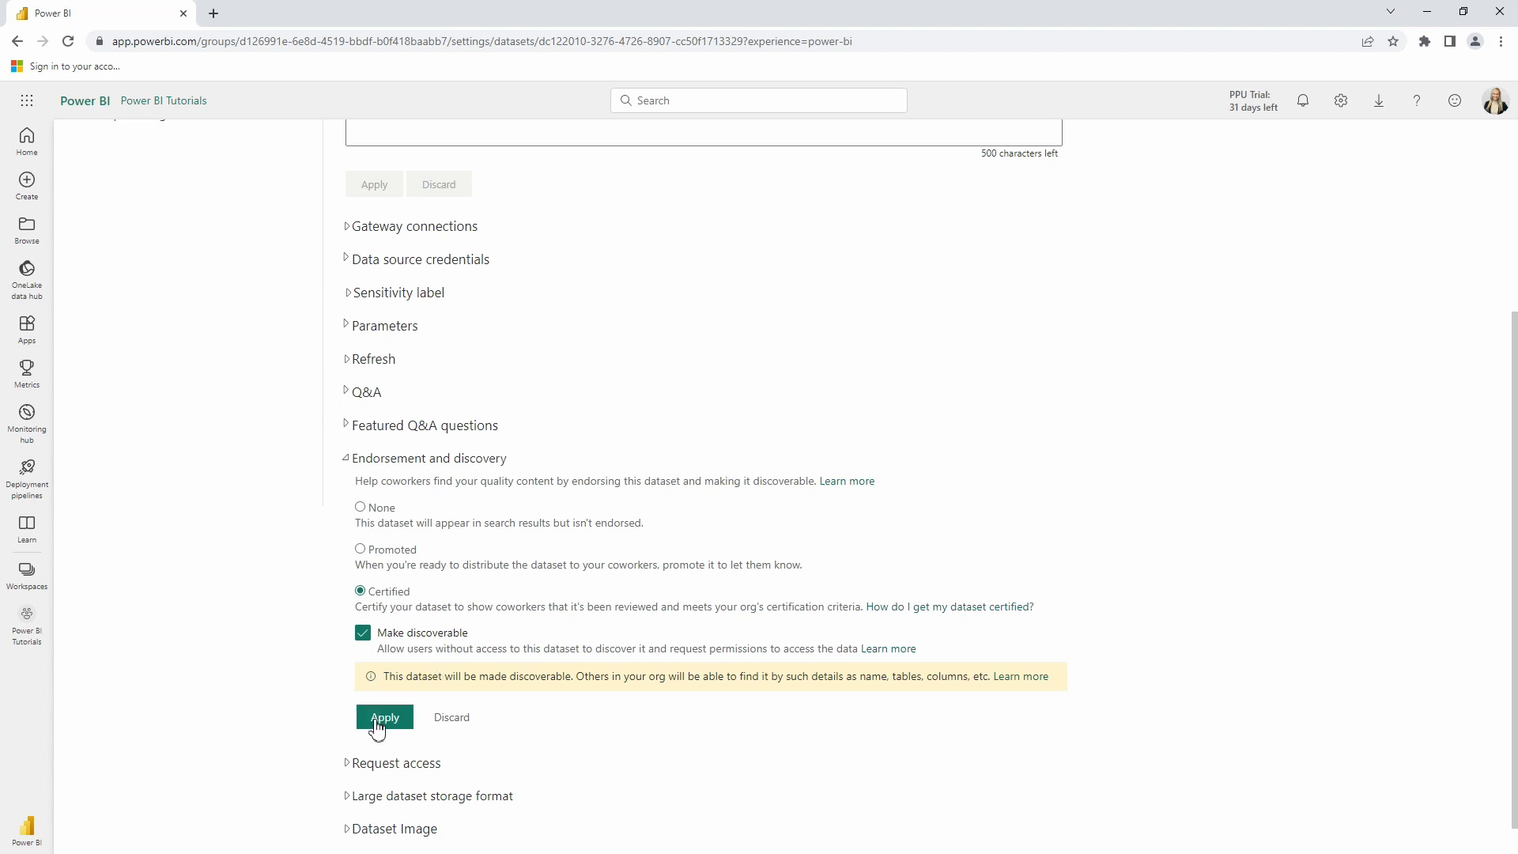
{"action": "left_click", "coordinate": [384, 716]}
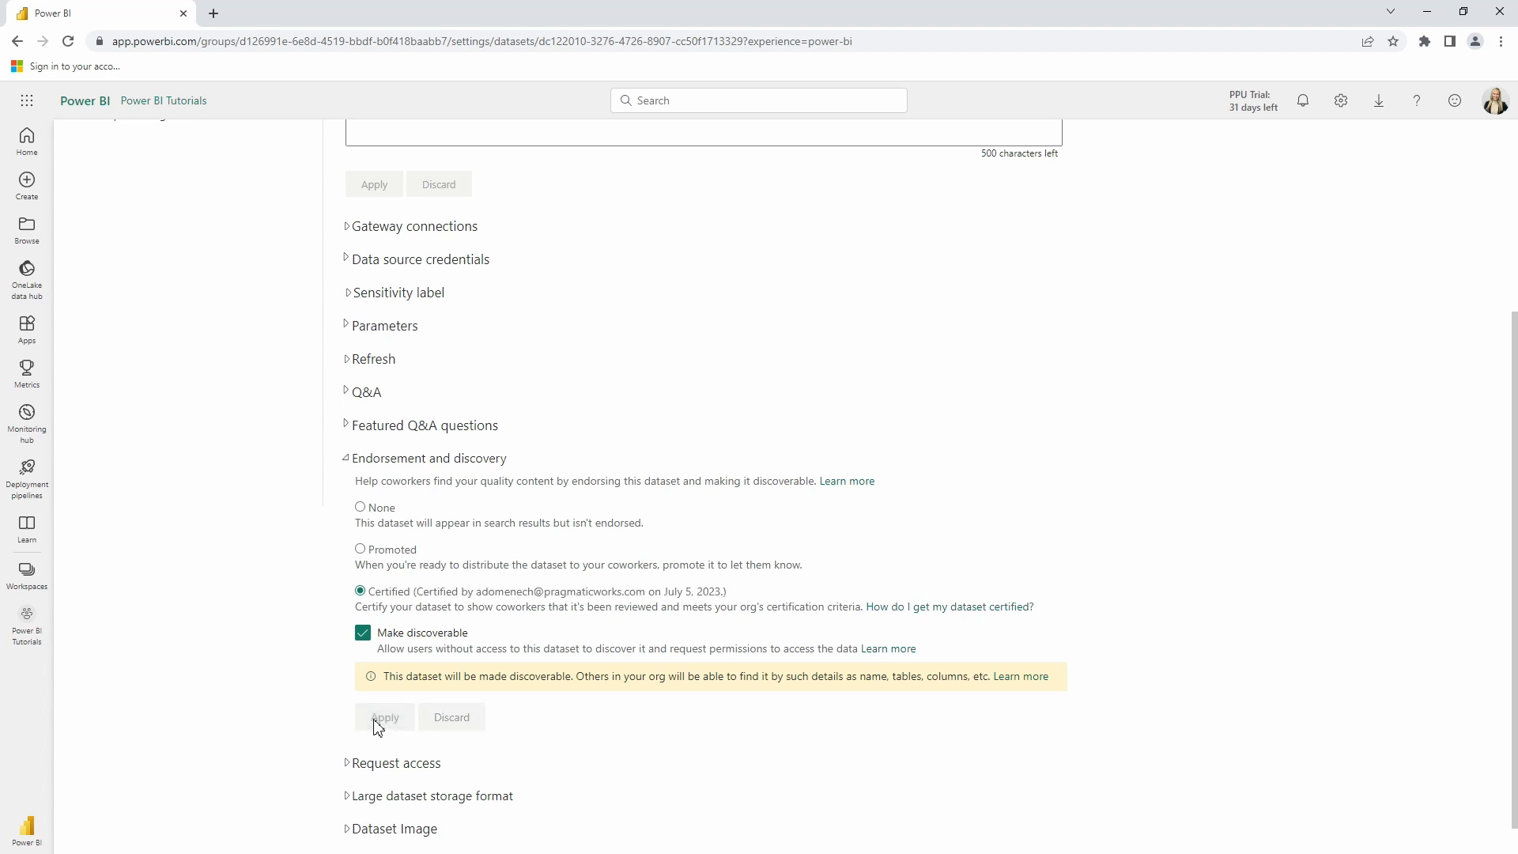
Mark the 4B - Report Navigation dataset as Promoted in its endorsement settings.
{"action": "scroll", "scroll_direction": "up", "scroll_amount": 3}
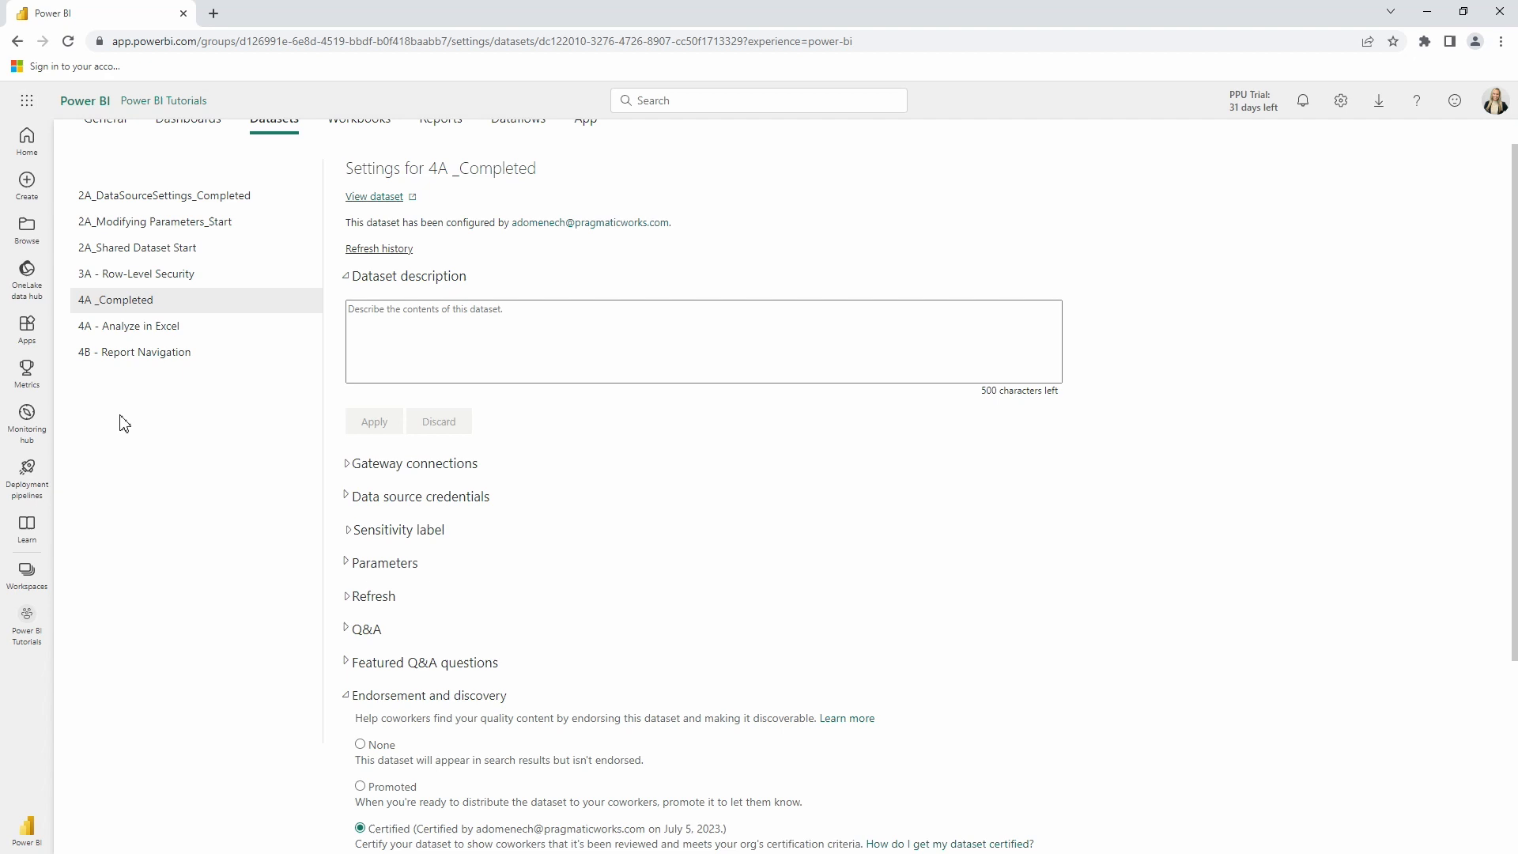
{"action": "left_click", "coordinate": [133, 388]}
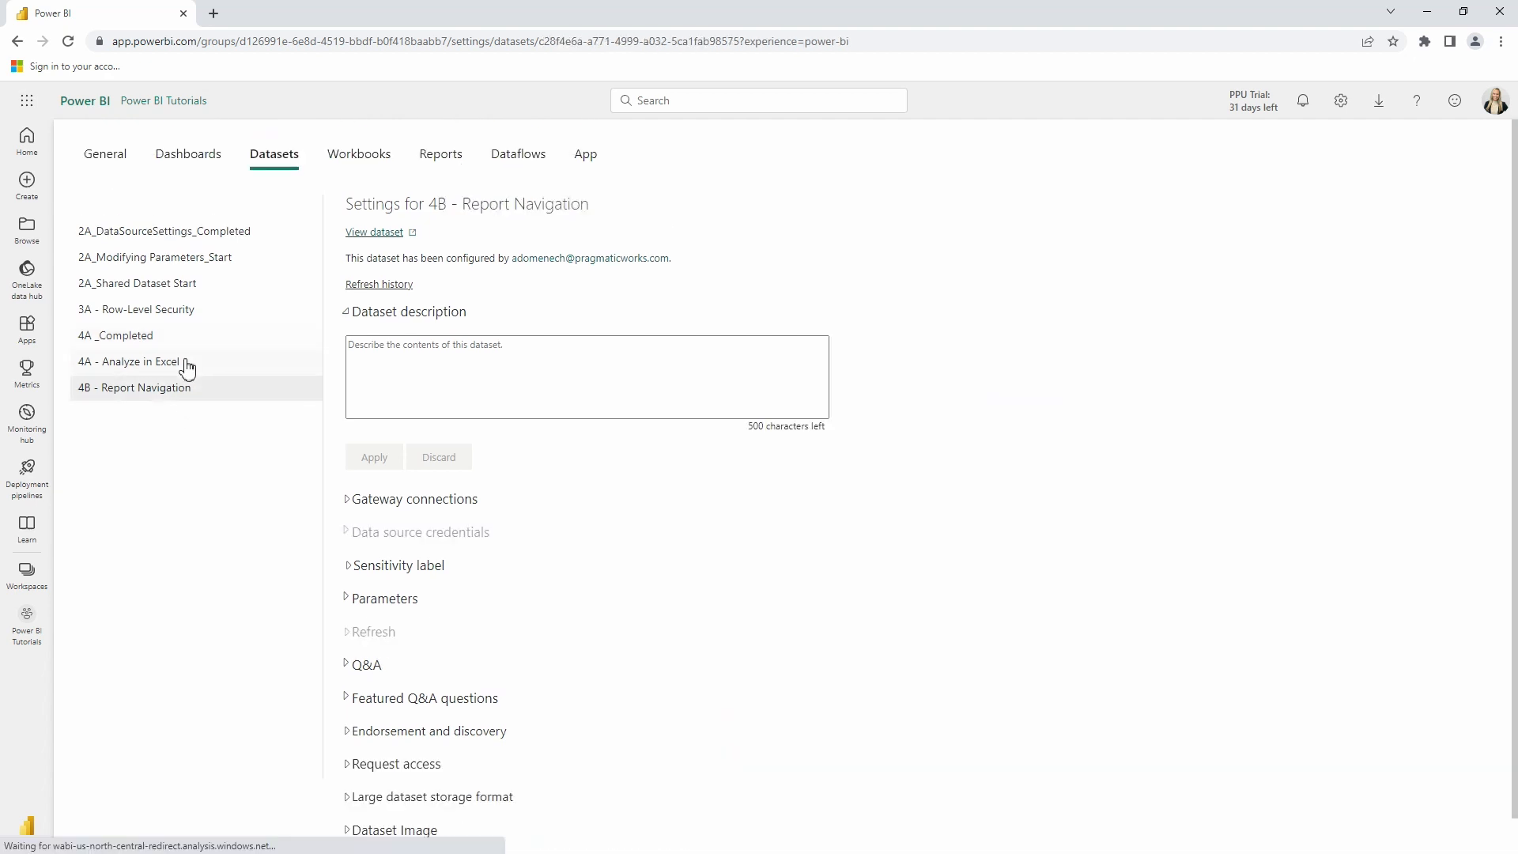
{"action": "scroll", "scroll_direction": "down", "scroll_amount": 3}
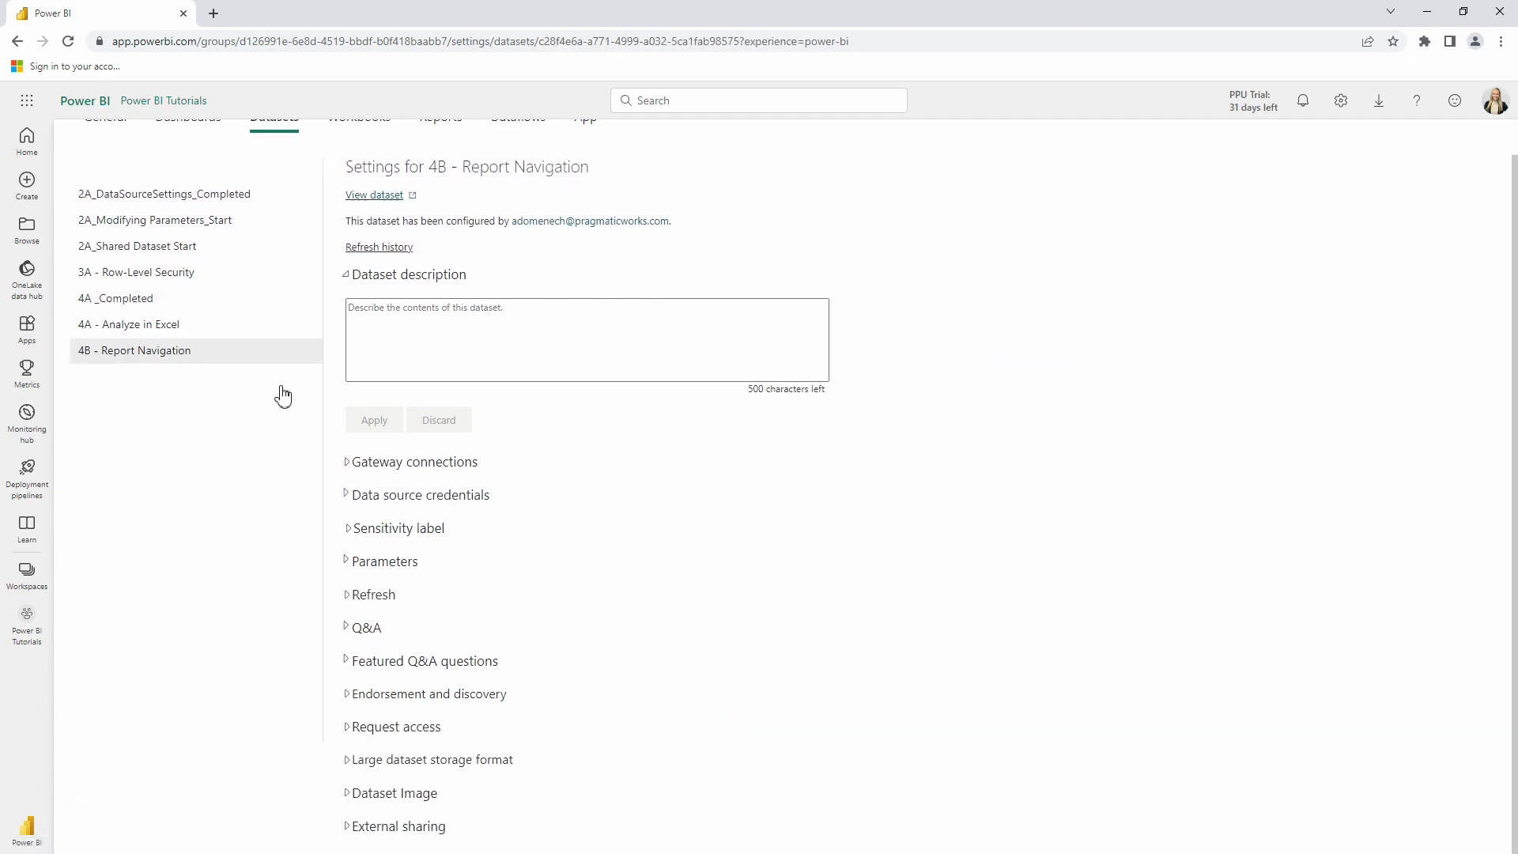
{"action": "left_click", "coordinate": [429, 693]}
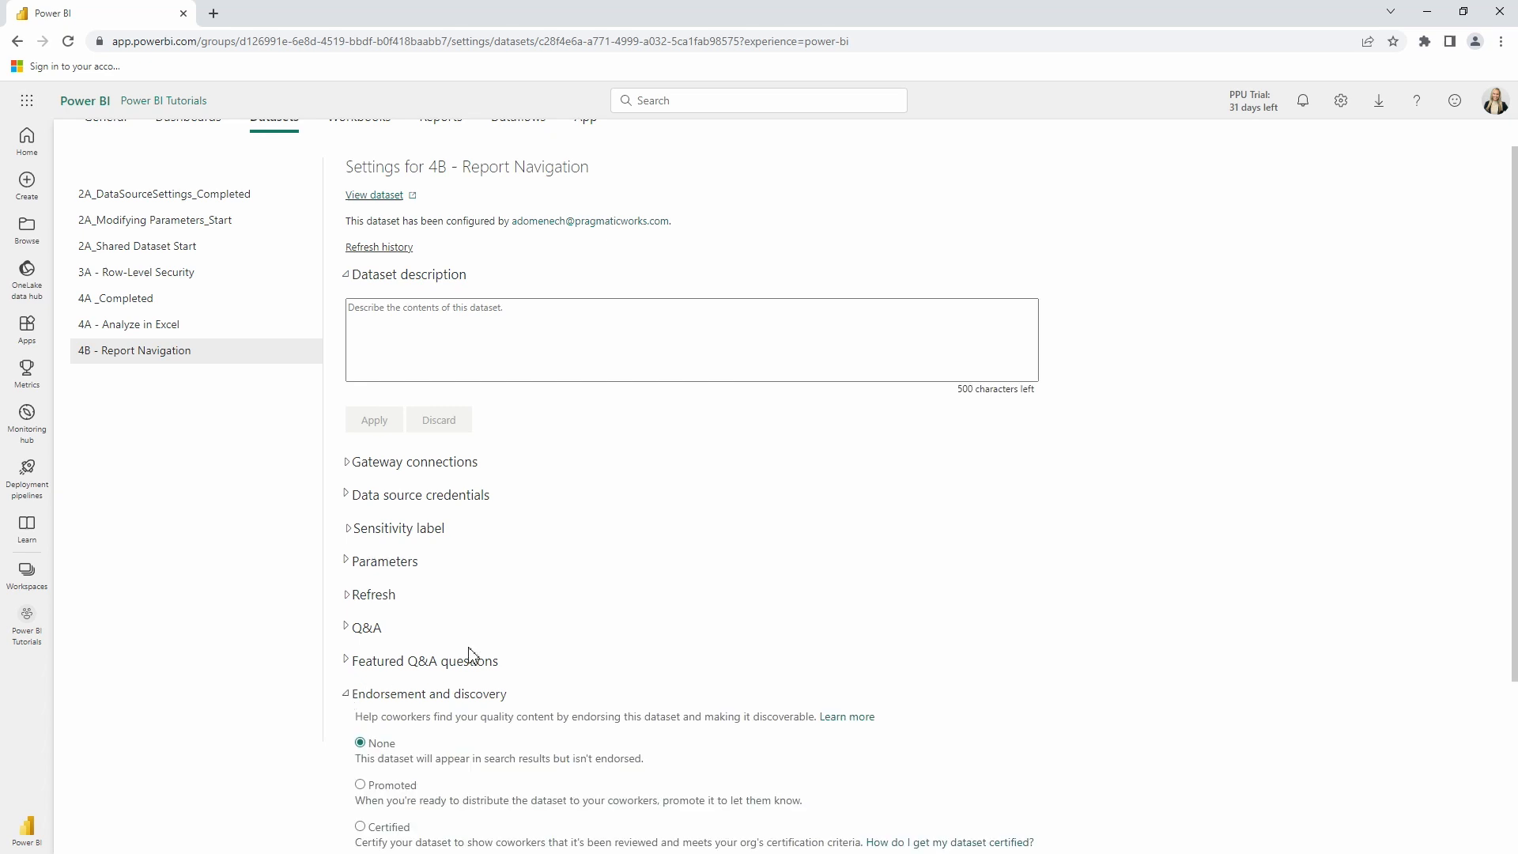
{"action": "left_click", "coordinate": [360, 784]}
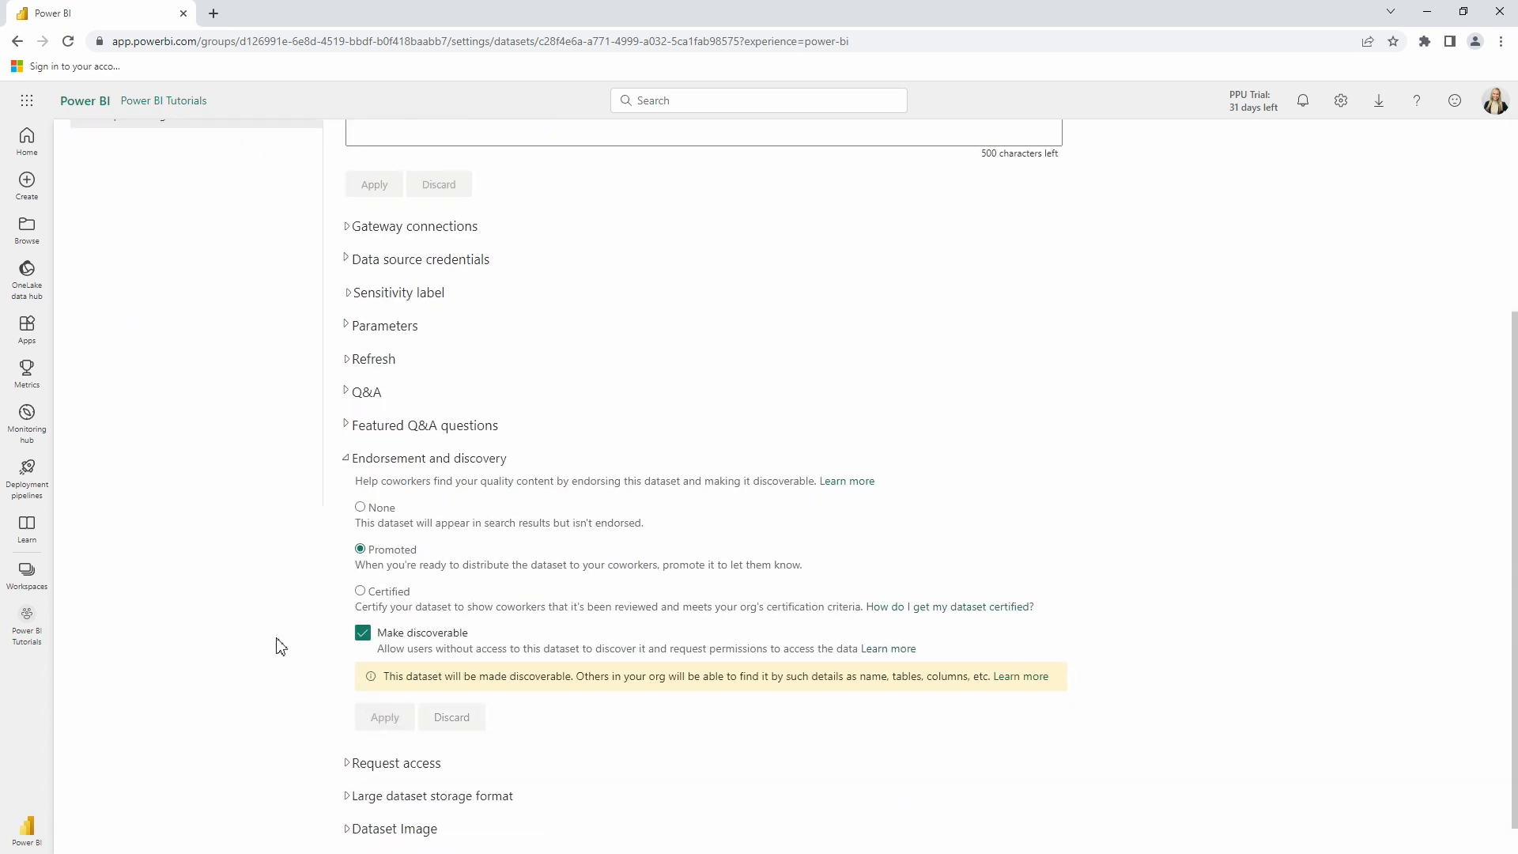
Return to the Power BI Tutorials workspace item list via the header.
{"action": "scroll", "scroll_direction": "up", "scroll_amount": 3}
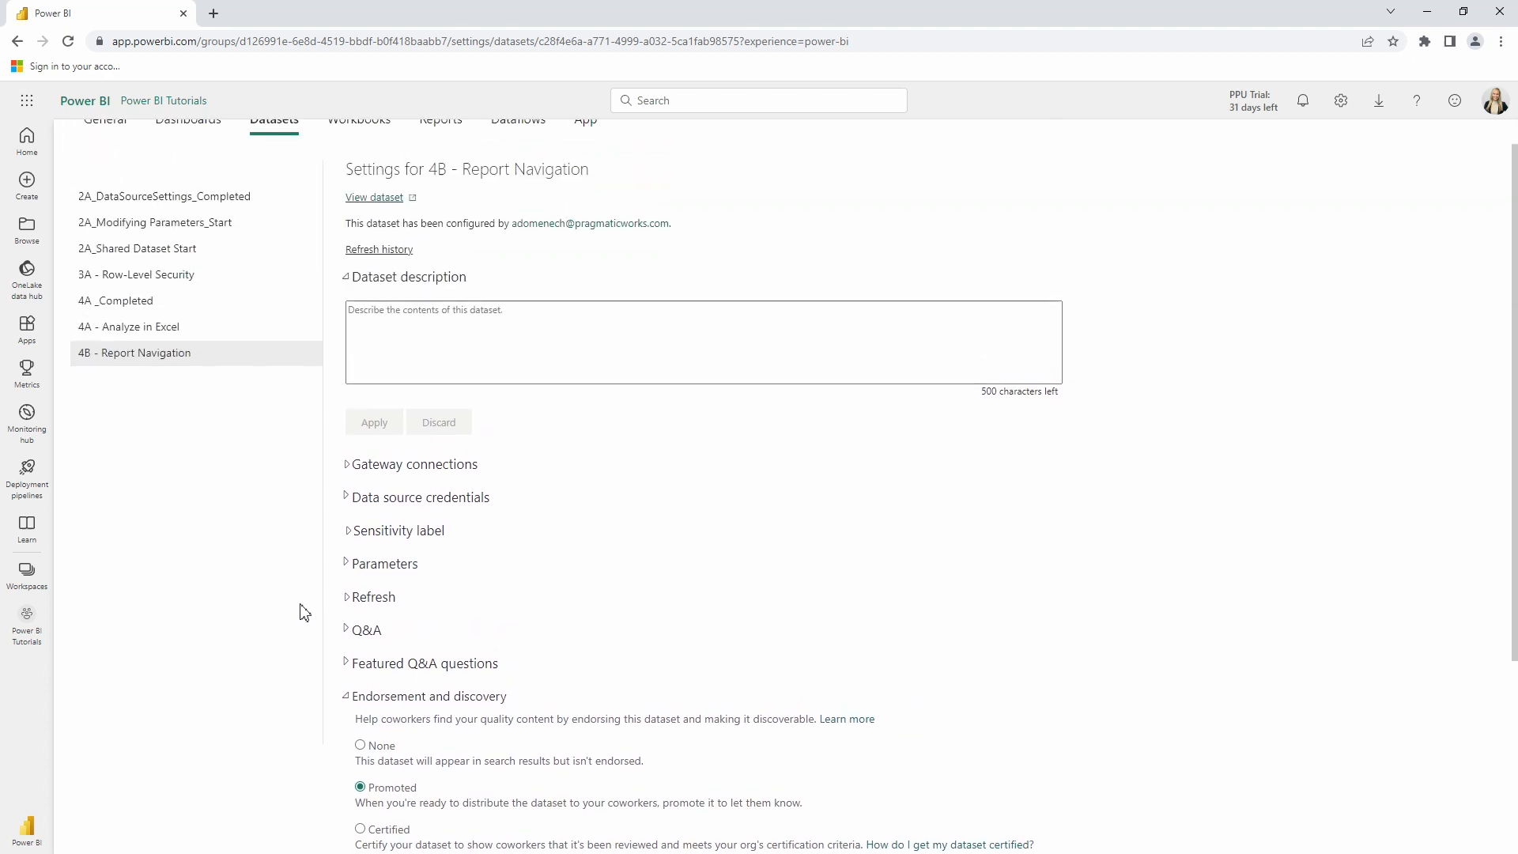
{"action": "scroll", "scroll_direction": "up", "scroll_amount": 3}
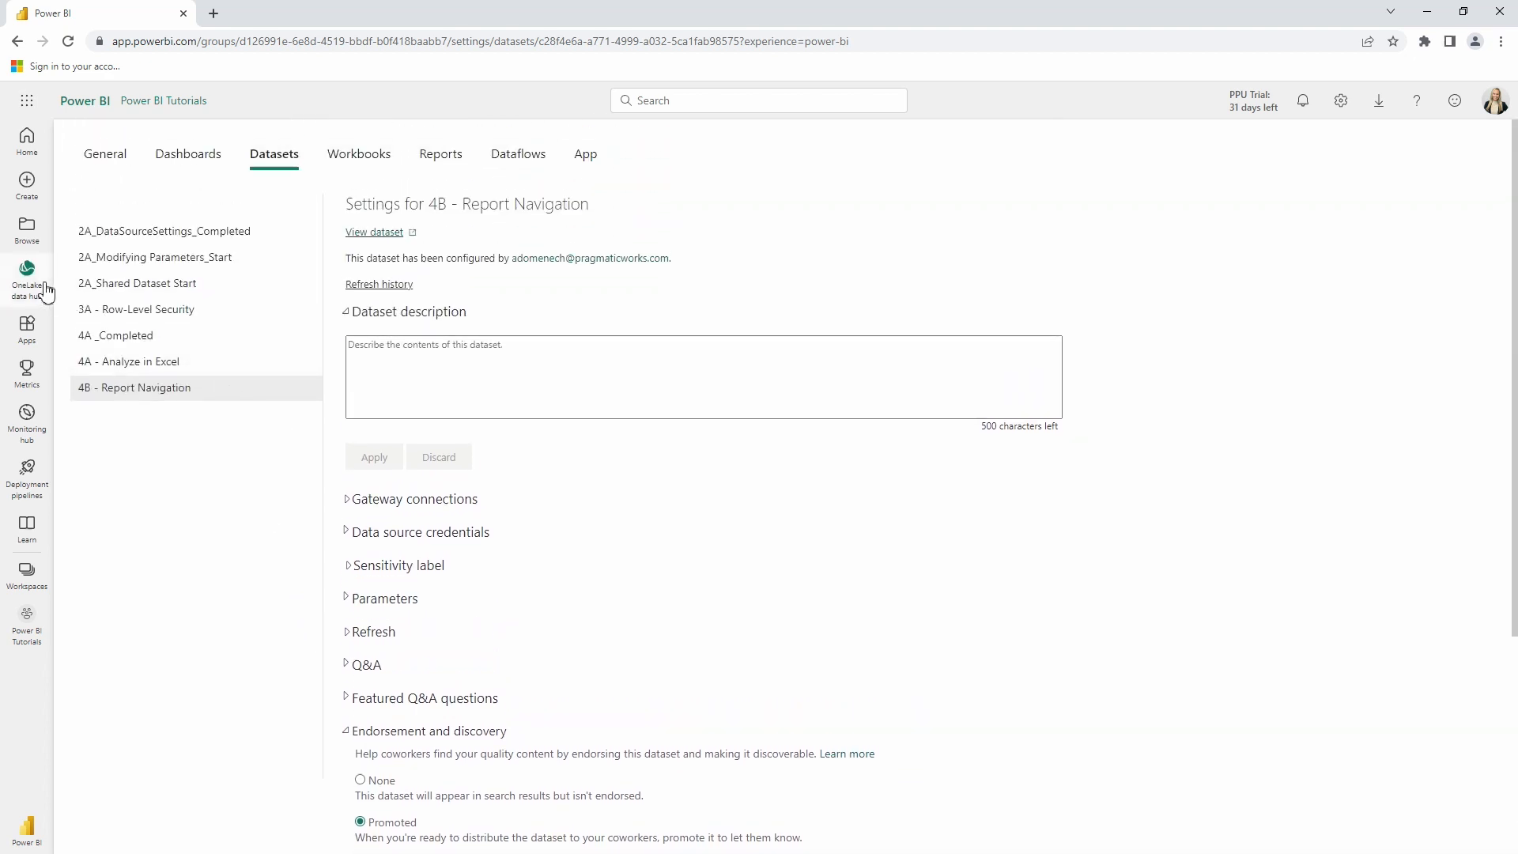
{"action": "mouse_move", "coordinate": [163, 100]}
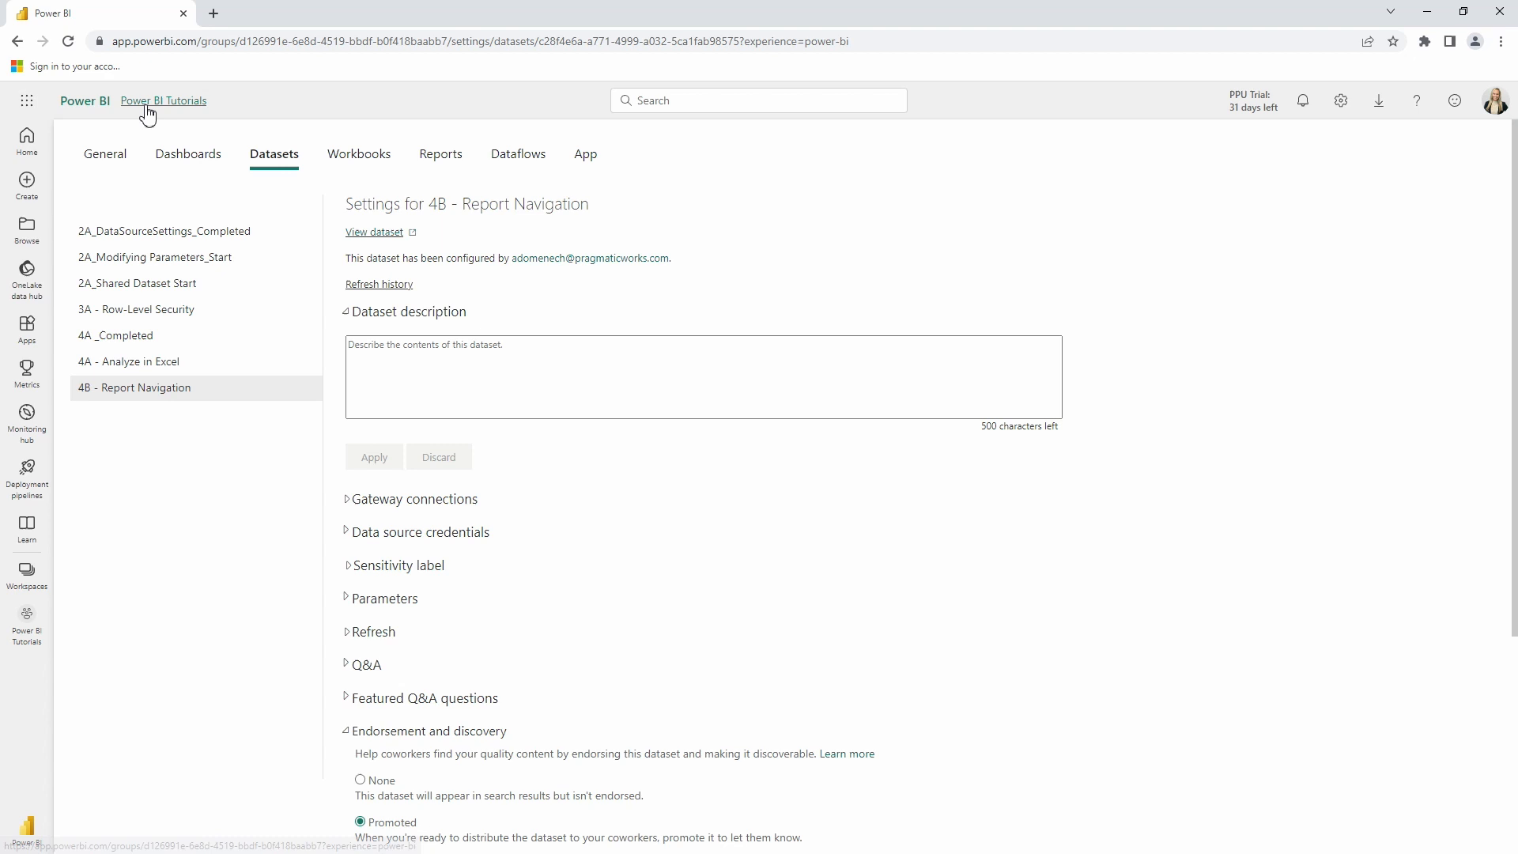
{"action": "left_click", "coordinate": [163, 100]}
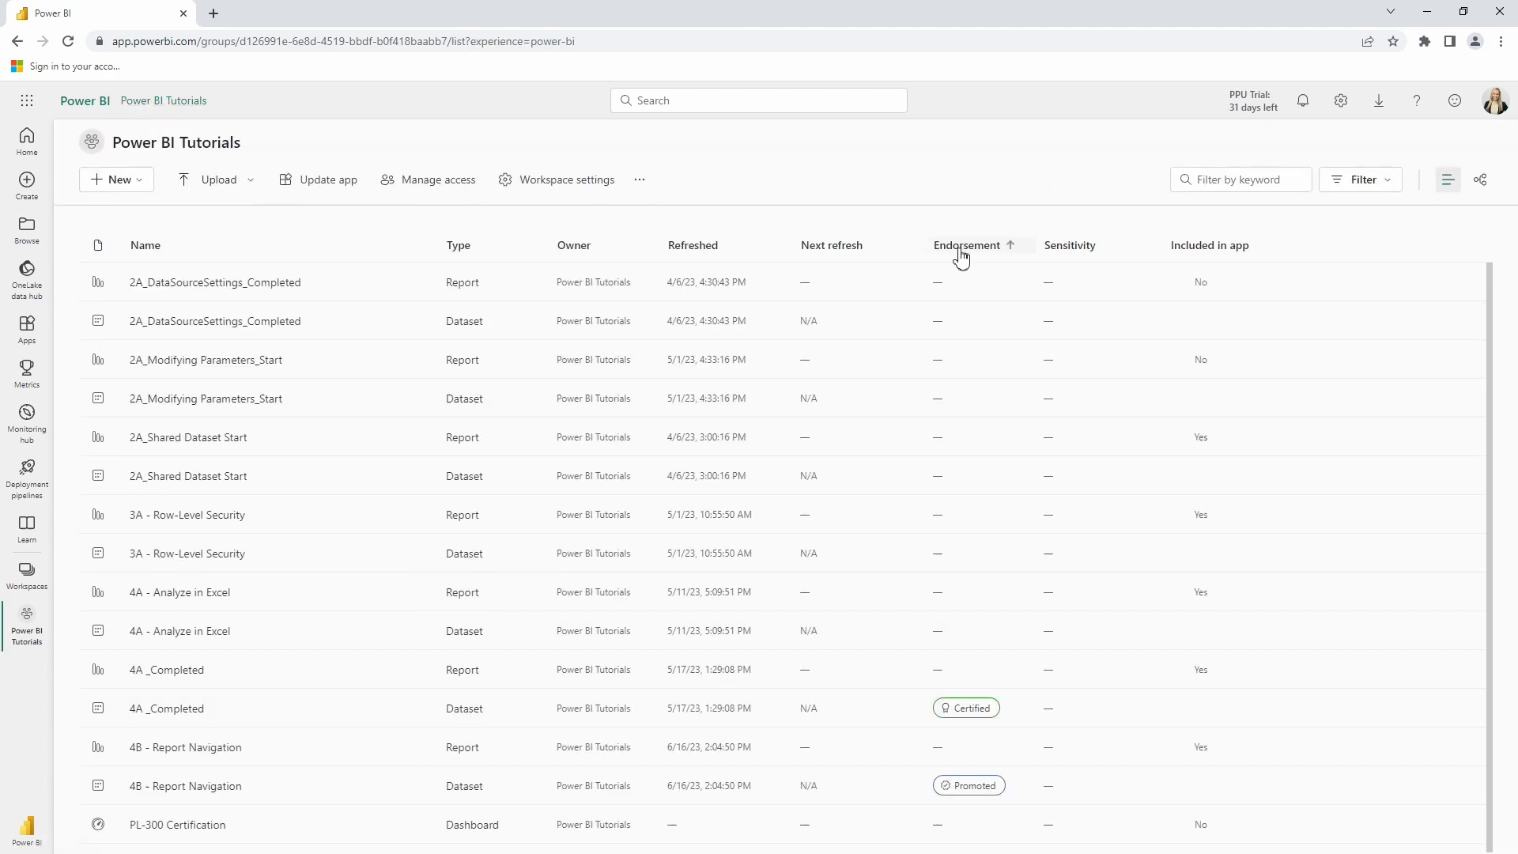
Sort the workspace items by endorsement, then go to the OneLake data hub.
{"action": "left_click", "coordinate": [965, 245]}
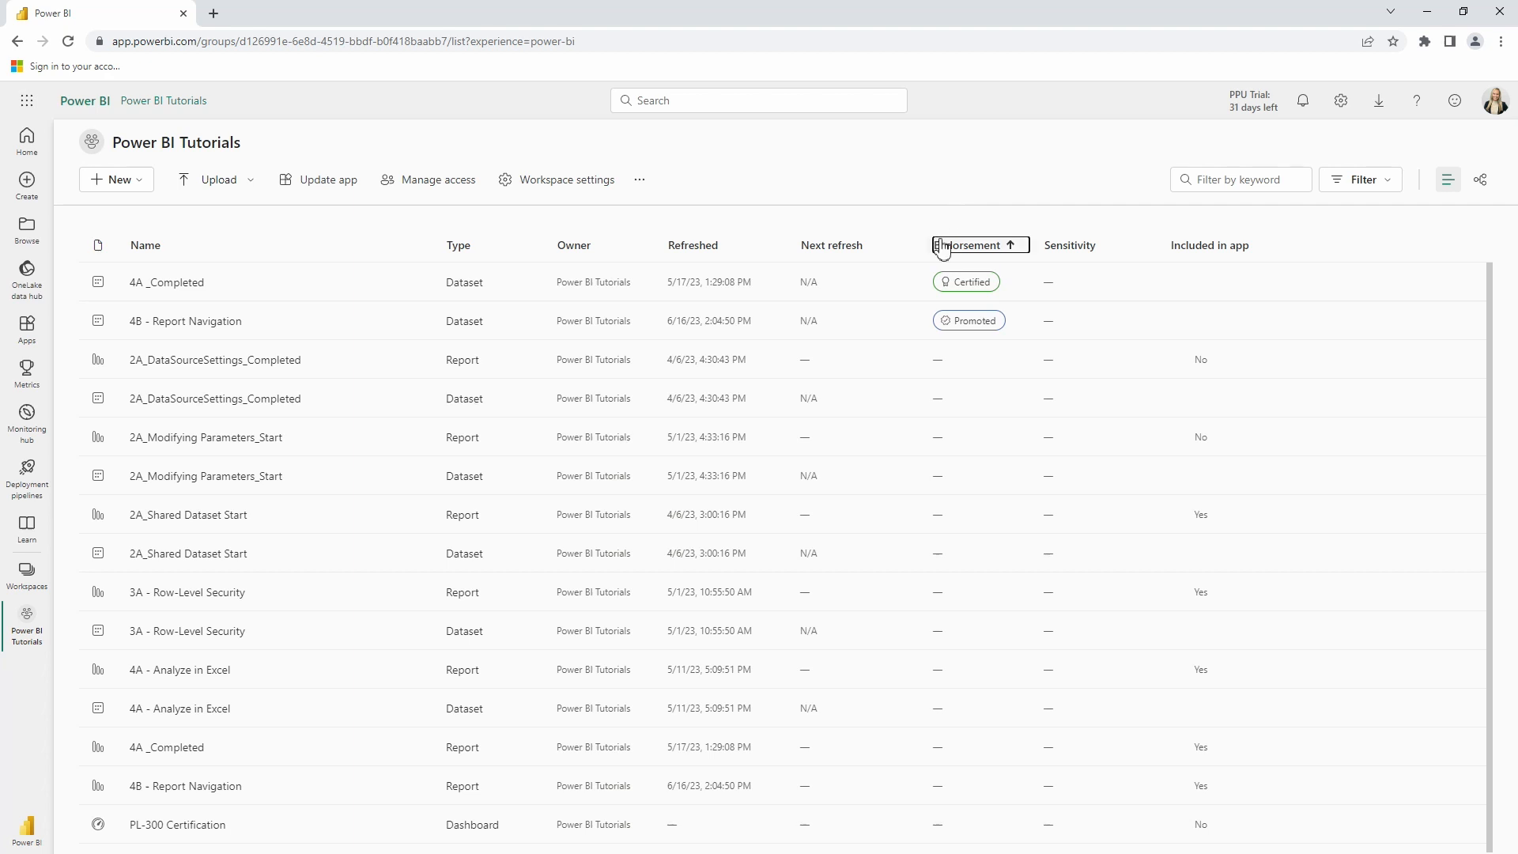
{"action": "mouse_move", "coordinate": [933, 297]}
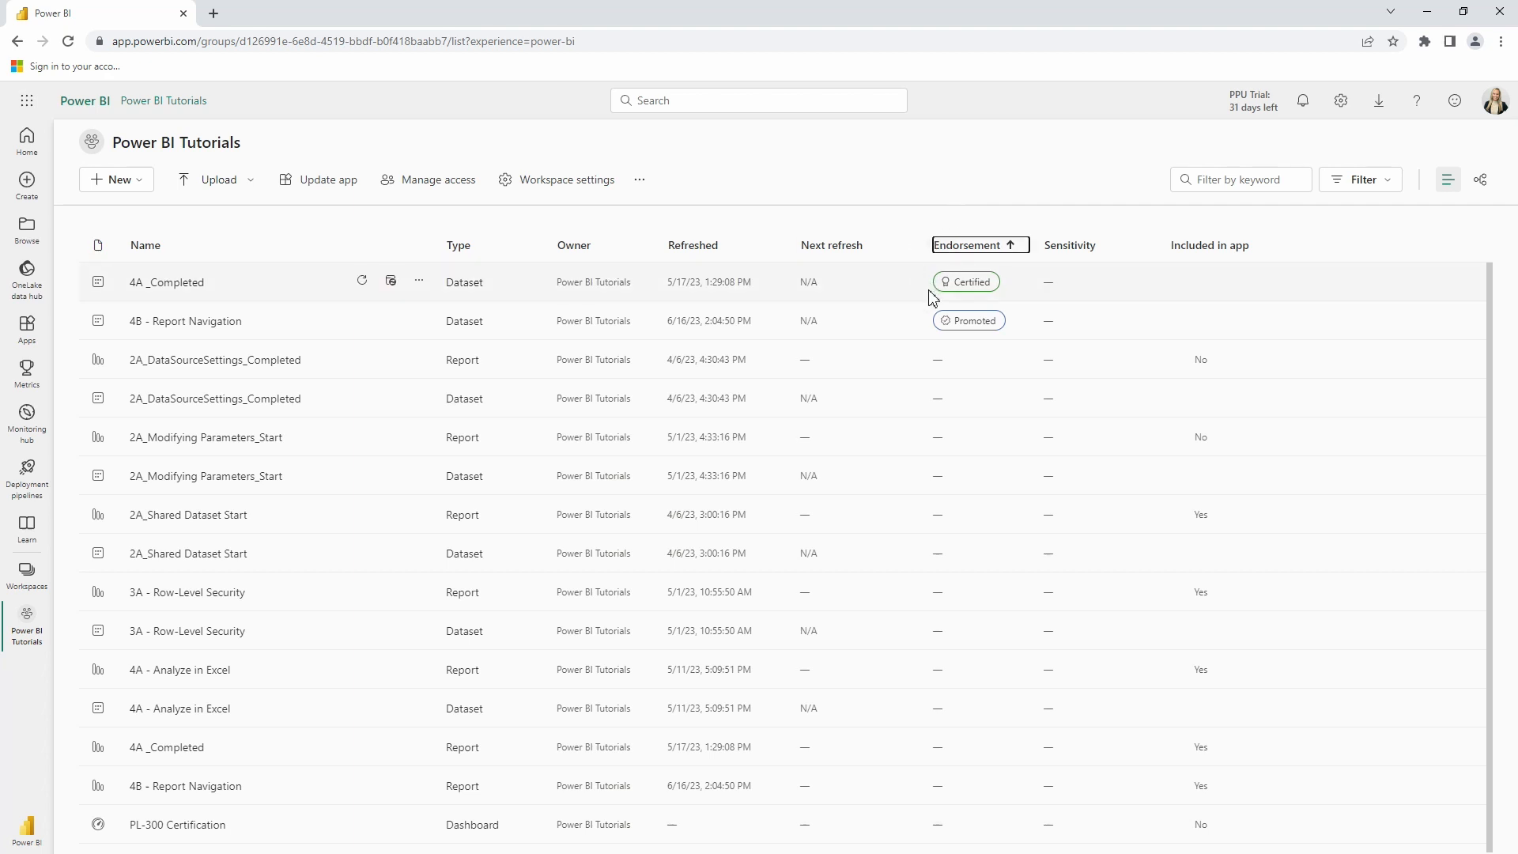
{"action": "mouse_move", "coordinate": [936, 328]}
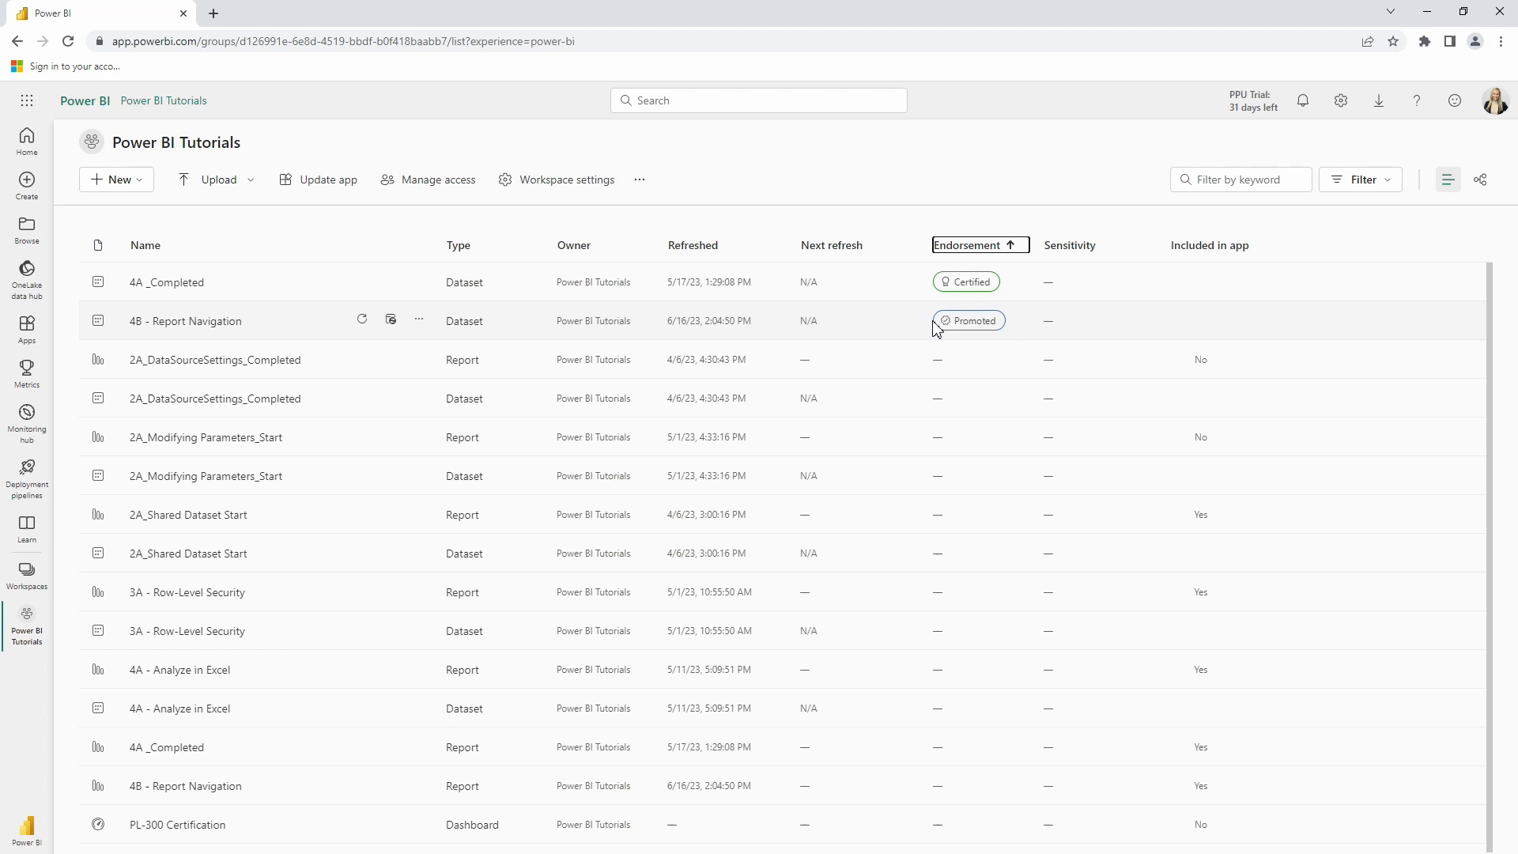
{"action": "mouse_move", "coordinate": [942, 329]}
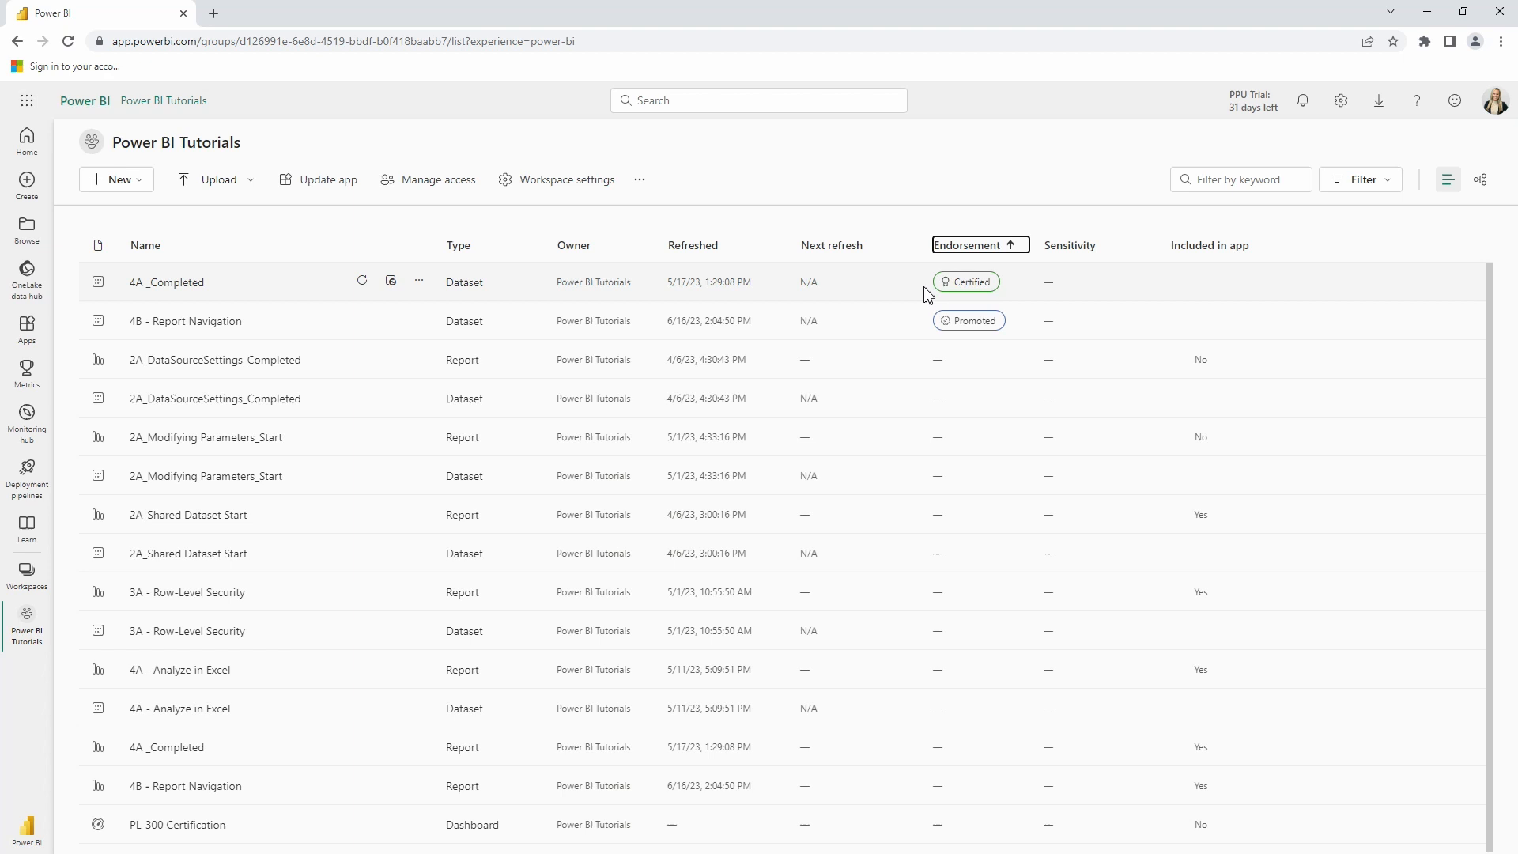
{"action": "mouse_move", "coordinate": [947, 309]}
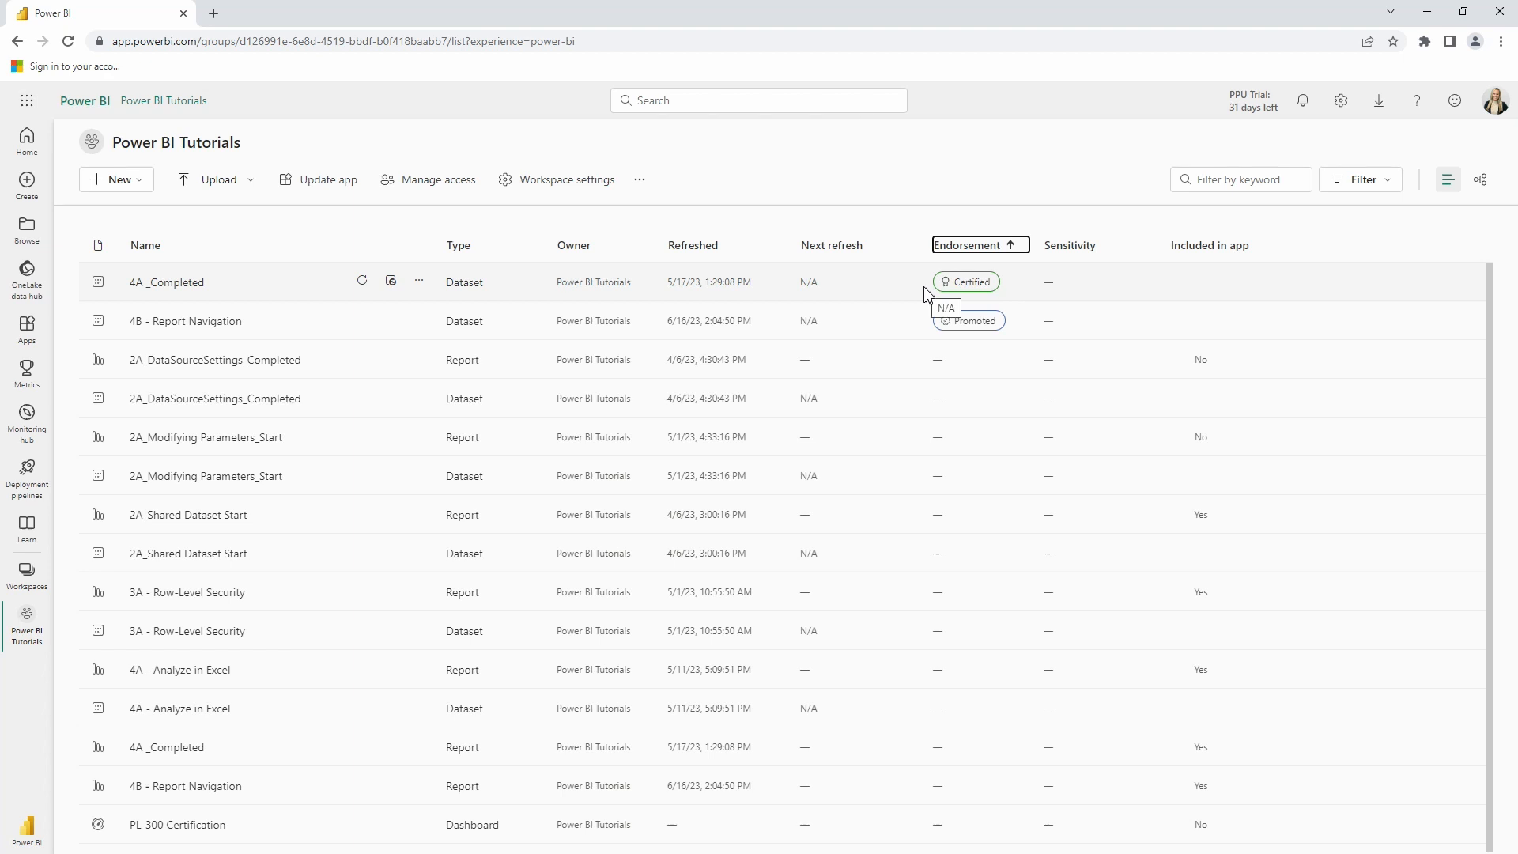
{"action": "mouse_move", "coordinate": [925, 325]}
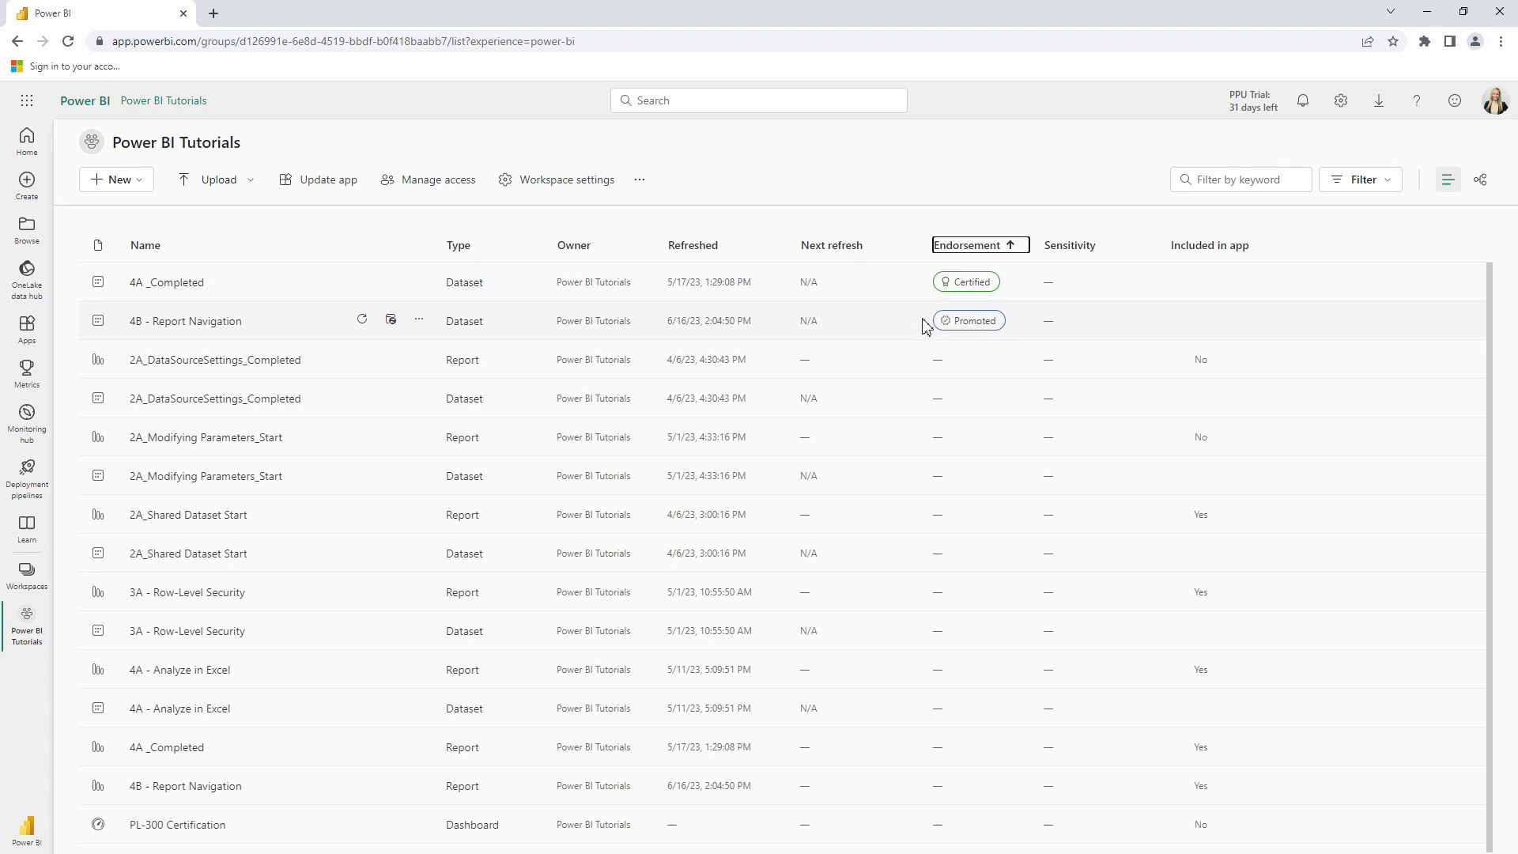
{"action": "mouse_move", "coordinate": [925, 329]}
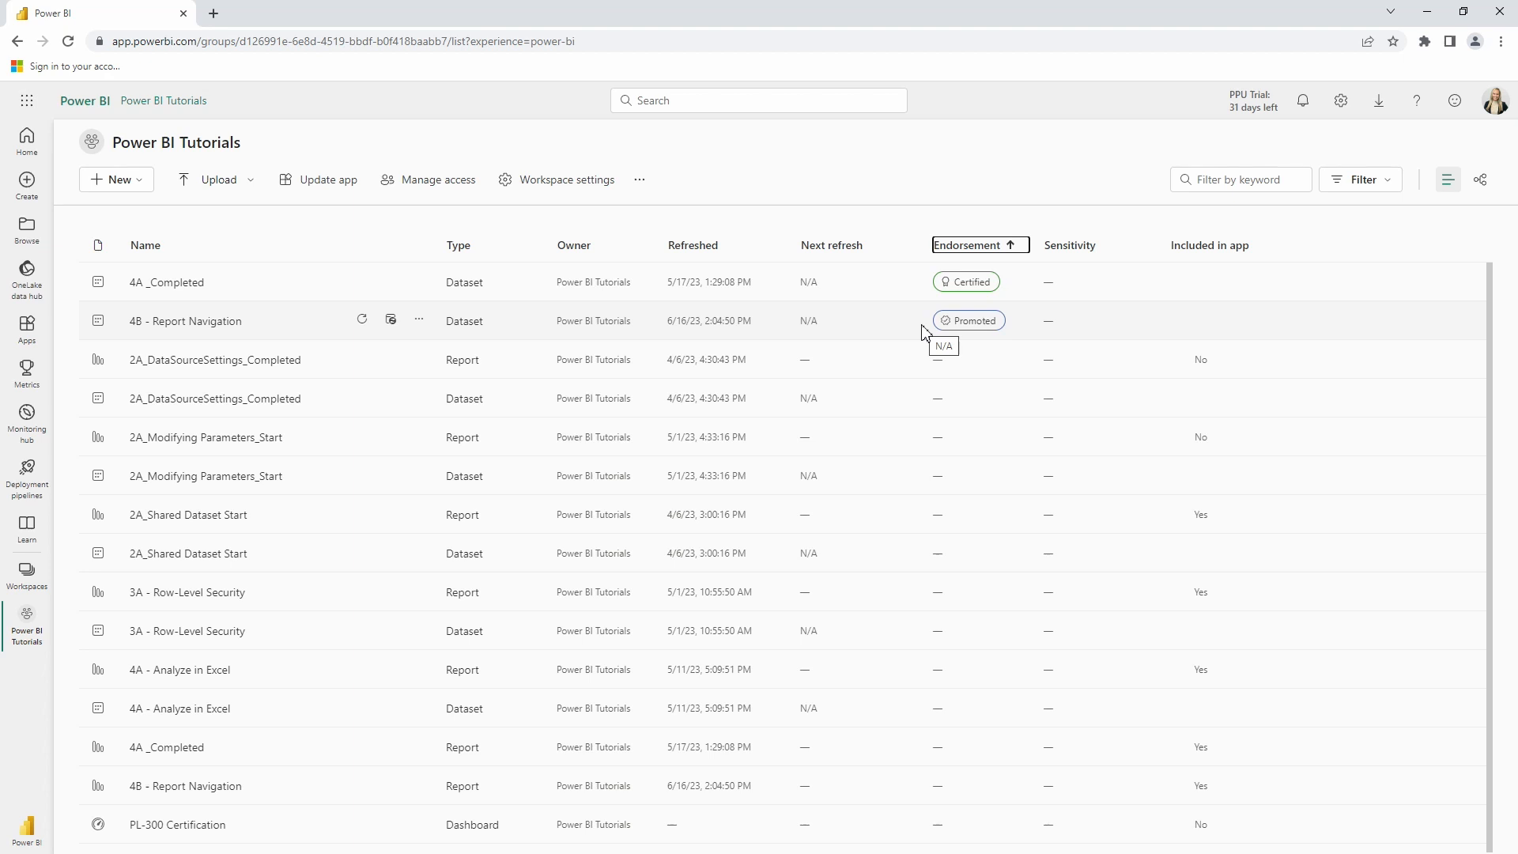
{"action": "mouse_move", "coordinate": [27, 278]}
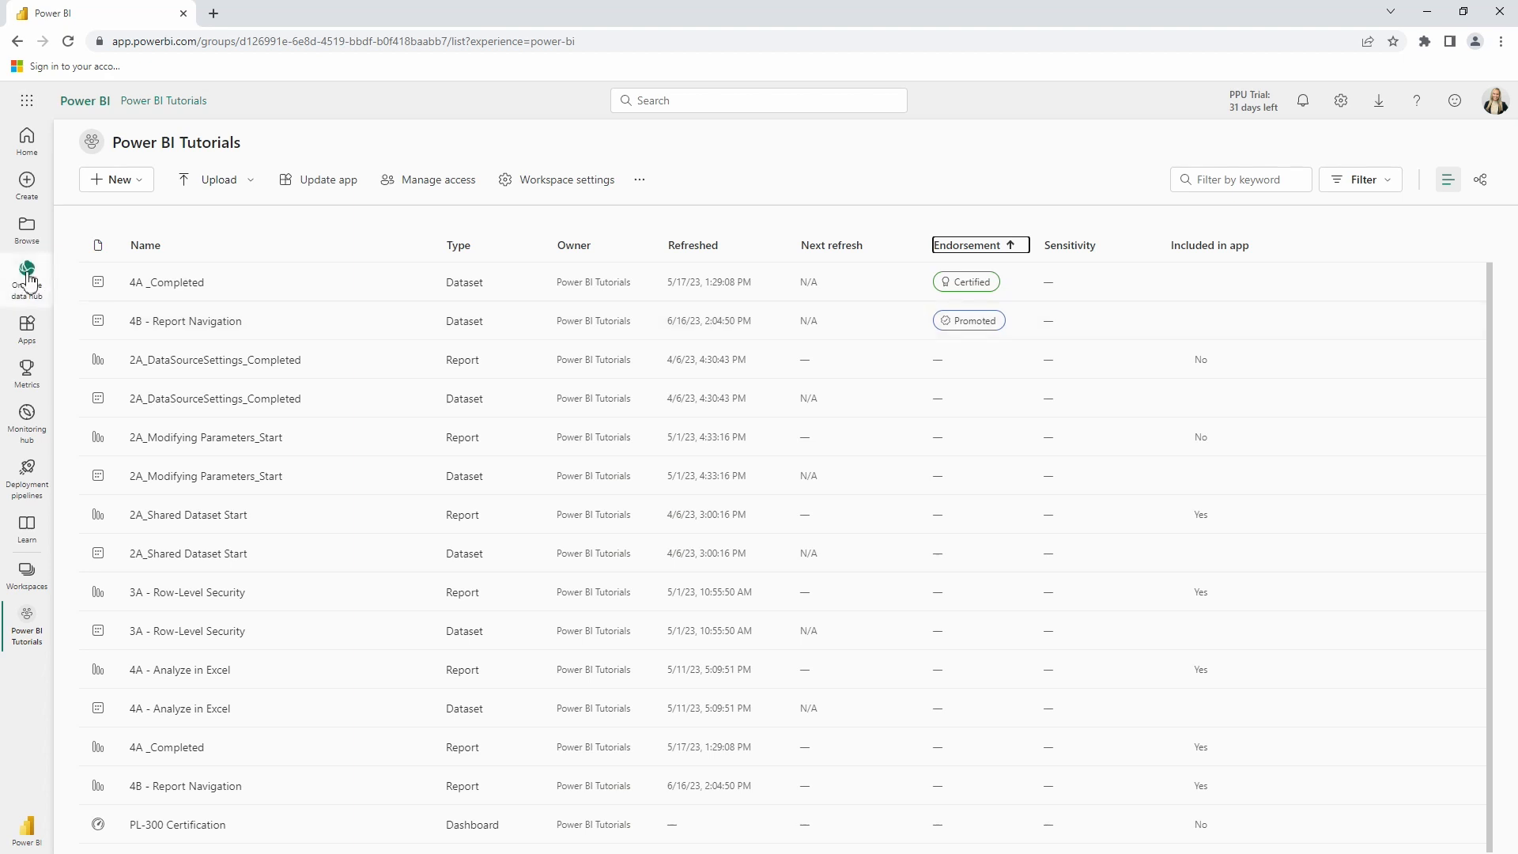
{"action": "left_click", "coordinate": [27, 278]}
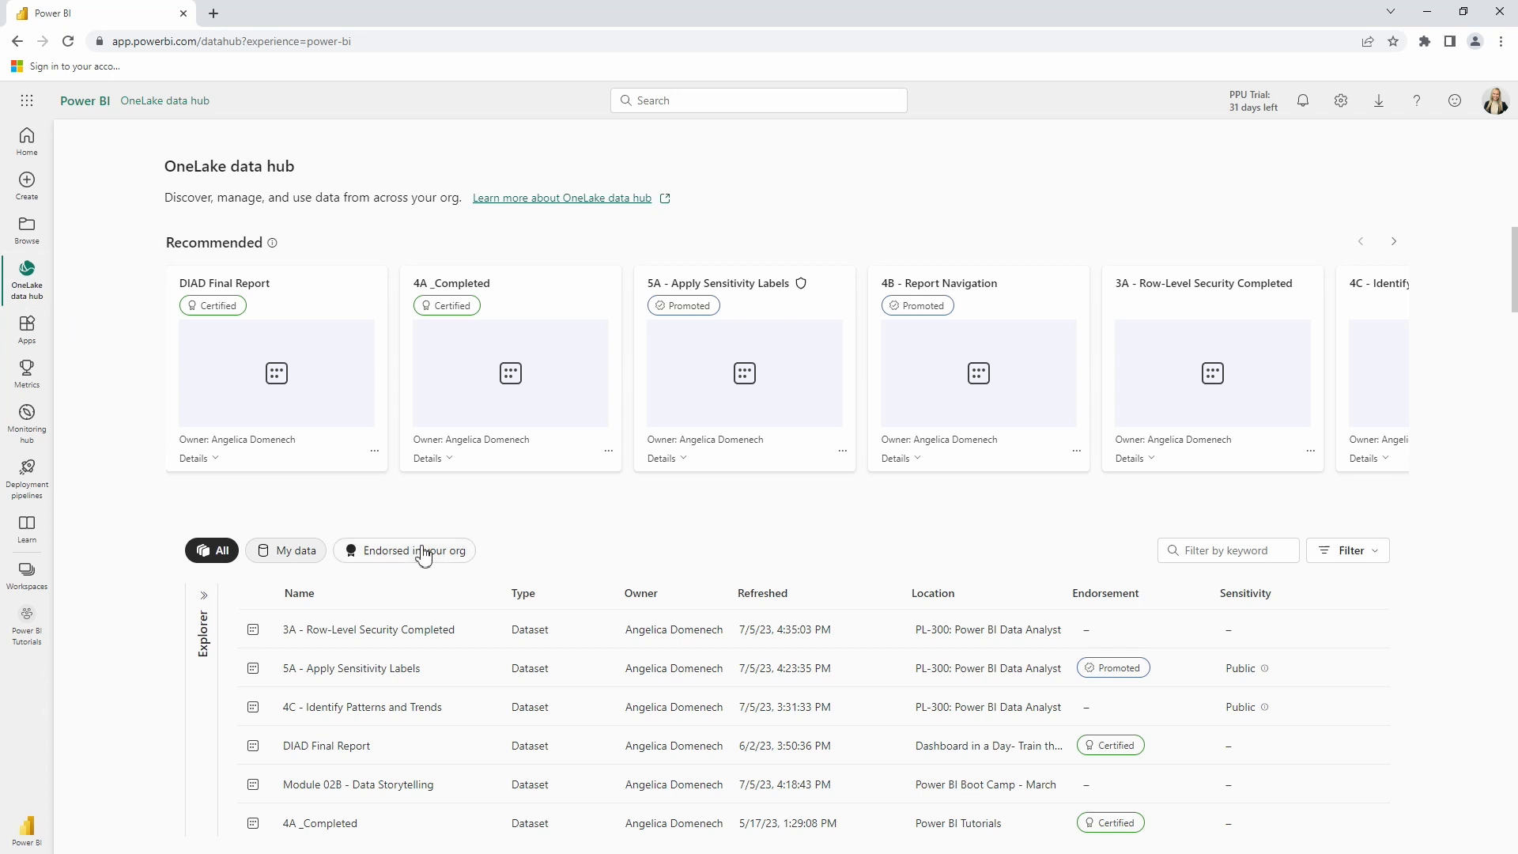
Sort the OneLake data hub list by endorsement so certified datasets like 4A _Completed come first.
{"action": "left_click", "coordinate": [1104, 592]}
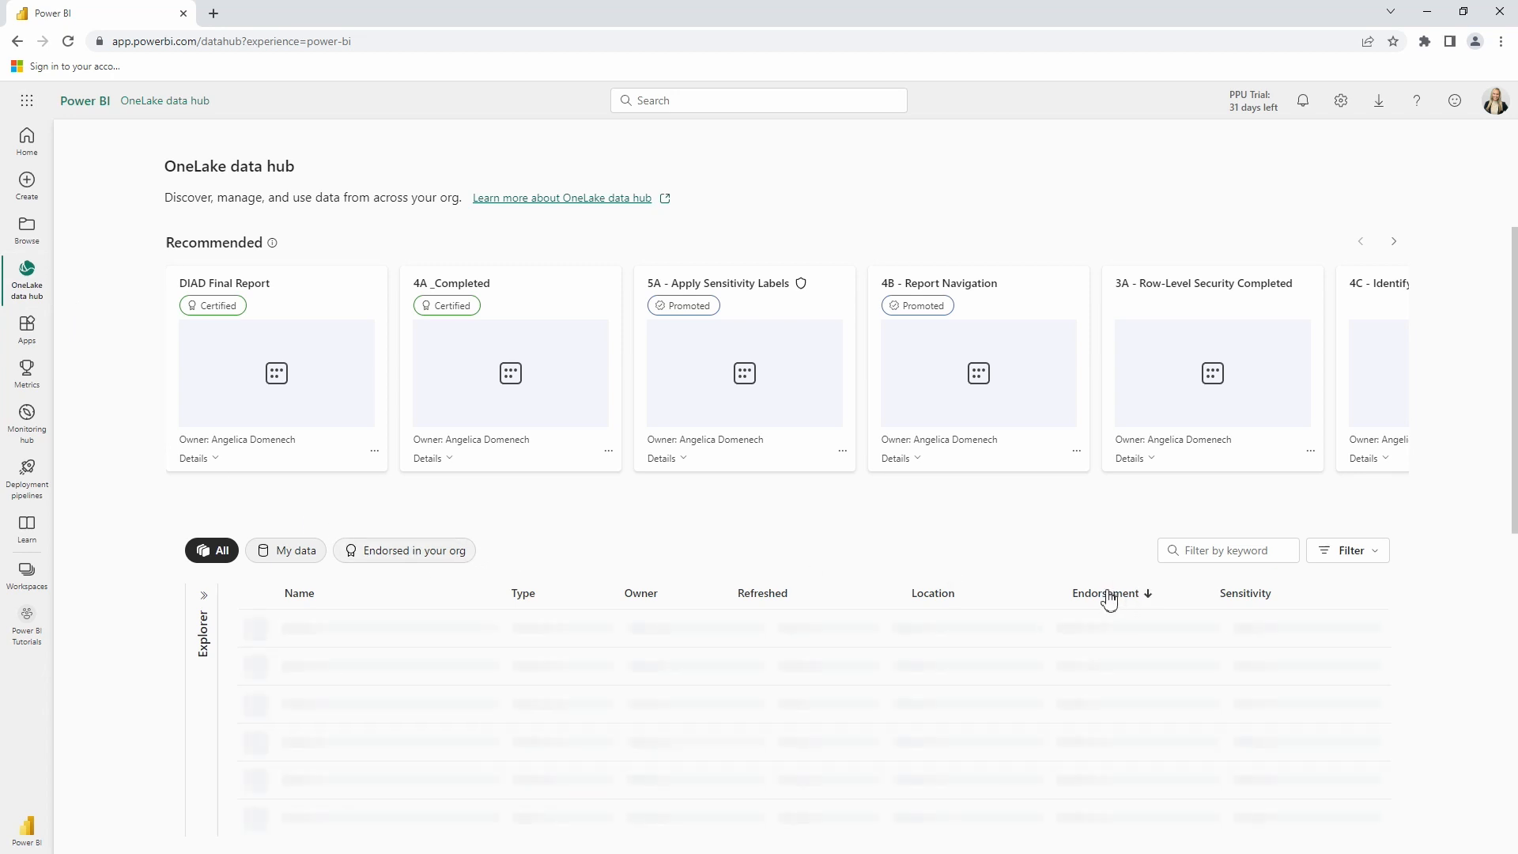
{"action": "left_click", "coordinate": [1103, 593]}
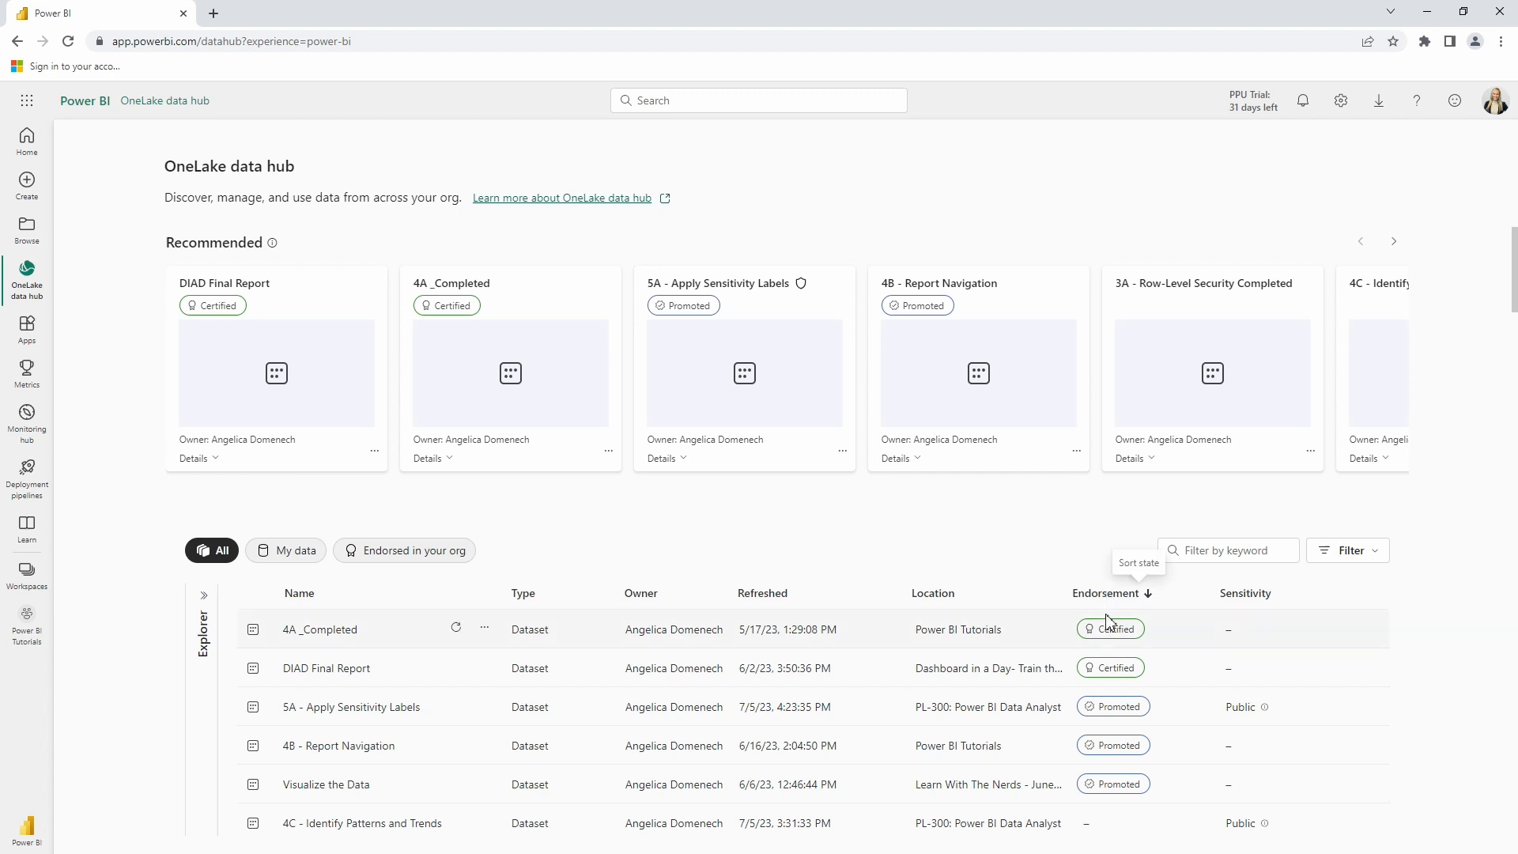
{"action": "mouse_move", "coordinate": [1110, 667]}
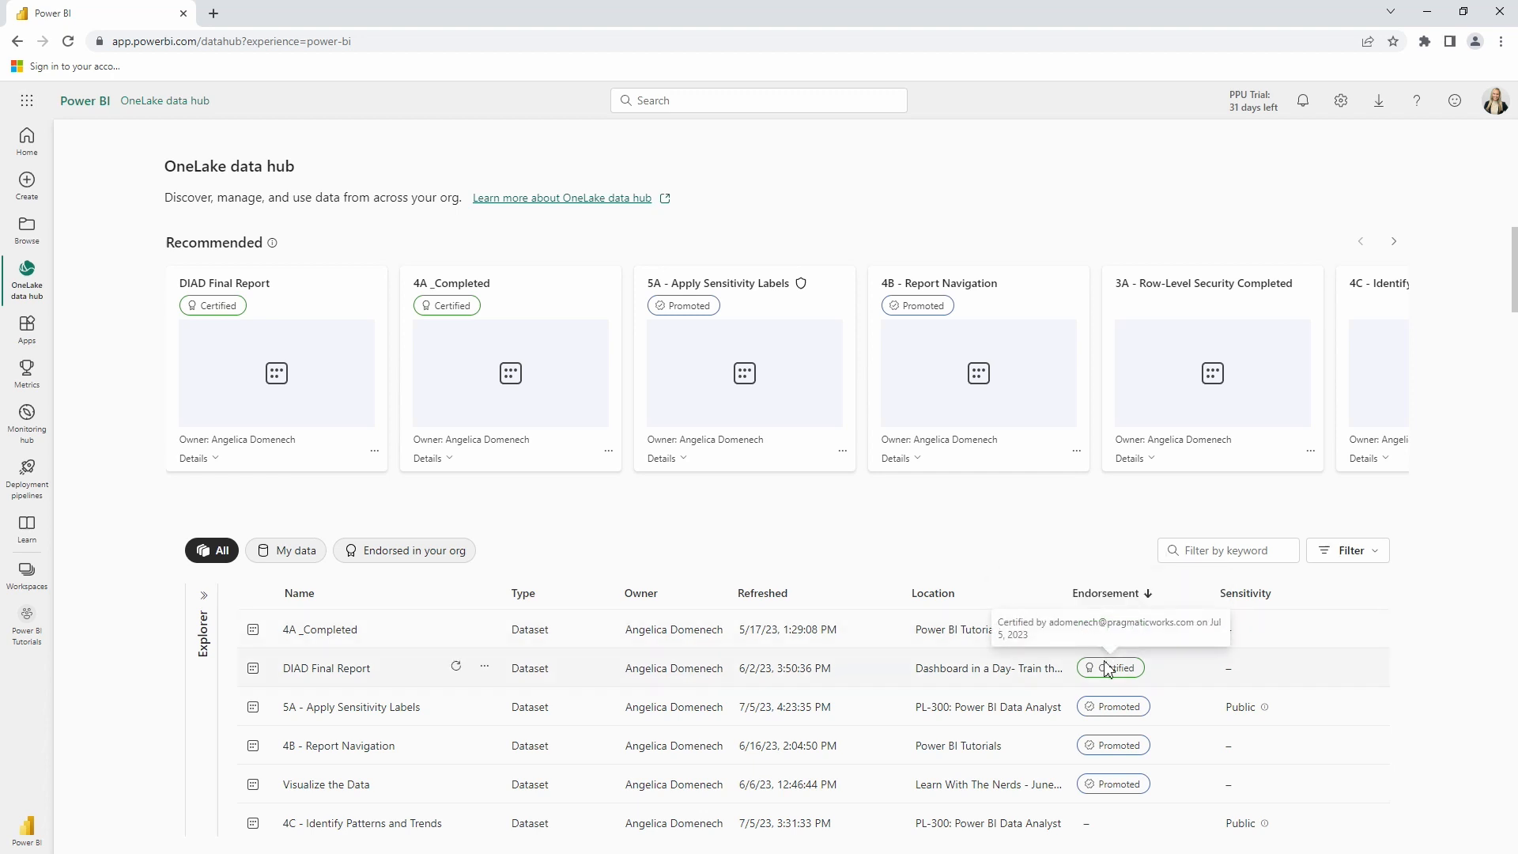
{"action": "mouse_move", "coordinate": [1002, 570]}
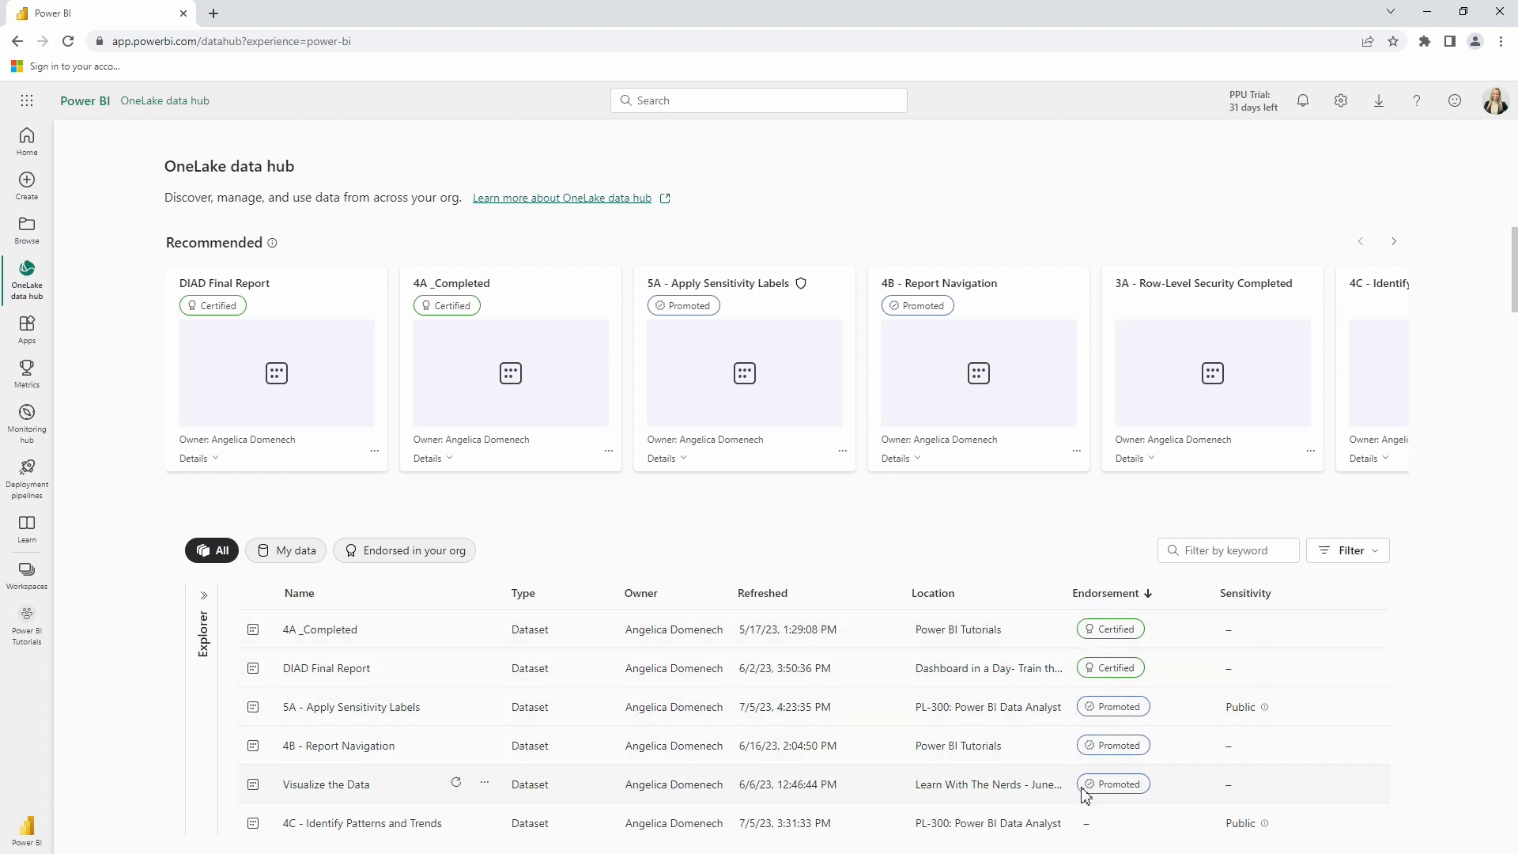
{"action": "scroll", "scroll_direction": "down", "scroll_amount": 3}
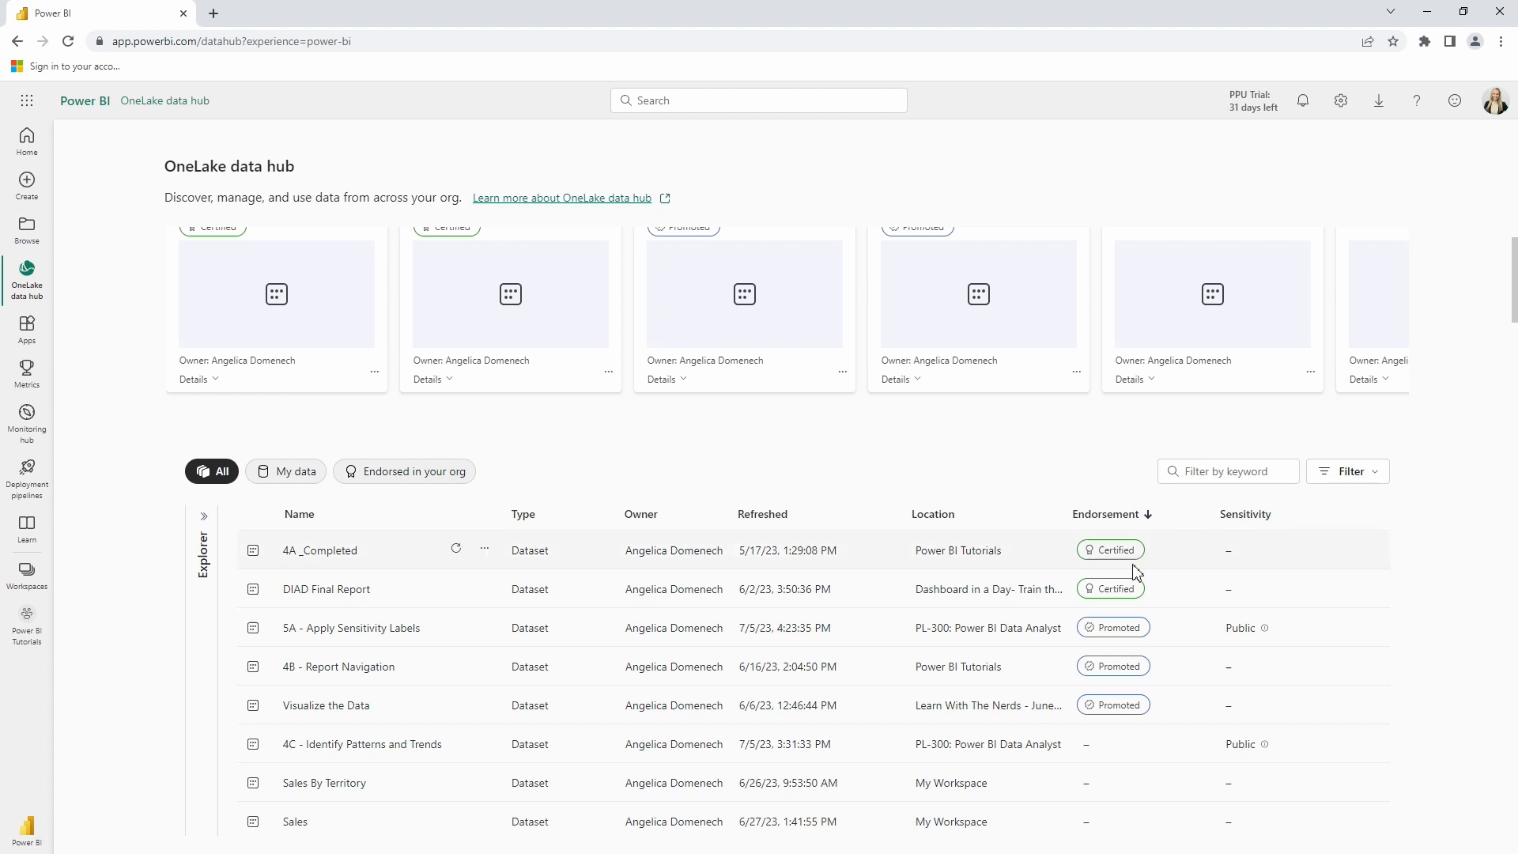
{"action": "mouse_move", "coordinate": [1172, 570]}
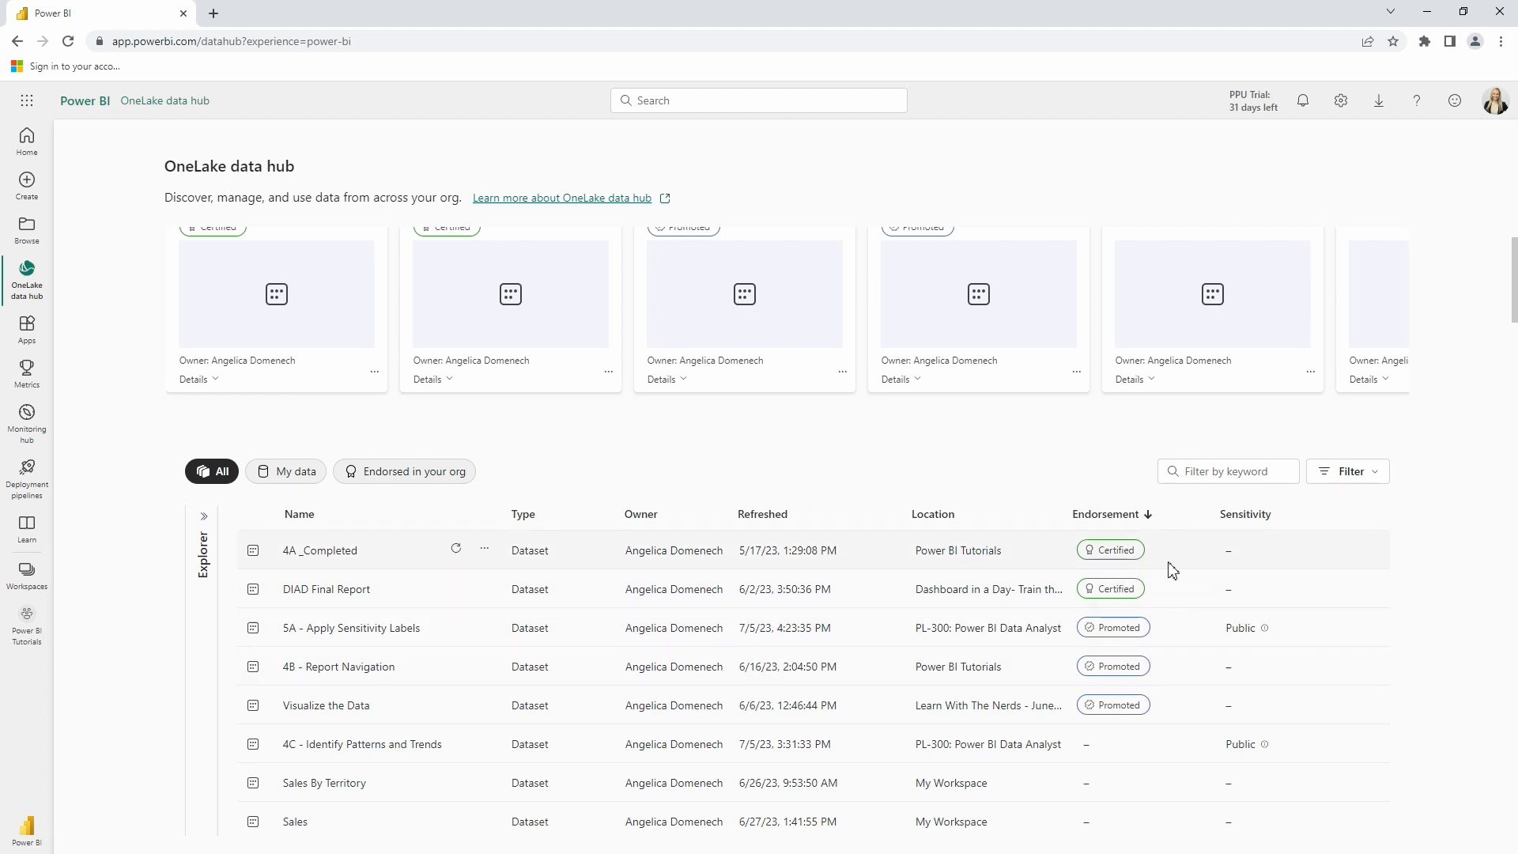